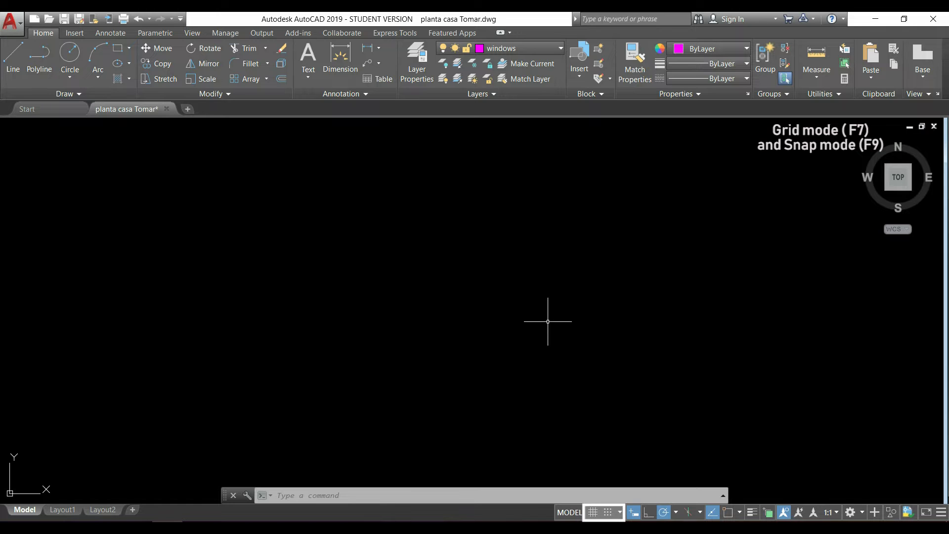
mouse_move(579, 418)
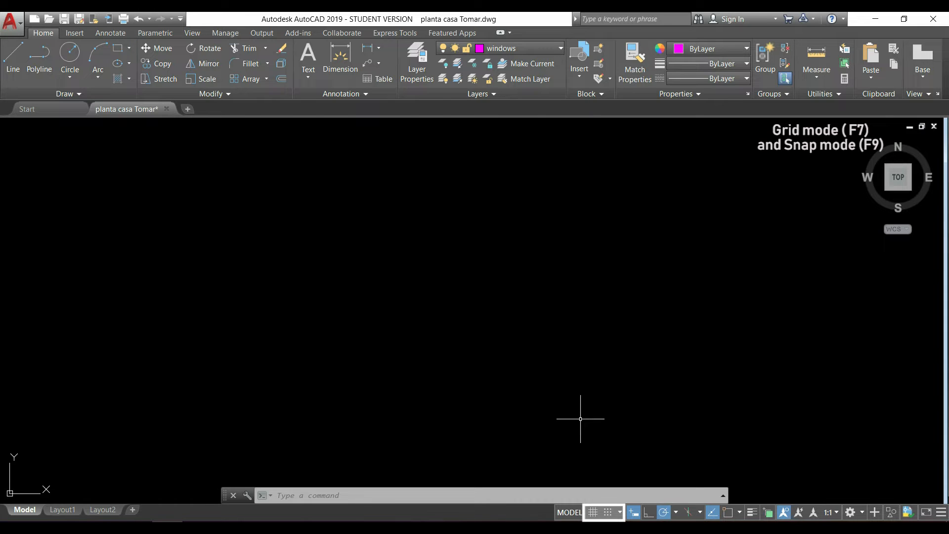
mouse_move(592, 512)
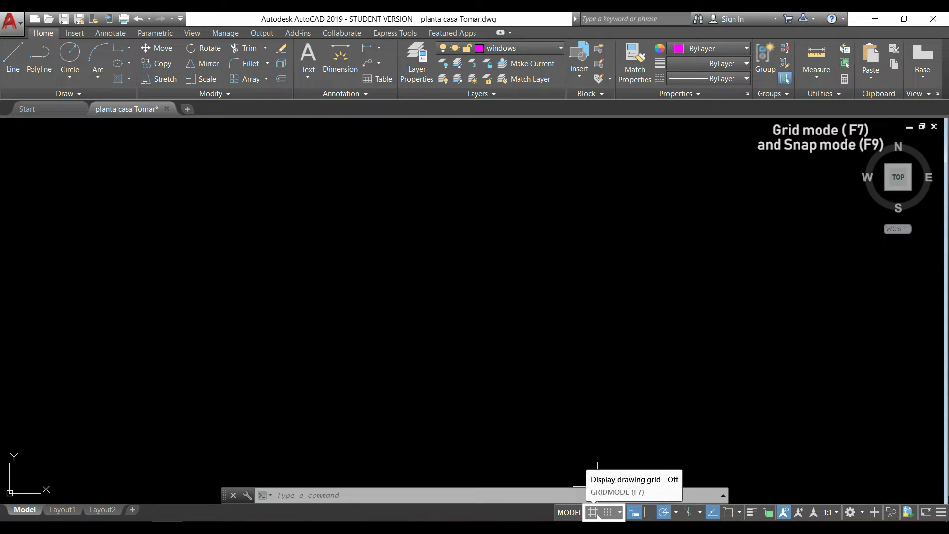
Toggle Grid Display on the status bar to show the drawing grid.
click(592, 513)
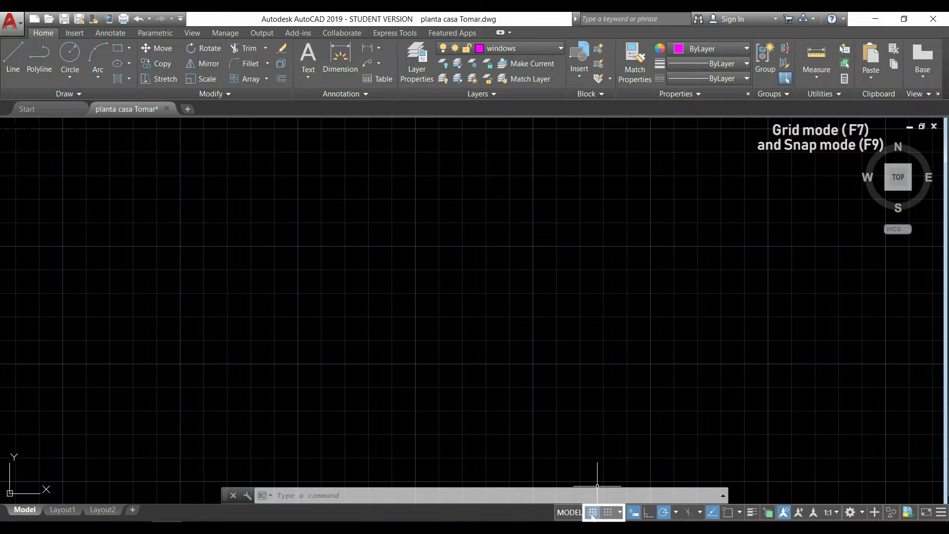
click(593, 512)
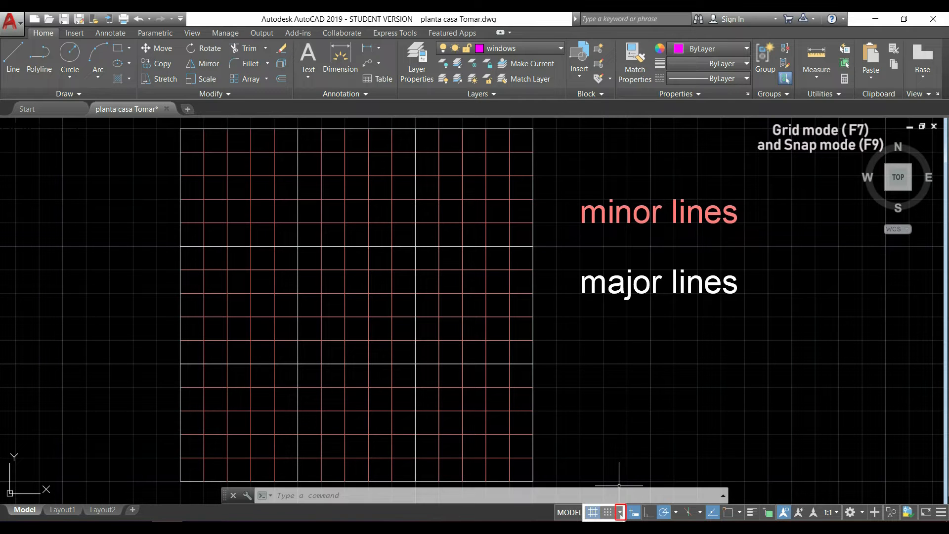
click(620, 513)
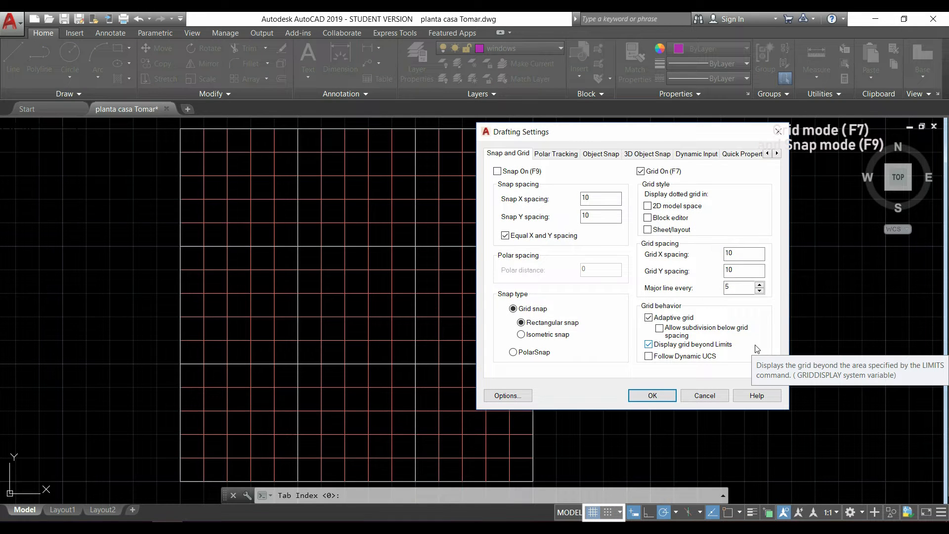
mouse_move(776, 309)
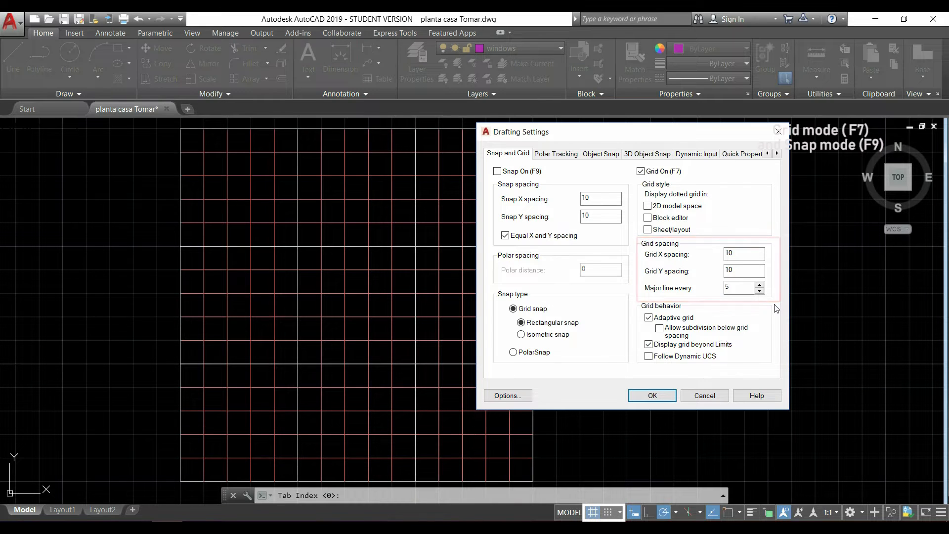
mouse_move(416, 250)
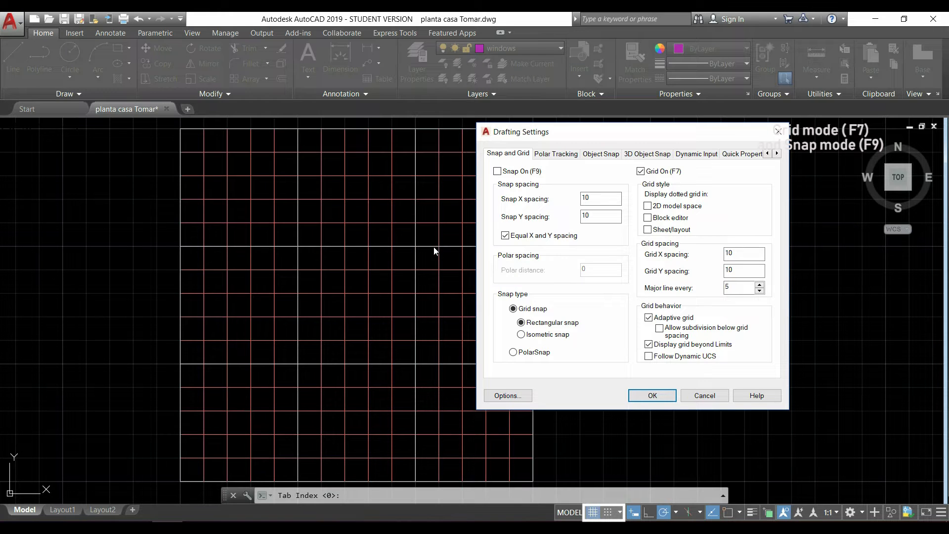
mouse_move(422, 235)
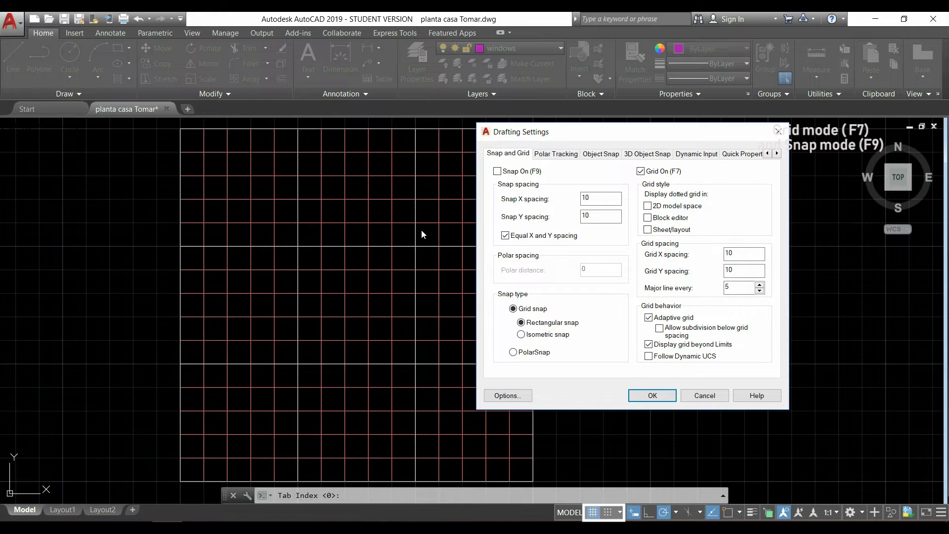
mouse_move(653, 296)
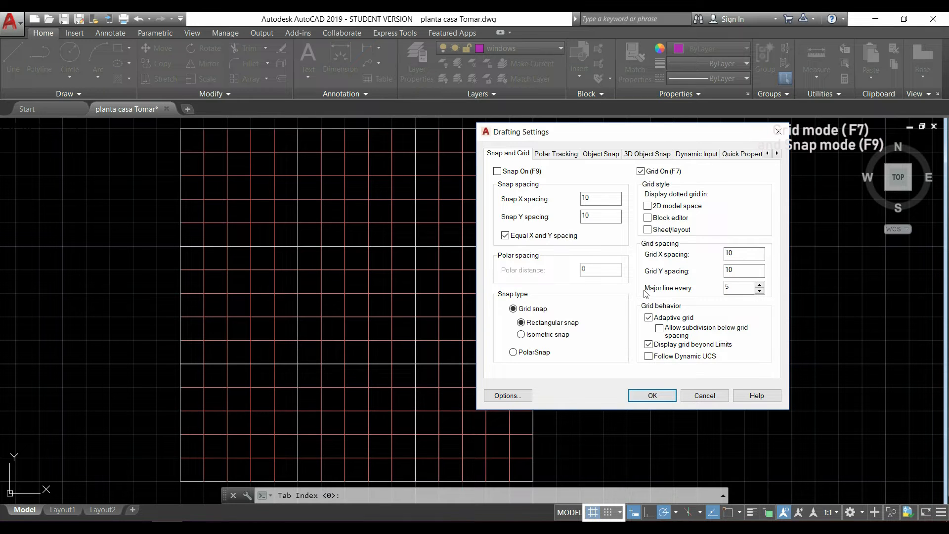
click(739, 288)
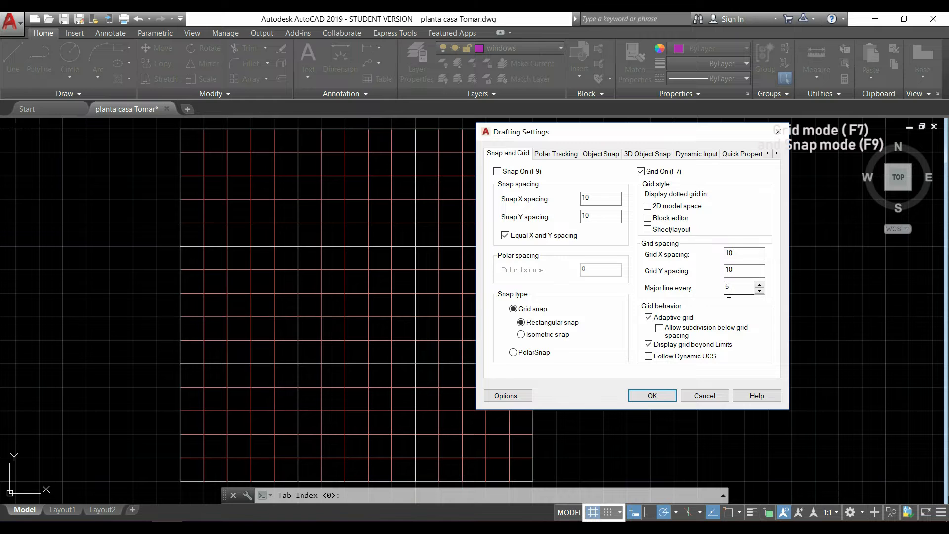
mouse_move(741, 288)
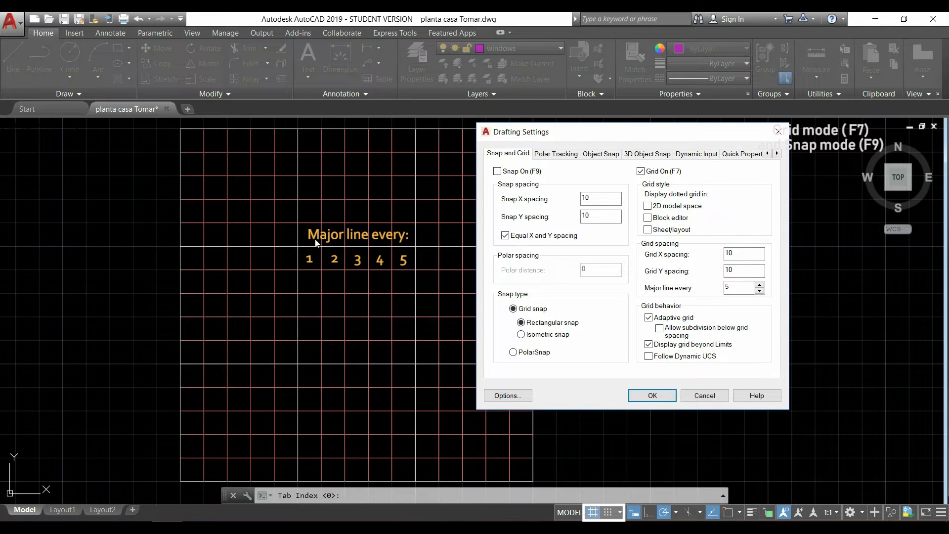
mouse_move(393, 243)
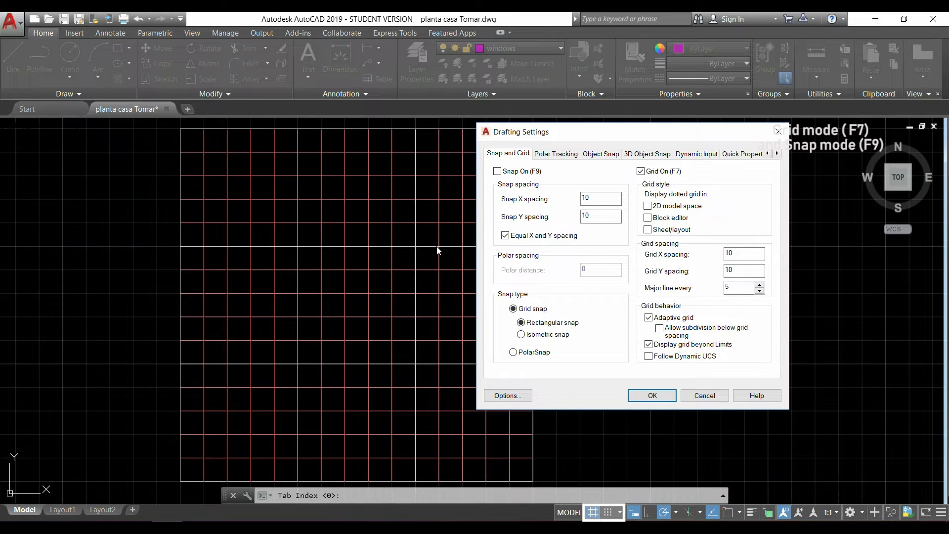
click(652, 396)
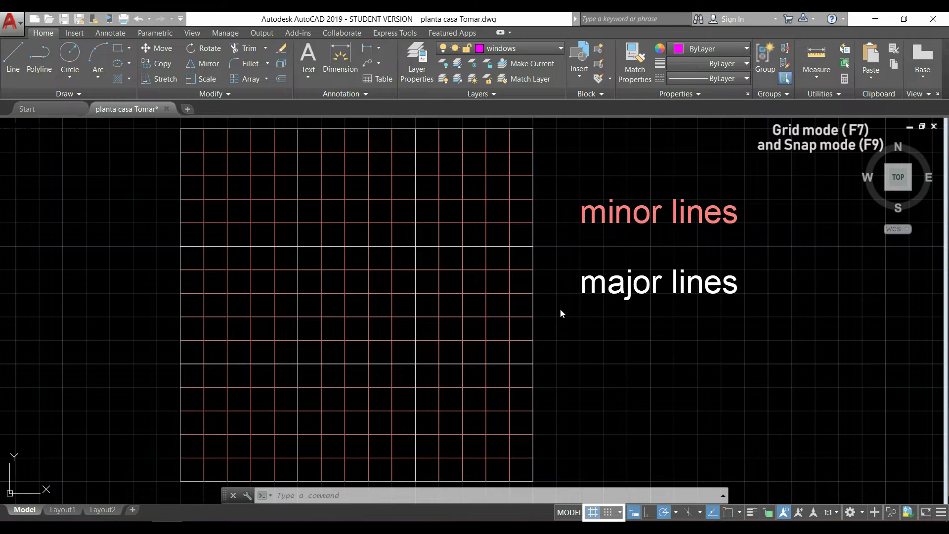
mouse_move(561, 310)
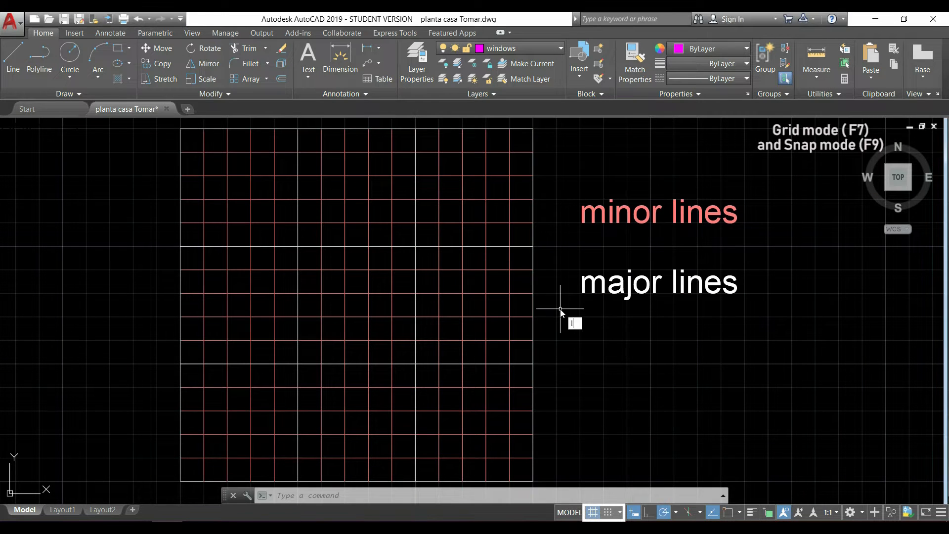
Start the LINE command to await a first point over the grid.
click(12, 57)
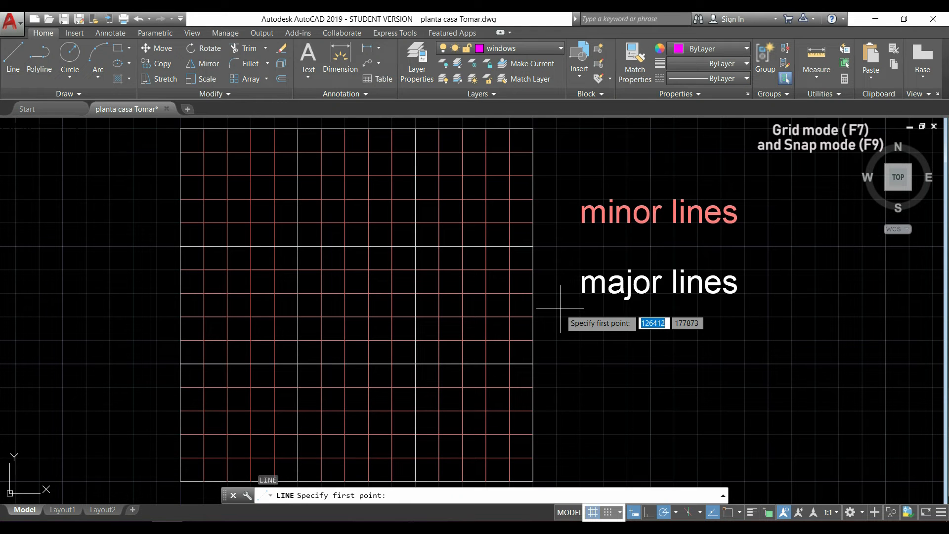
mouse_move(442, 176)
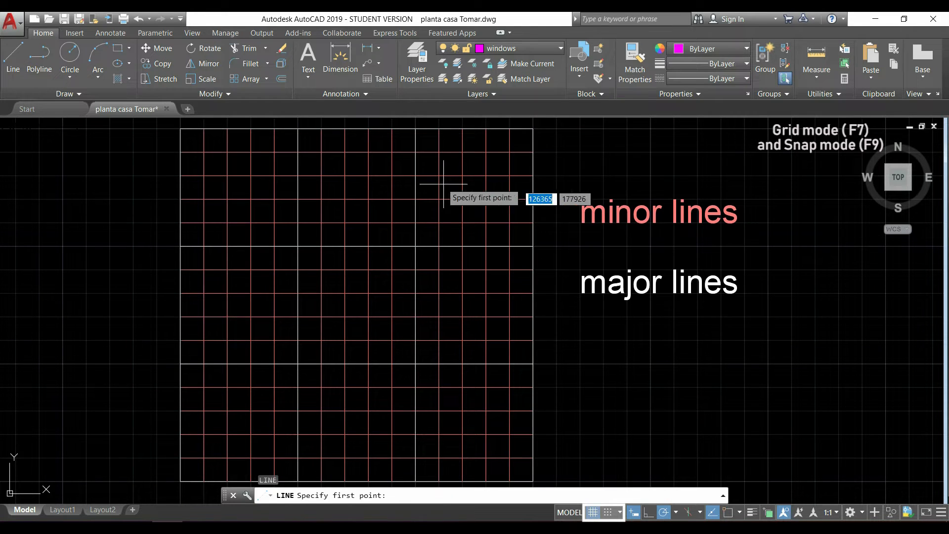
mouse_move(466, 304)
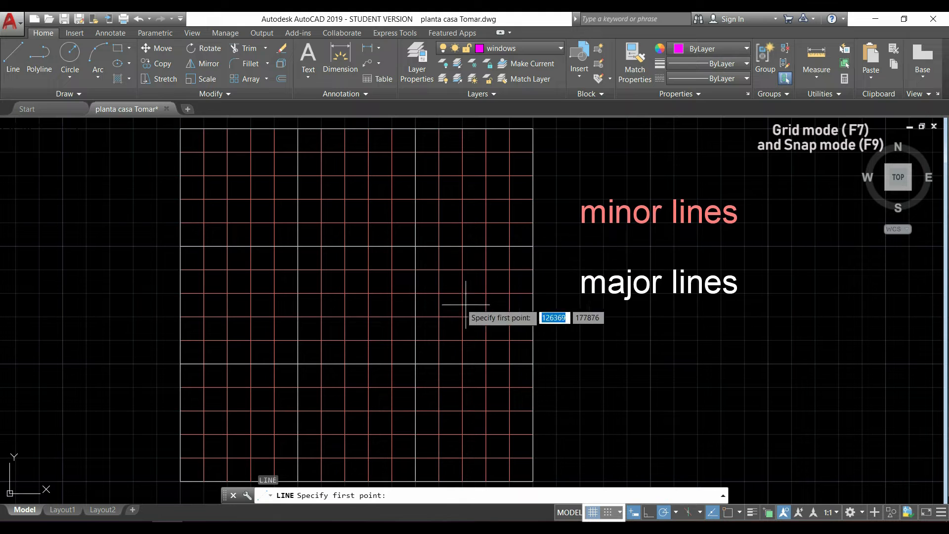
mouse_move(480, 285)
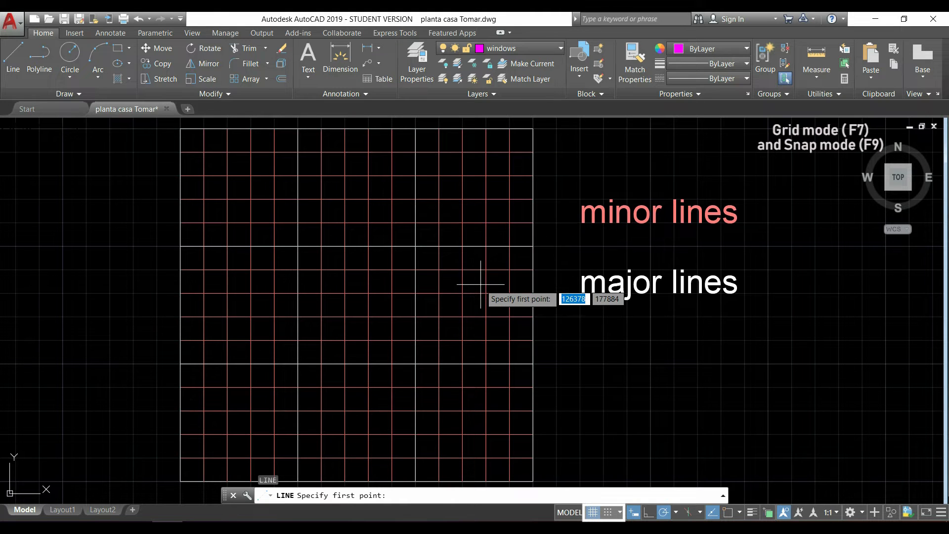
mouse_move(606, 469)
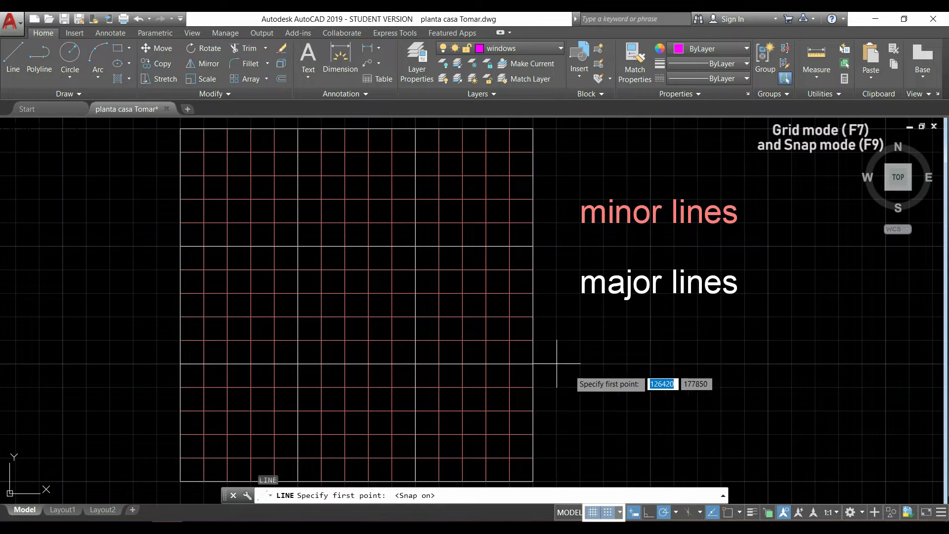
mouse_move(551, 302)
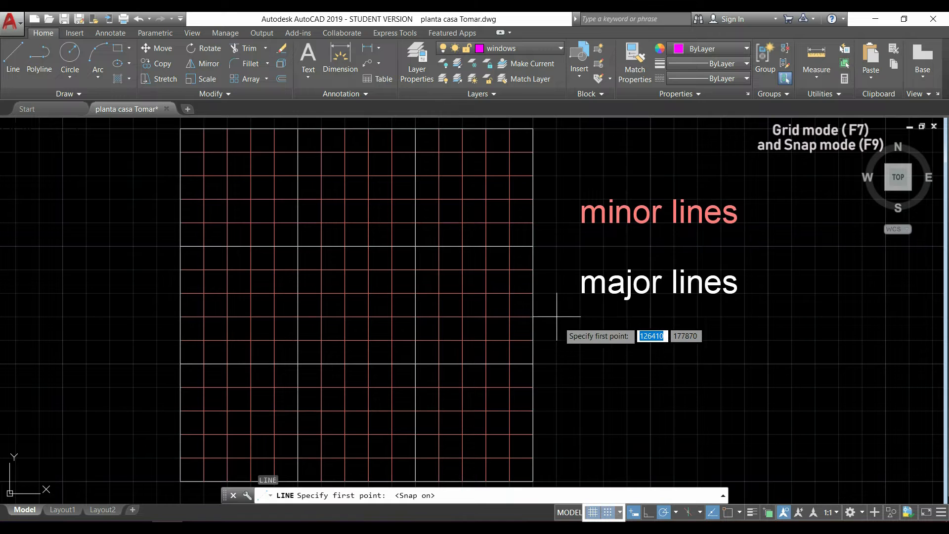
mouse_move(602, 329)
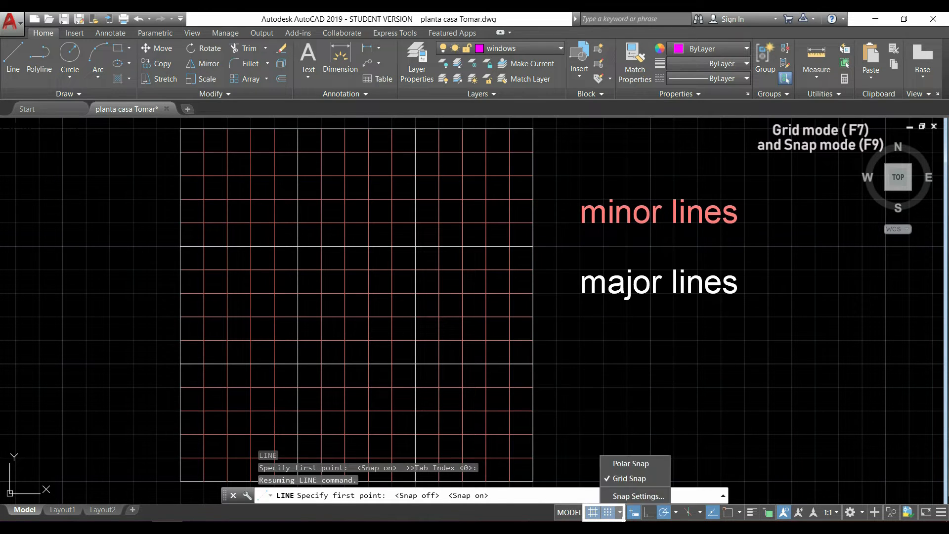
Set snap spacing to 20 in X and Y via Snap Settings.
click(635, 496)
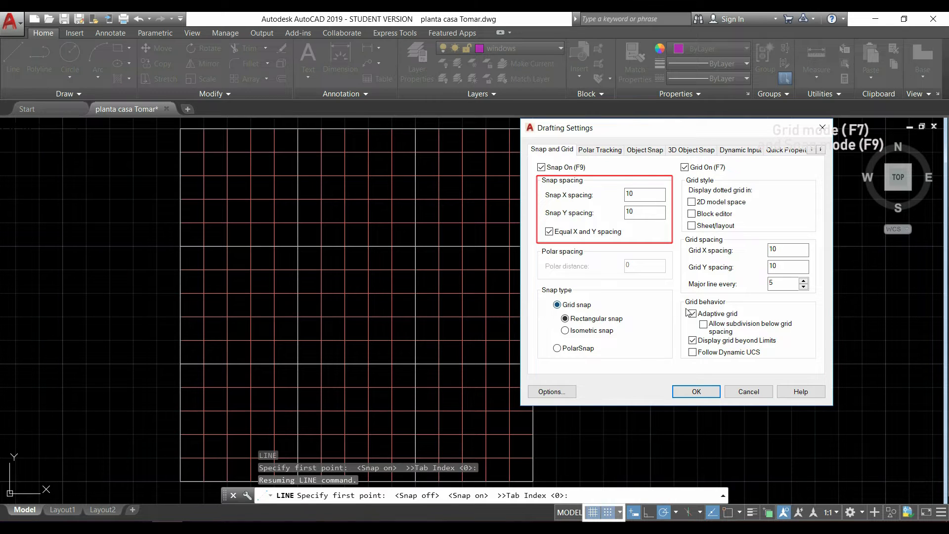
click(691, 313)
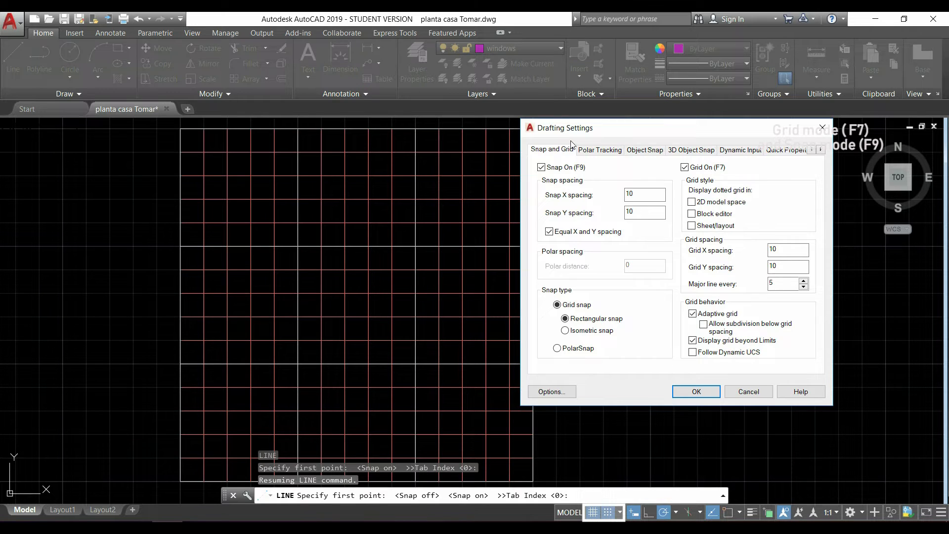
mouse_move(454, 237)
text(20)
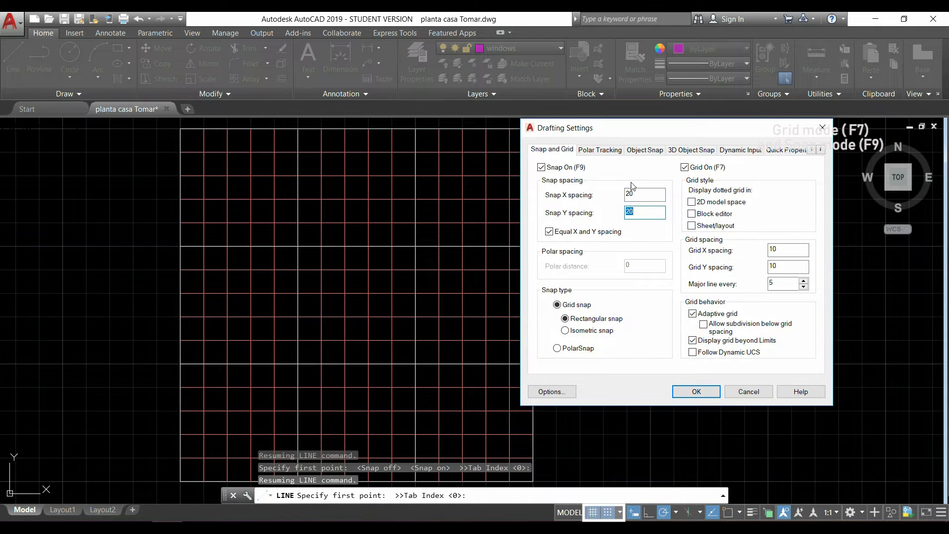
mouse_move(636, 187)
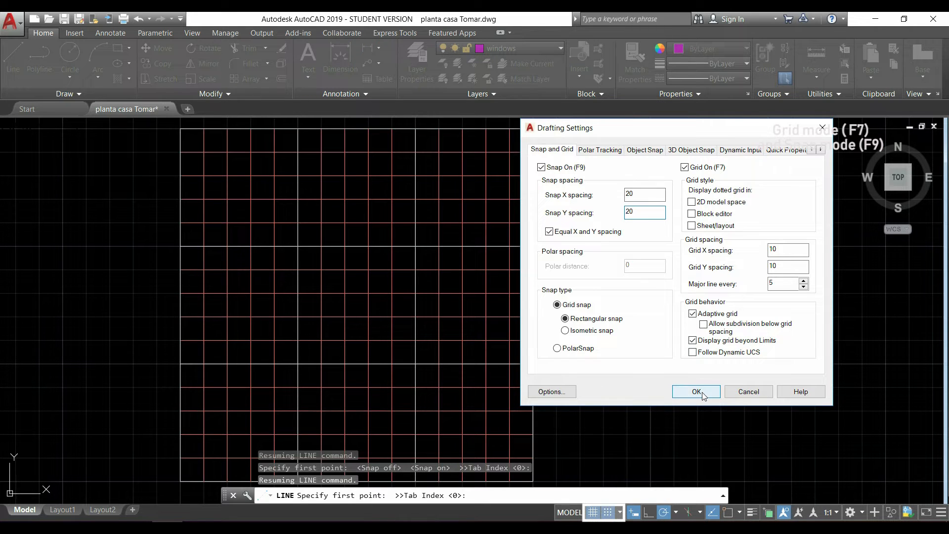
click(696, 392)
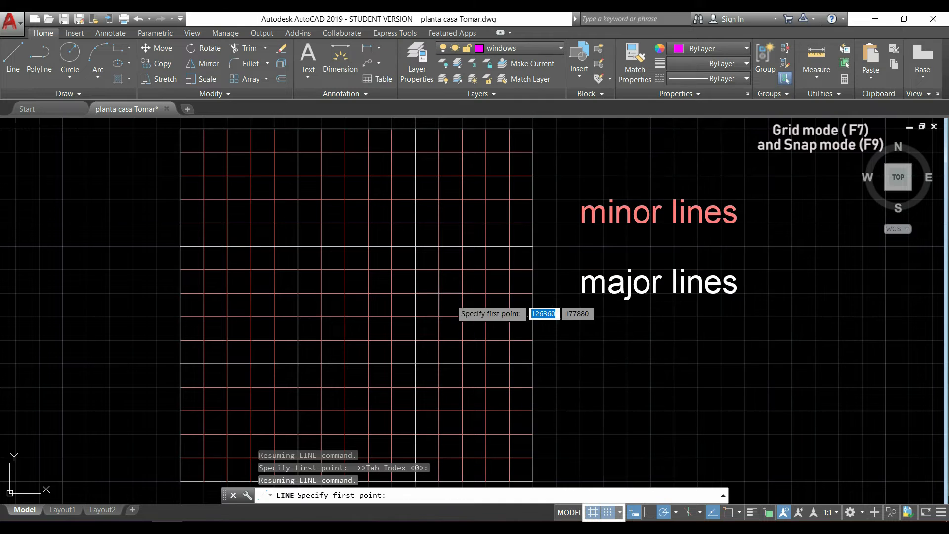
mouse_move(435, 245)
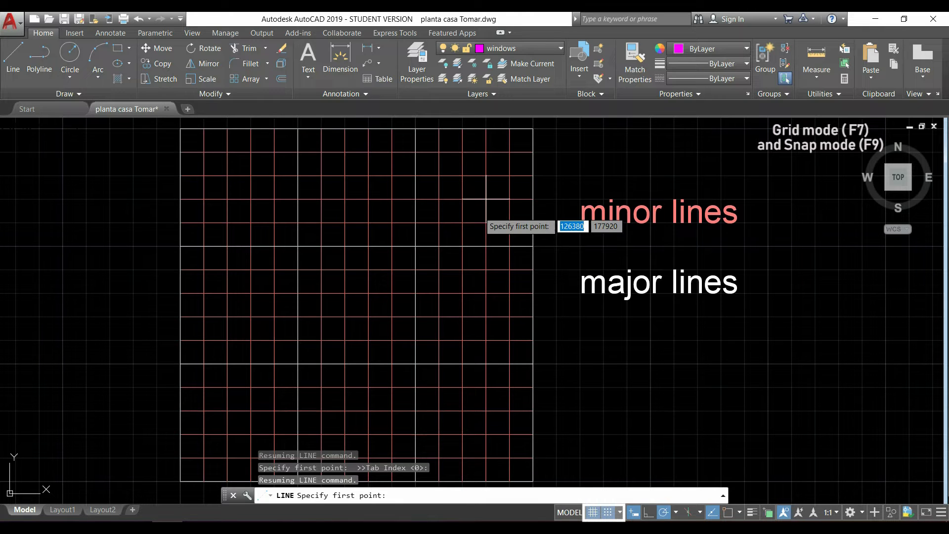
mouse_move(542, 148)
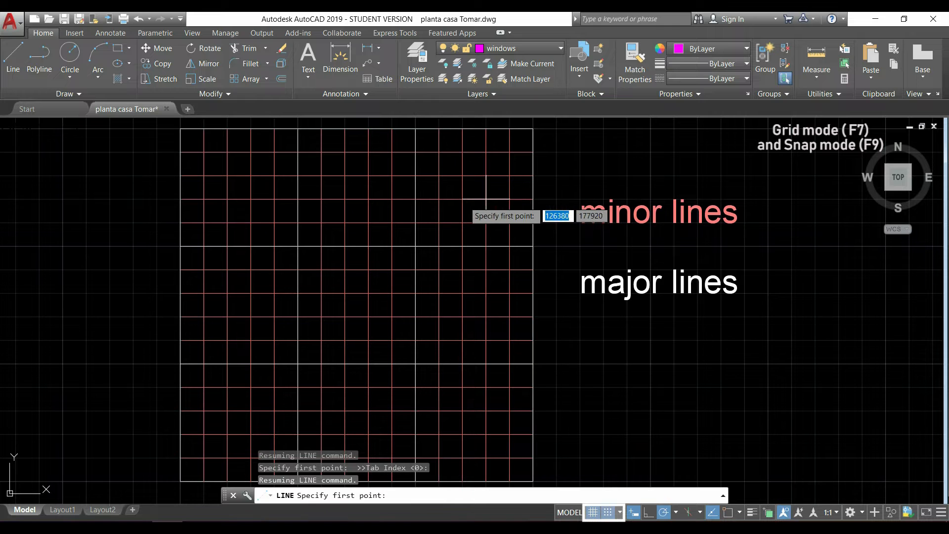
mouse_move(430, 242)
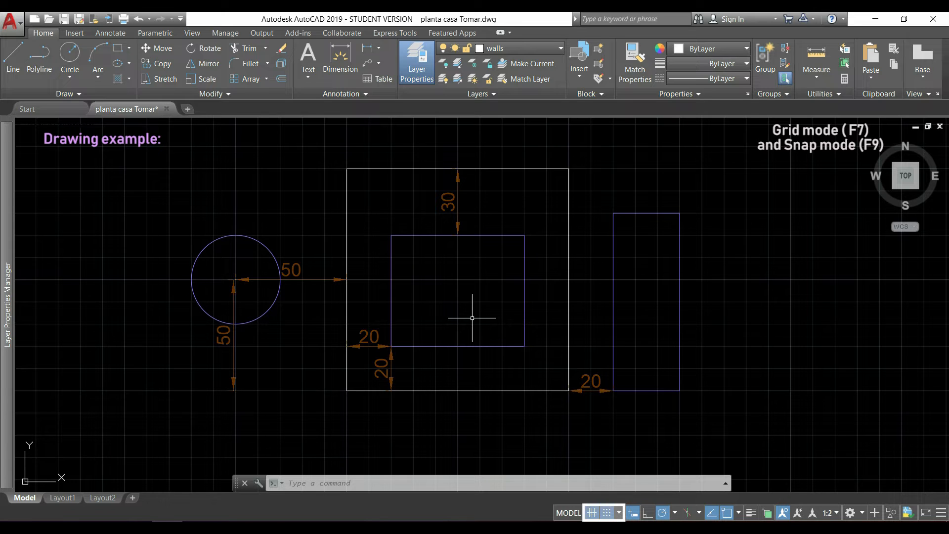
mouse_move(401, 267)
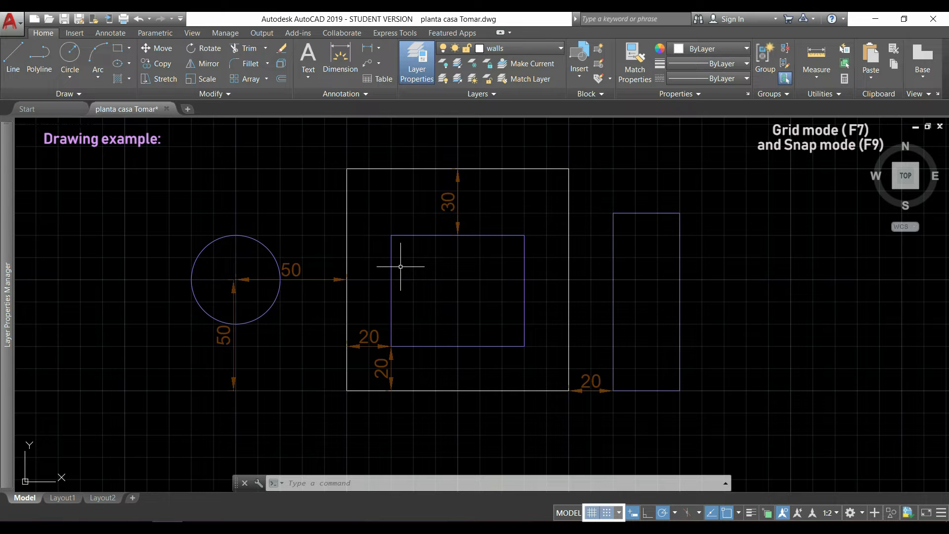
text(rec)
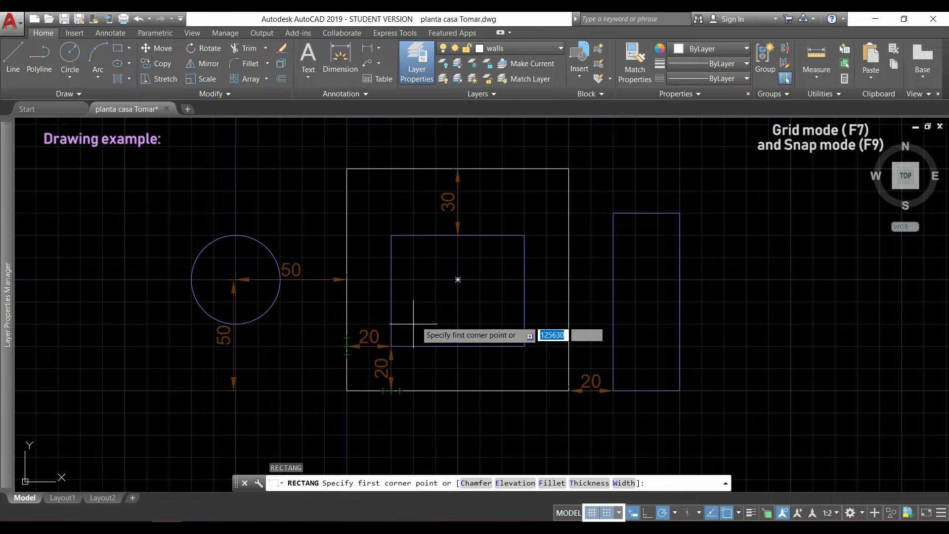
mouse_move(390, 347)
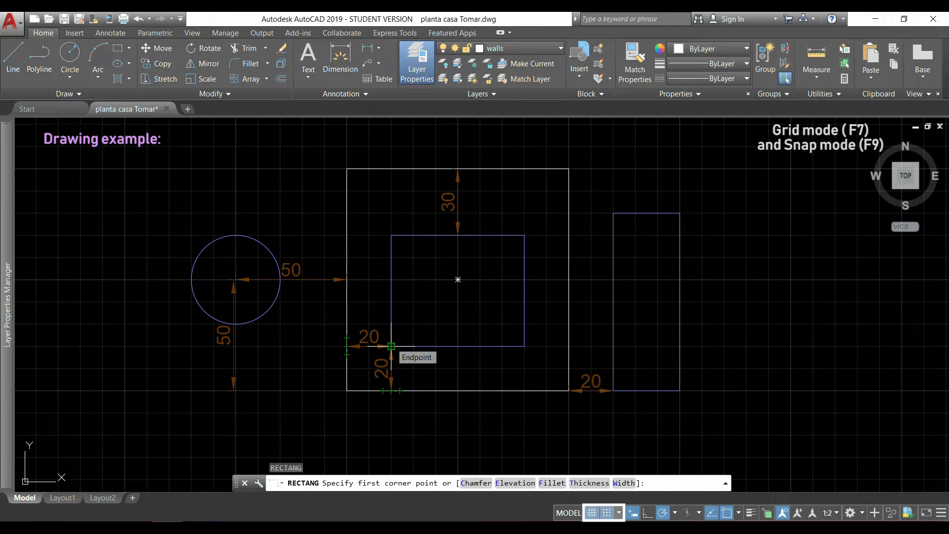
mouse_move(392, 369)
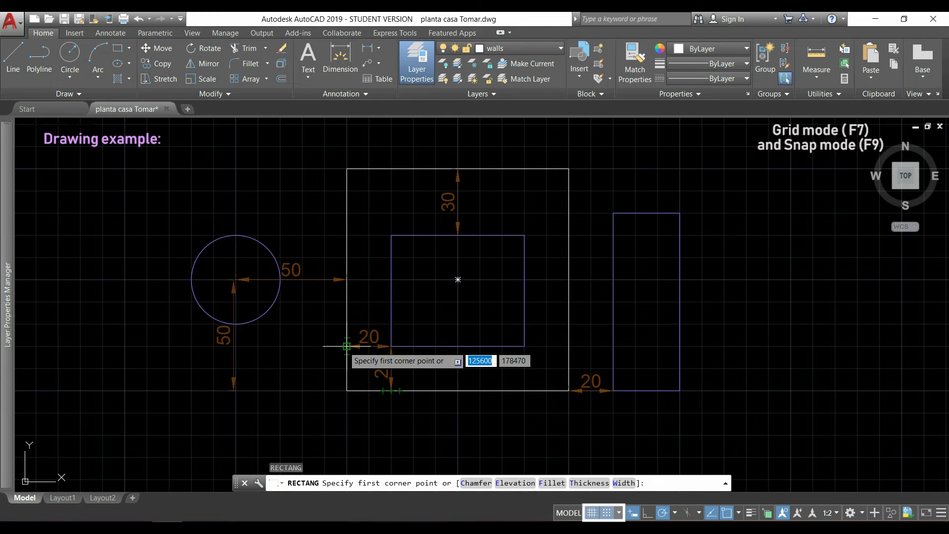
mouse_move(390, 347)
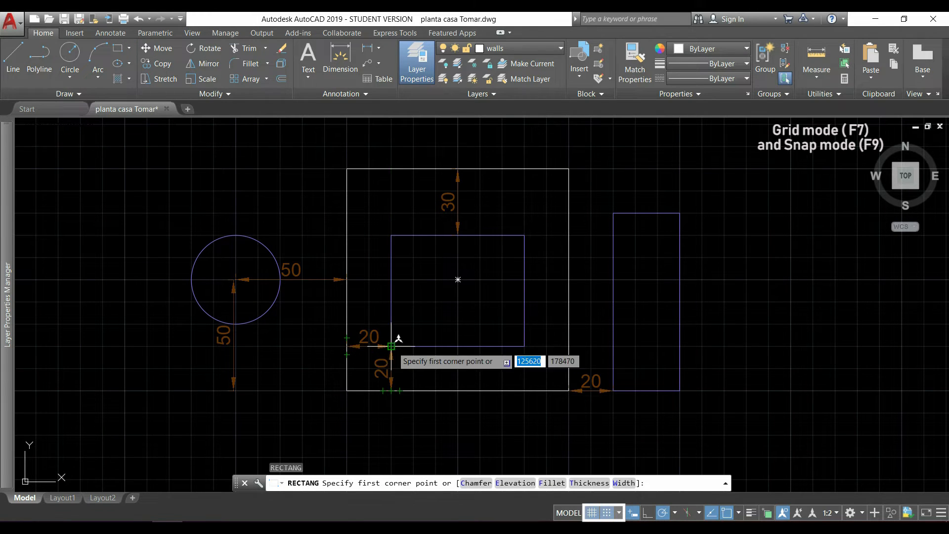
click(391, 346)
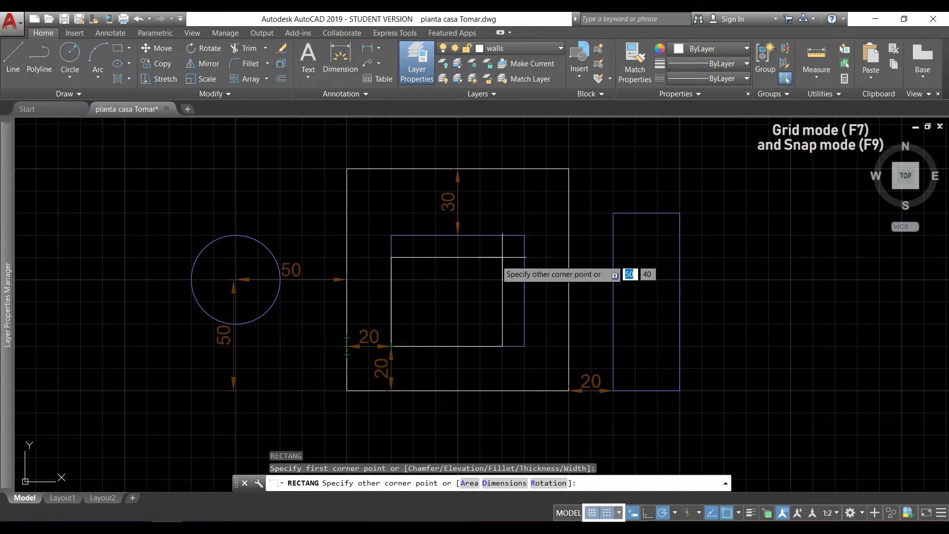
mouse_move(524, 235)
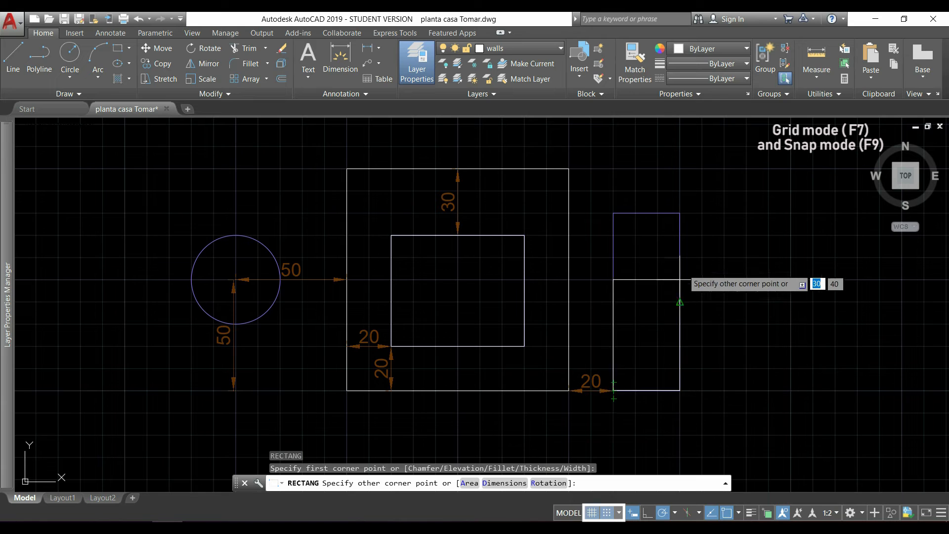
key(Escape)
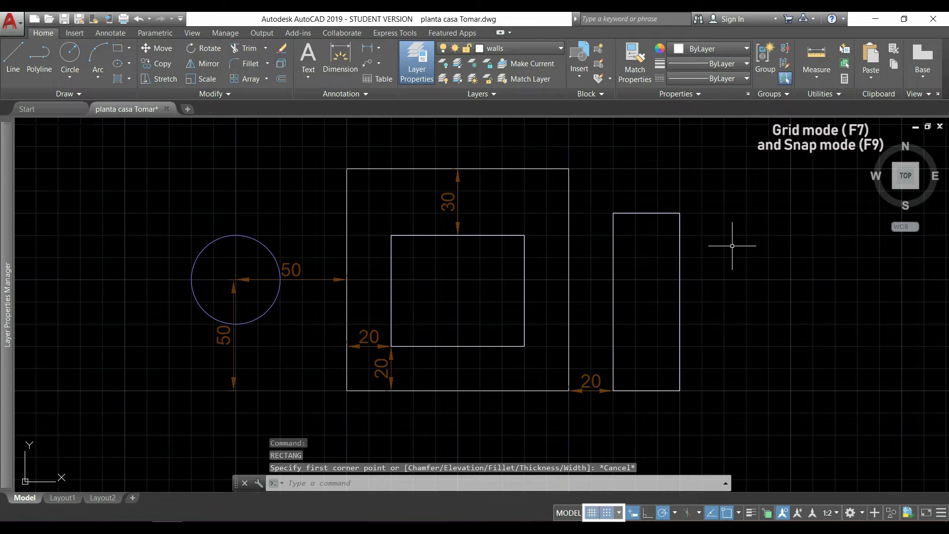
text(C)
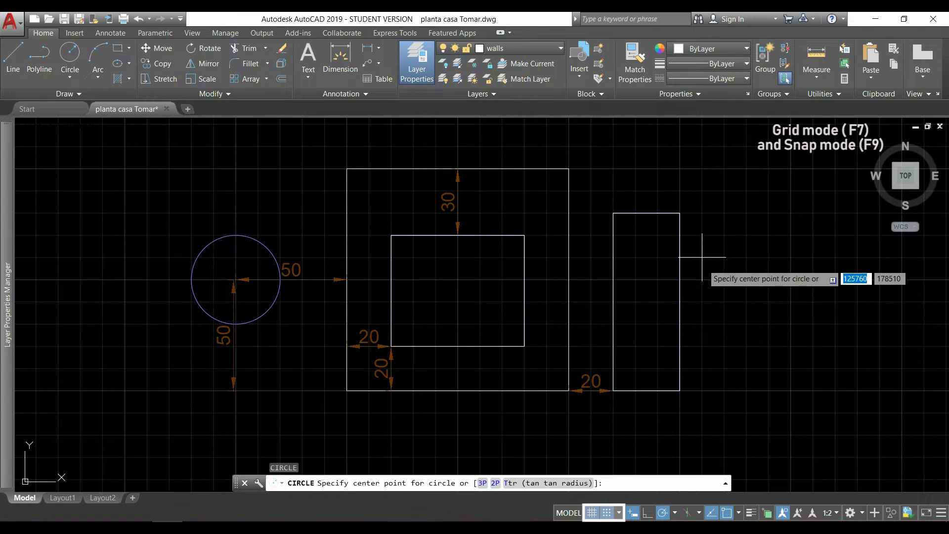
mouse_move(345, 281)
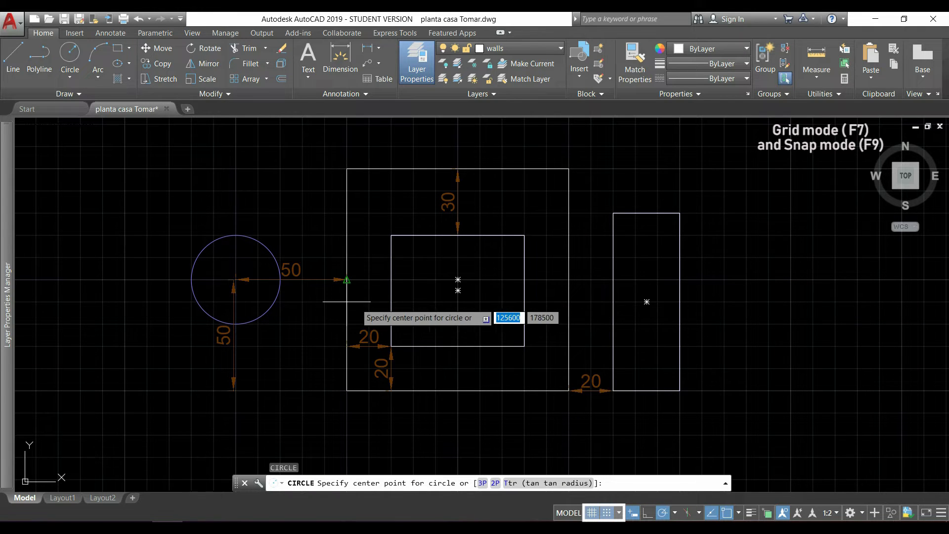
mouse_move(346, 391)
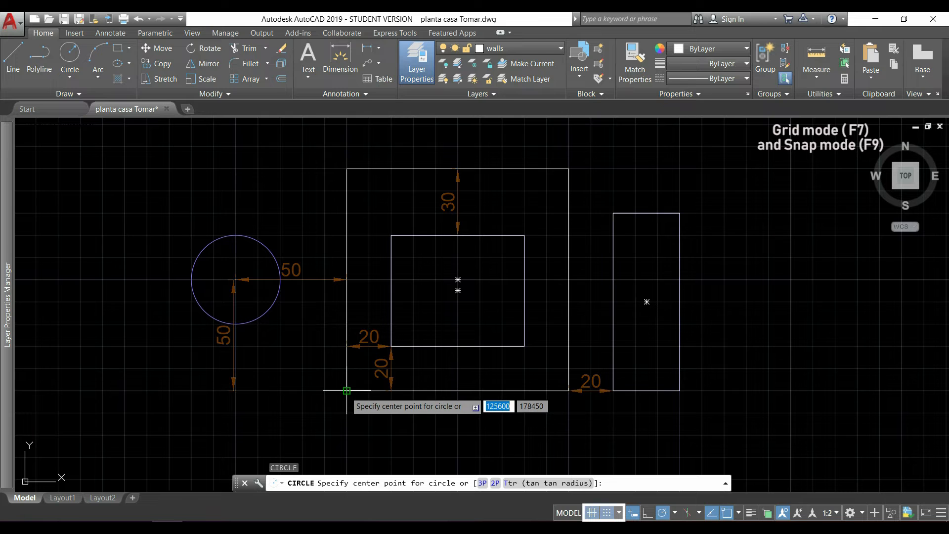
mouse_move(233, 391)
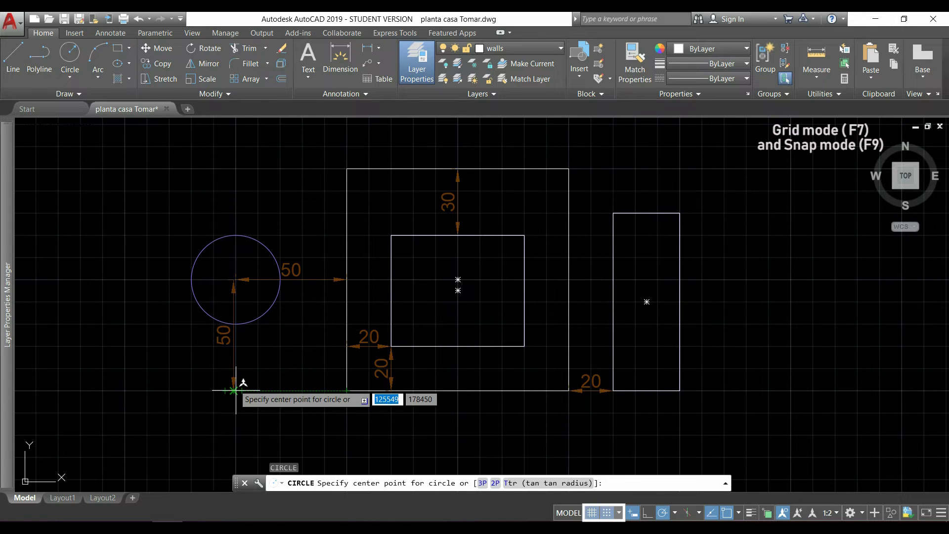
mouse_move(233, 302)
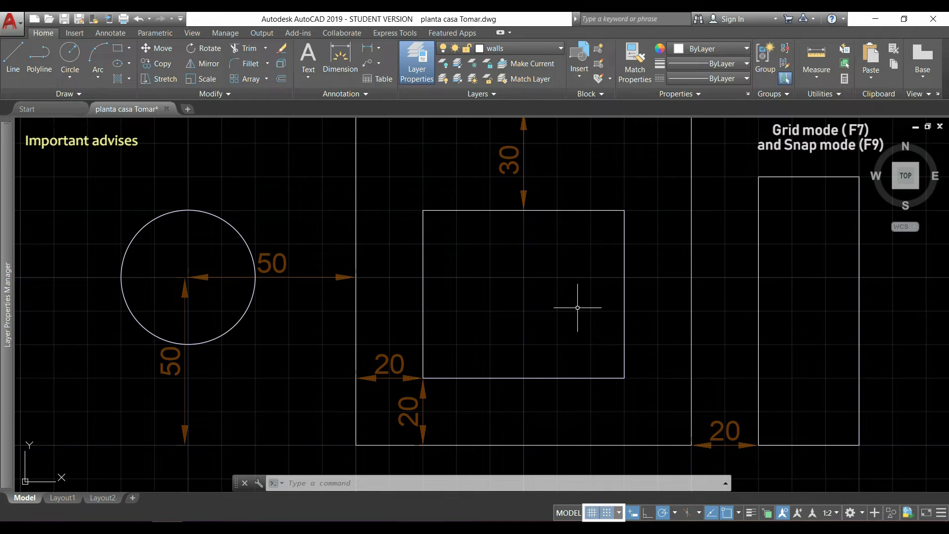
scroll(down, 3)
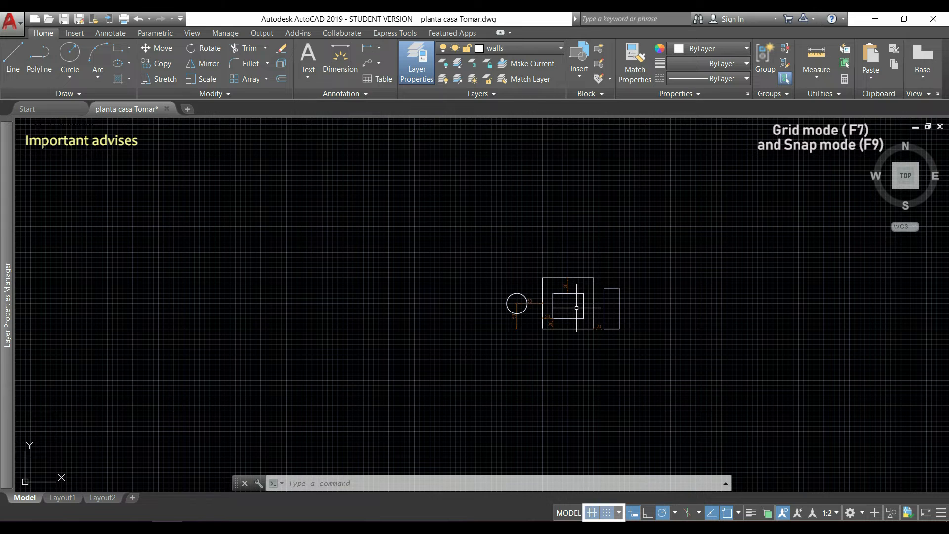
scroll(down, 3)
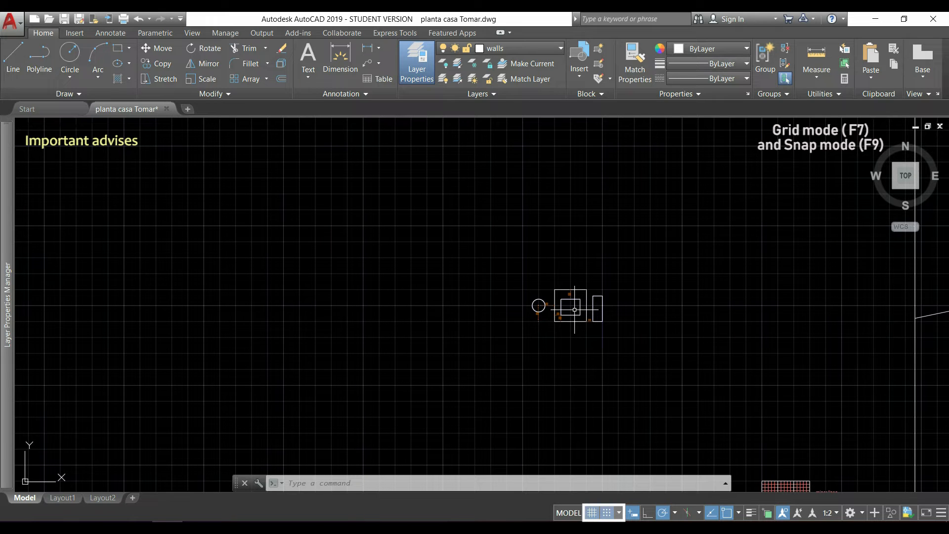
text(LINE Specify first point:)
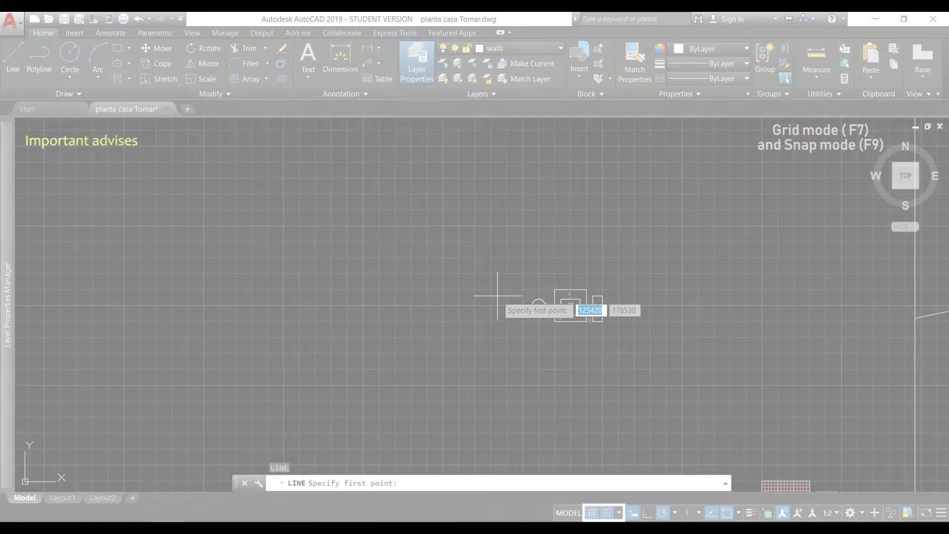
key(Escape)
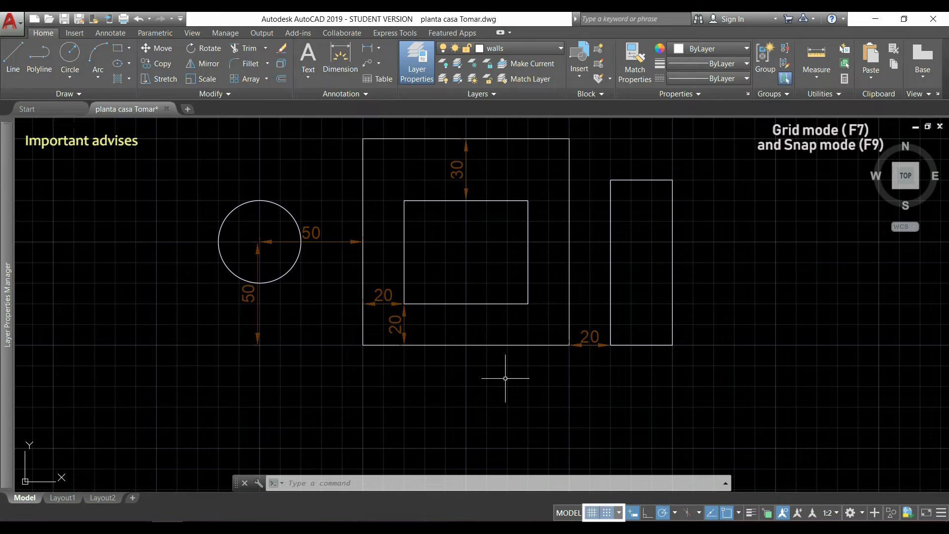
mouse_move(543, 399)
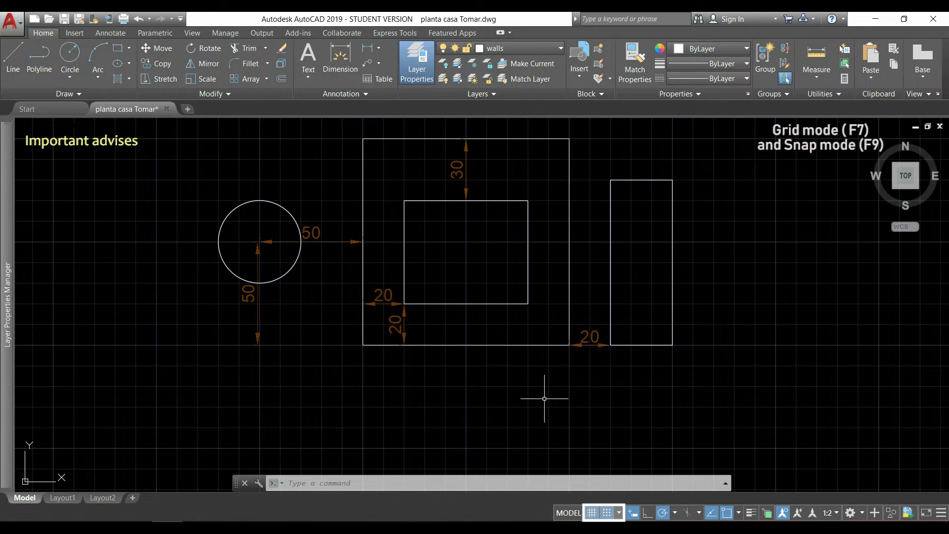
mouse_move(502, 296)
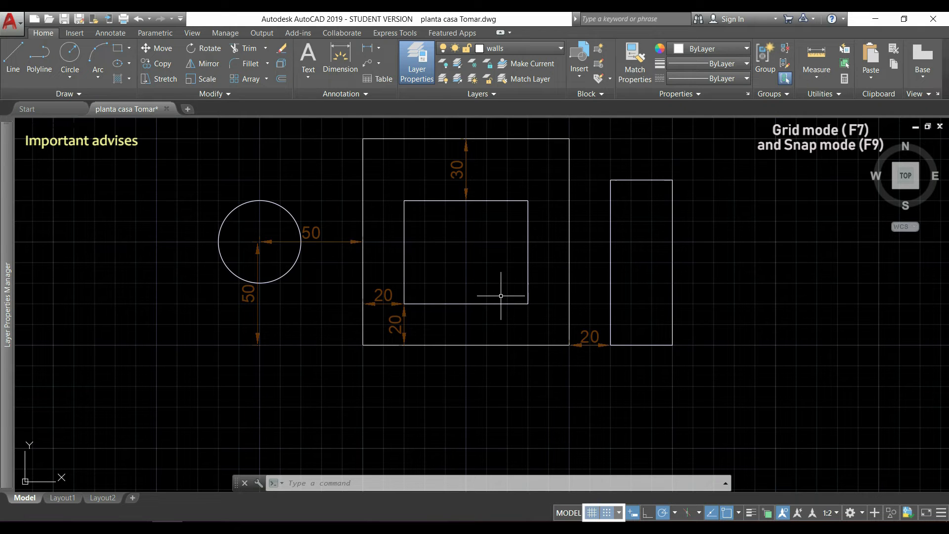
mouse_move(575, 321)
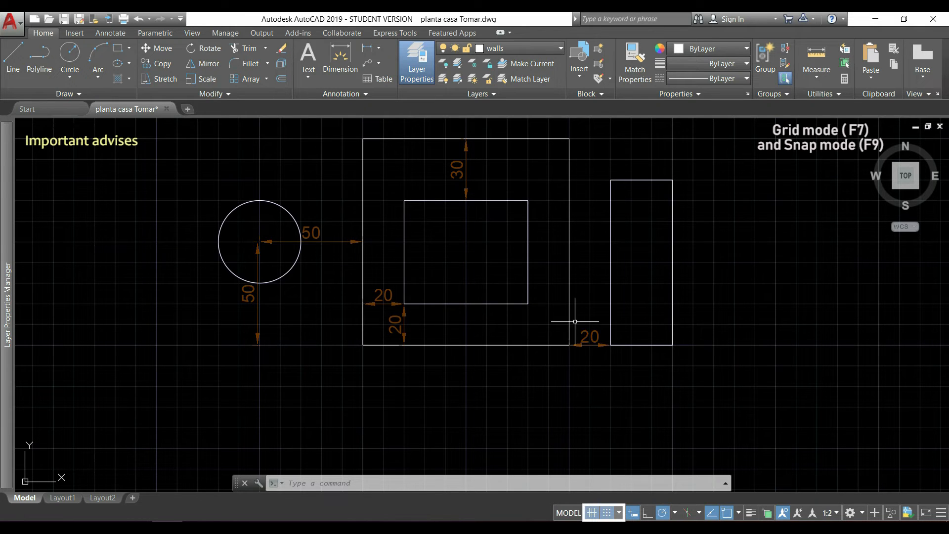
mouse_move(601, 299)
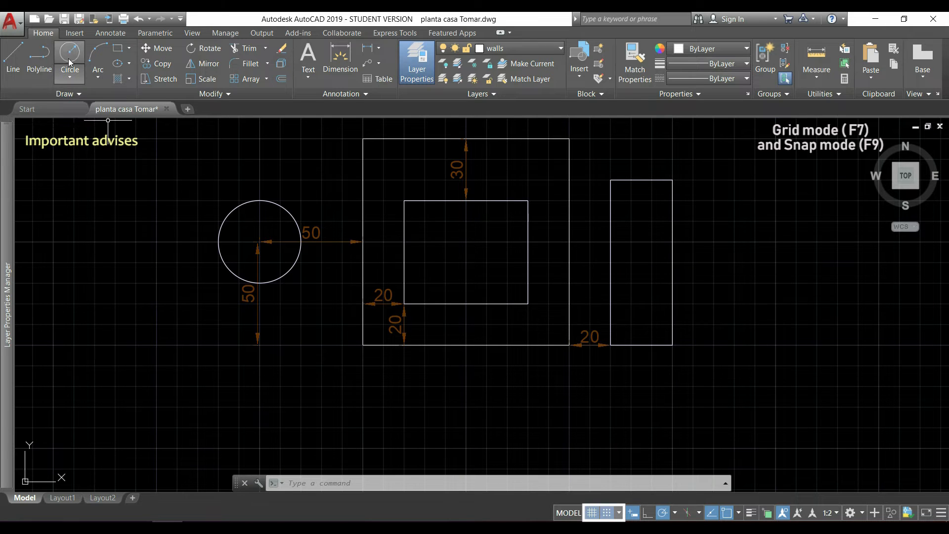
Start a circle centred inside the plan's inner square.
click(70, 60)
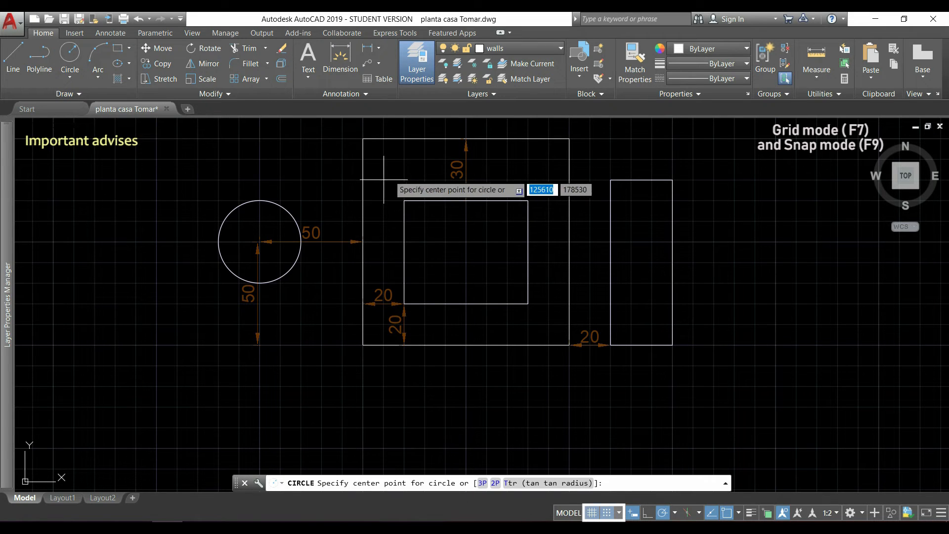
mouse_move(448, 240)
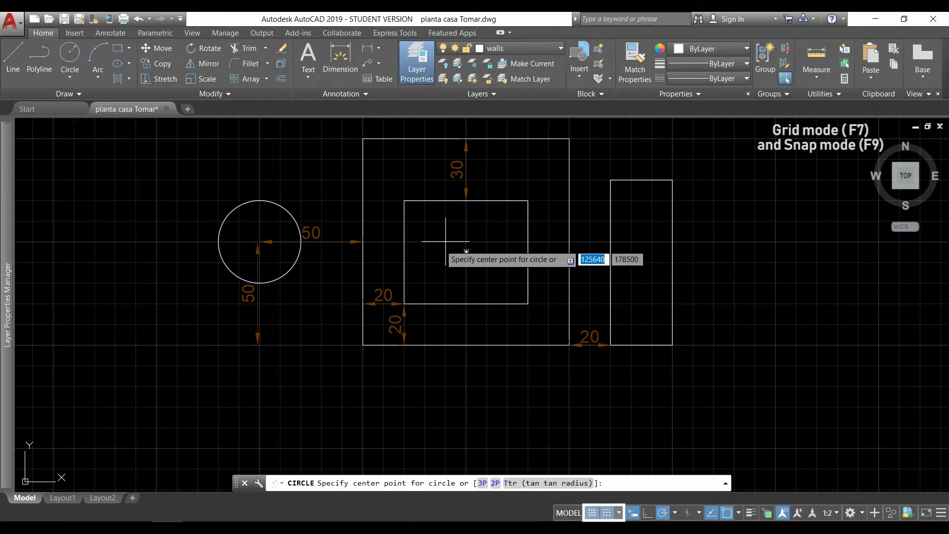
click(271, 109)
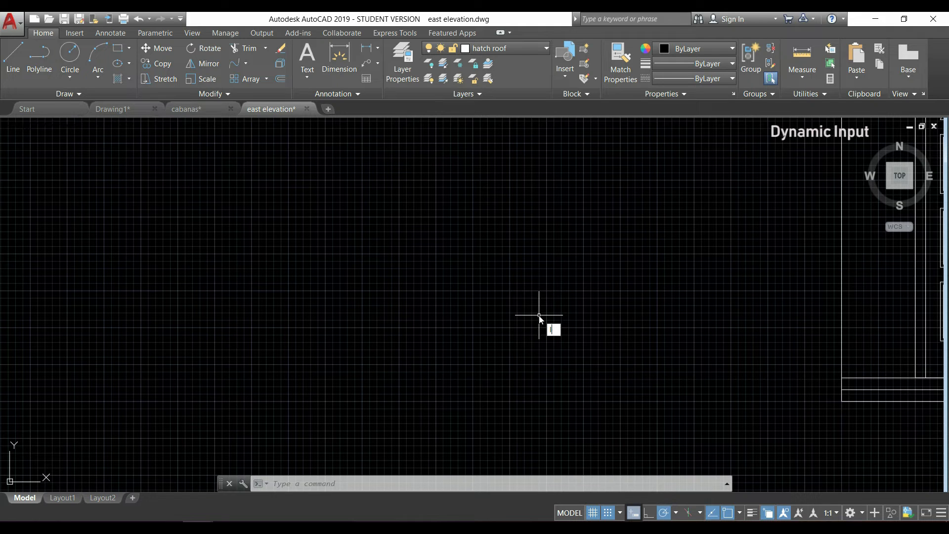
Draw a horizontal line 500 units long using polar tracking.
click(12, 58)
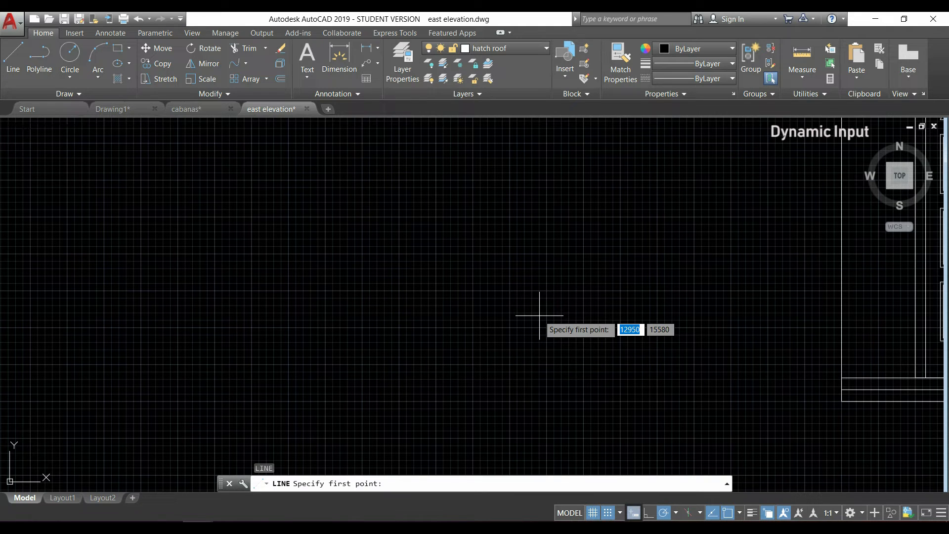
click(539, 315)
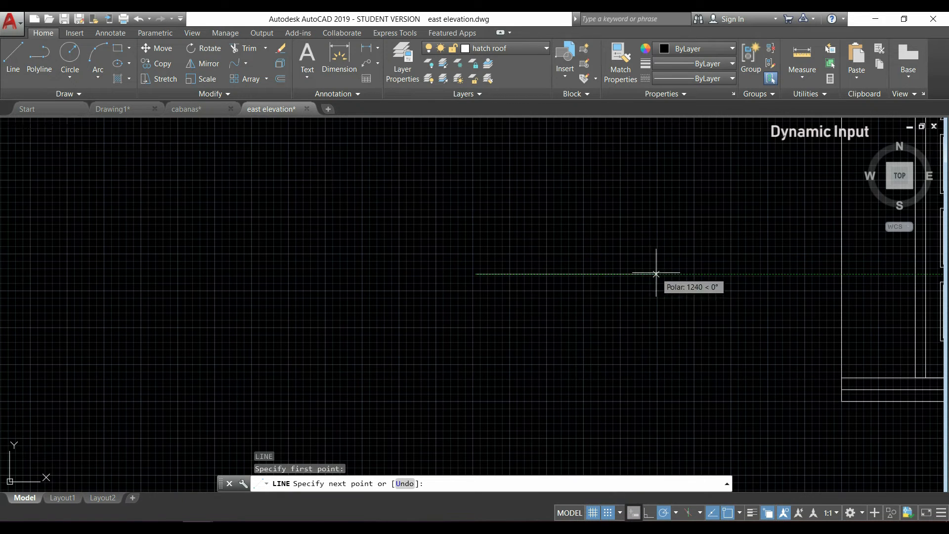
mouse_move(629, 274)
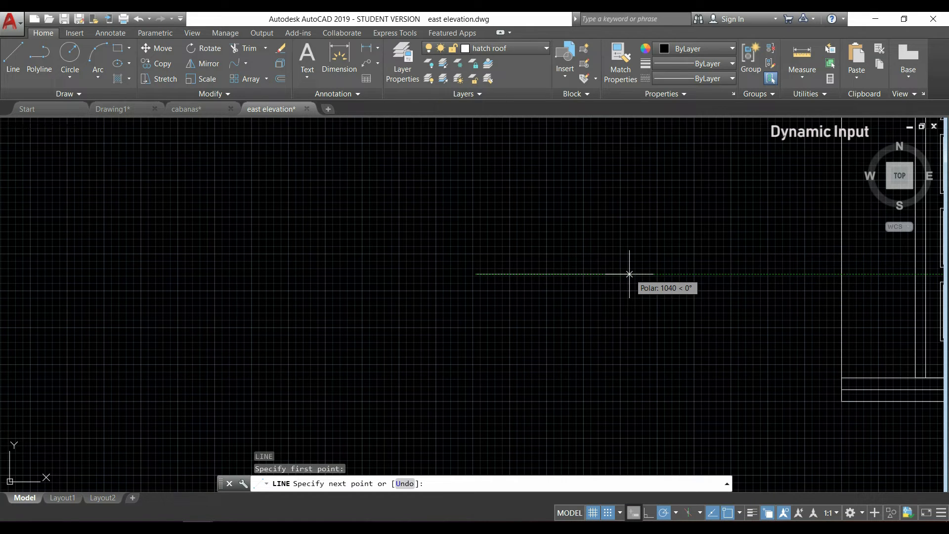
text(5)
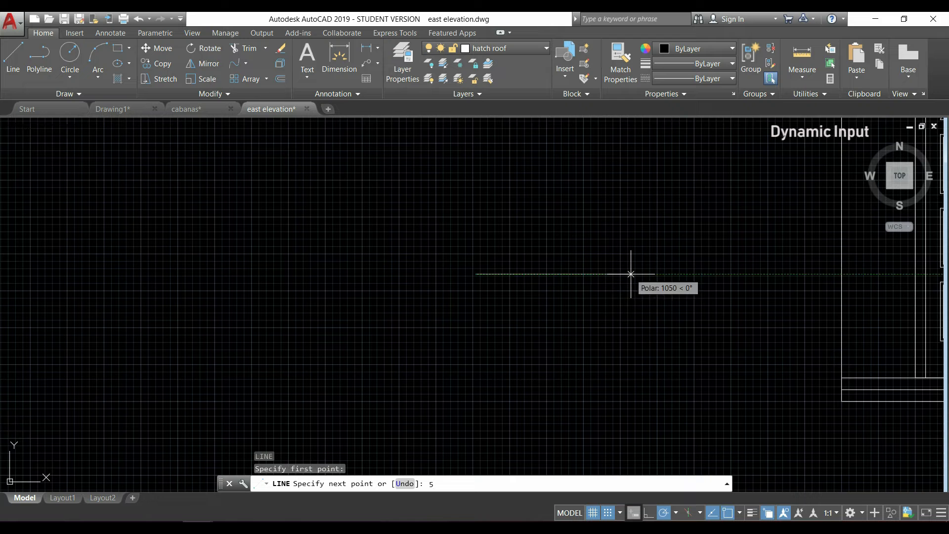
text(00)
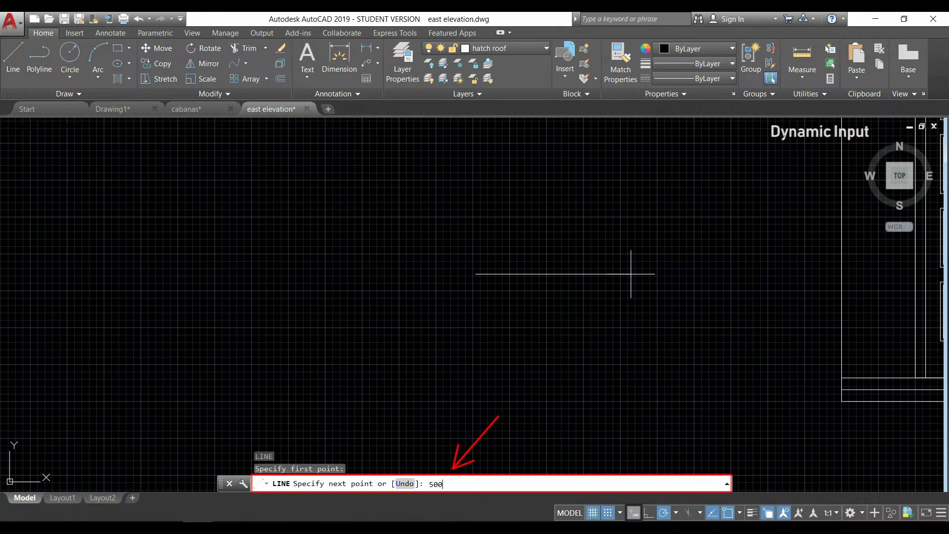
key(Escape)
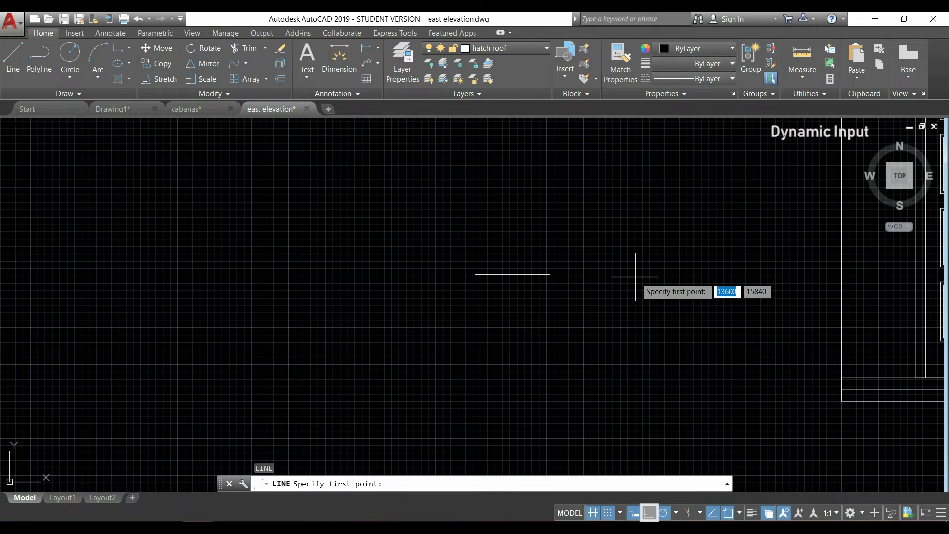
Place the start point of a second line near the drawing centre.
click(635, 262)
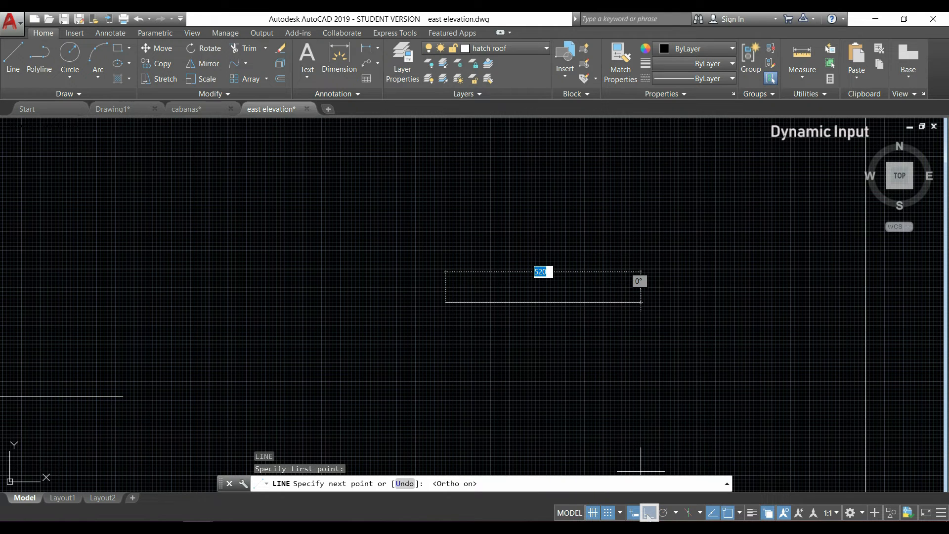
mouse_move(326, 333)
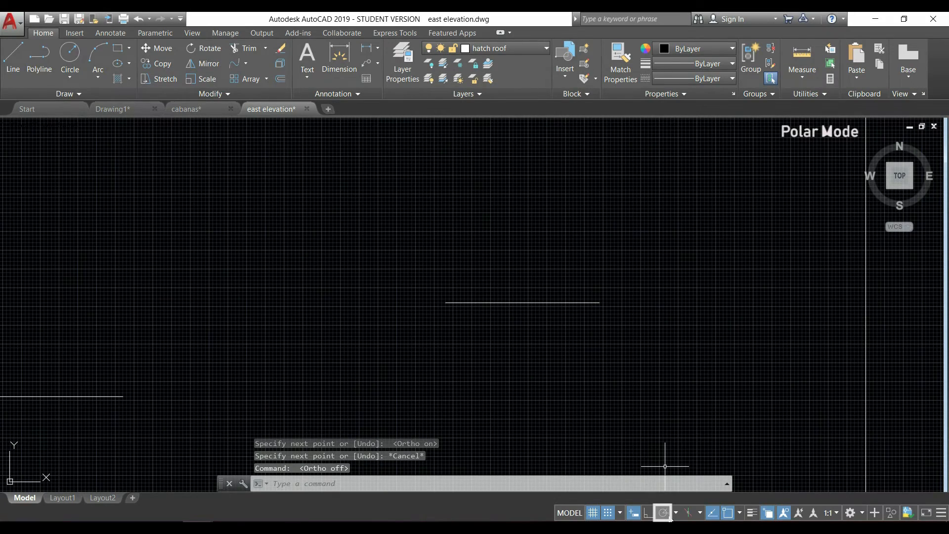
mouse_move(665, 513)
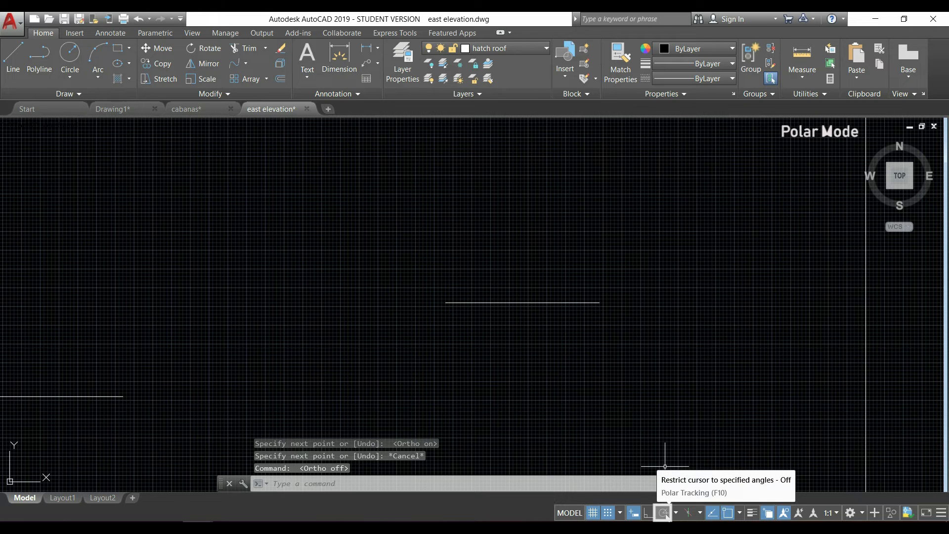
Turn on Polar Tracking on the status bar.
click(664, 513)
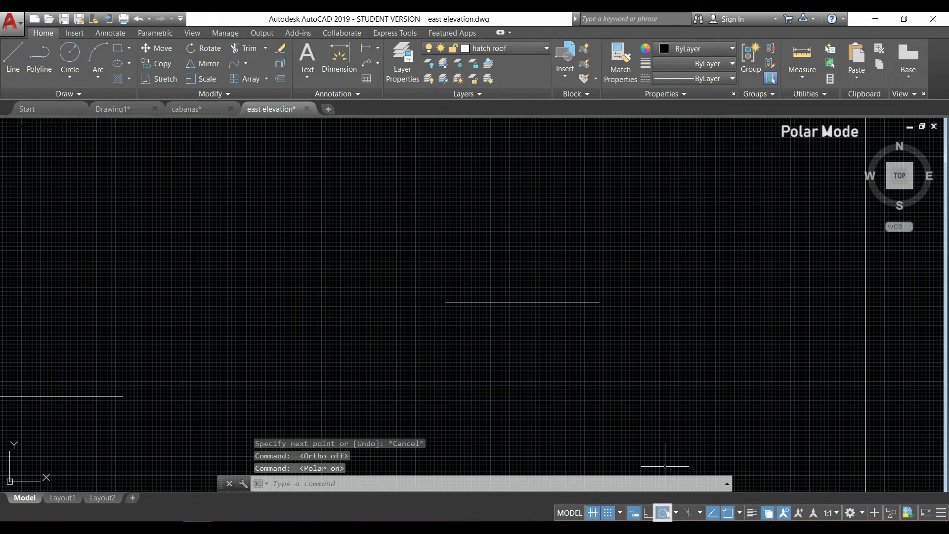
mouse_move(564, 259)
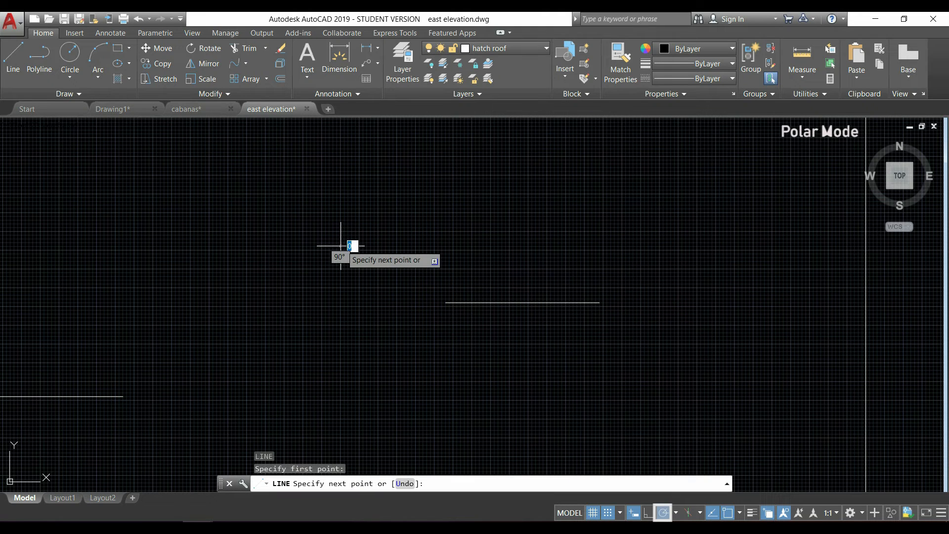
mouse_move(442, 246)
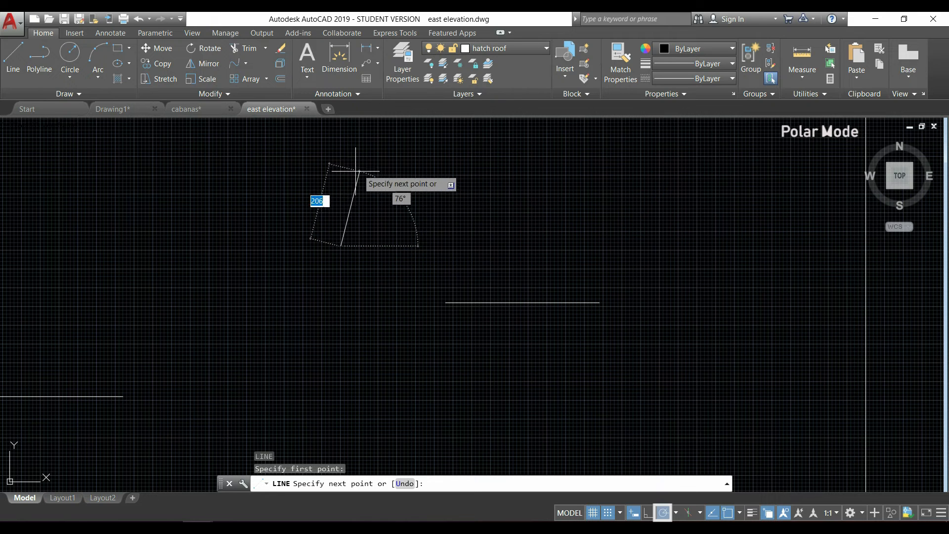
mouse_move(288, 168)
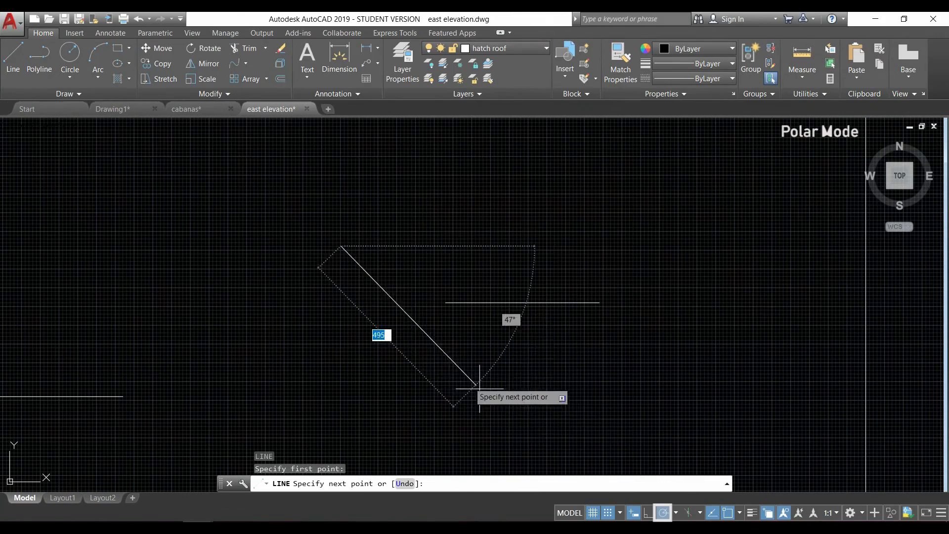
mouse_move(547, 433)
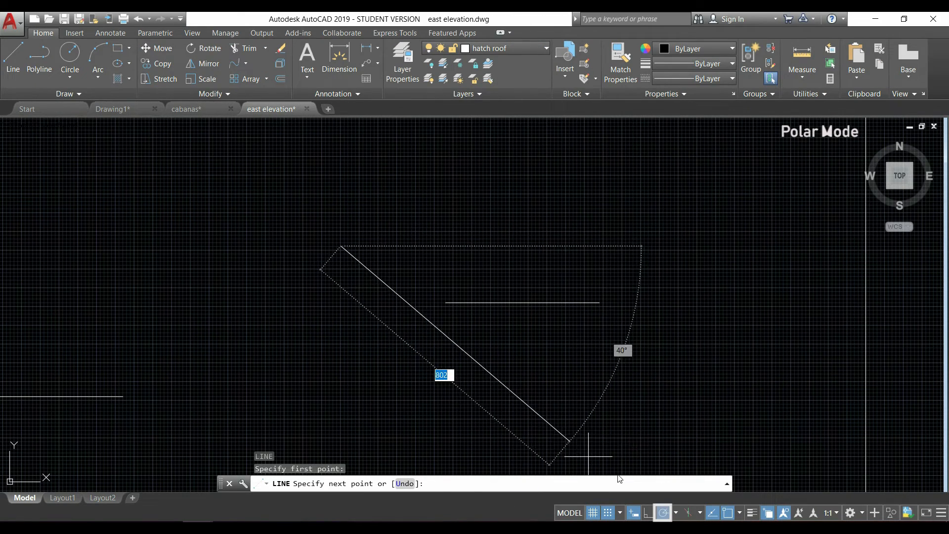
Pick a smaller polar angle increment, test it, then cancel the line.
click(679, 513)
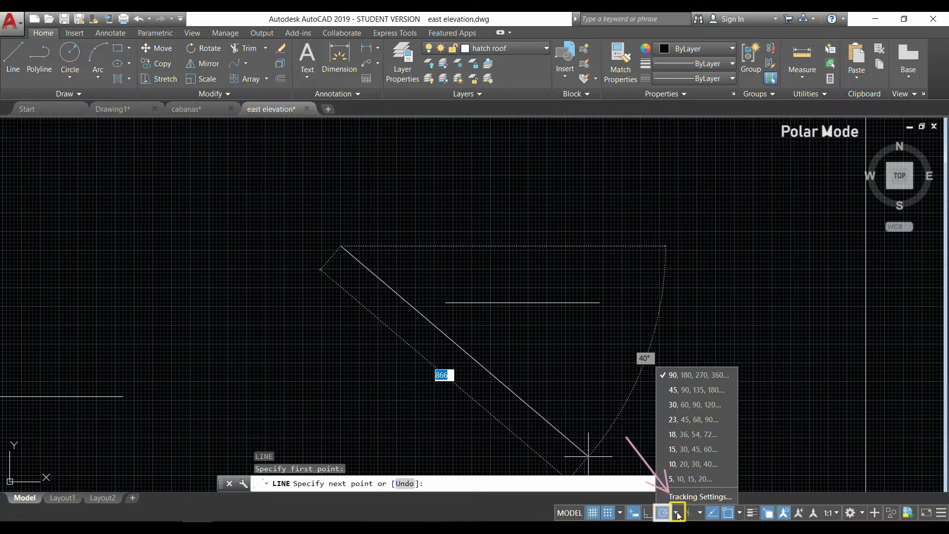
mouse_move(737, 461)
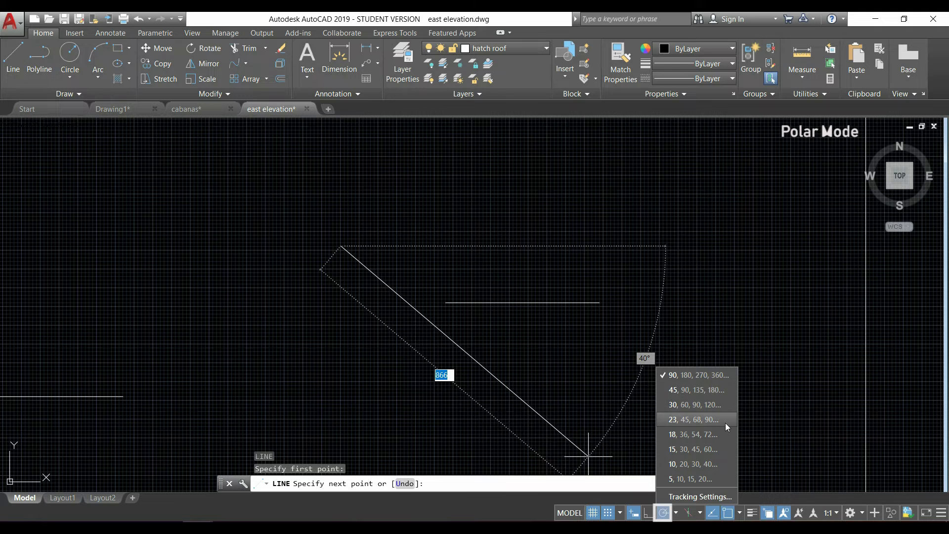
mouse_move(720, 479)
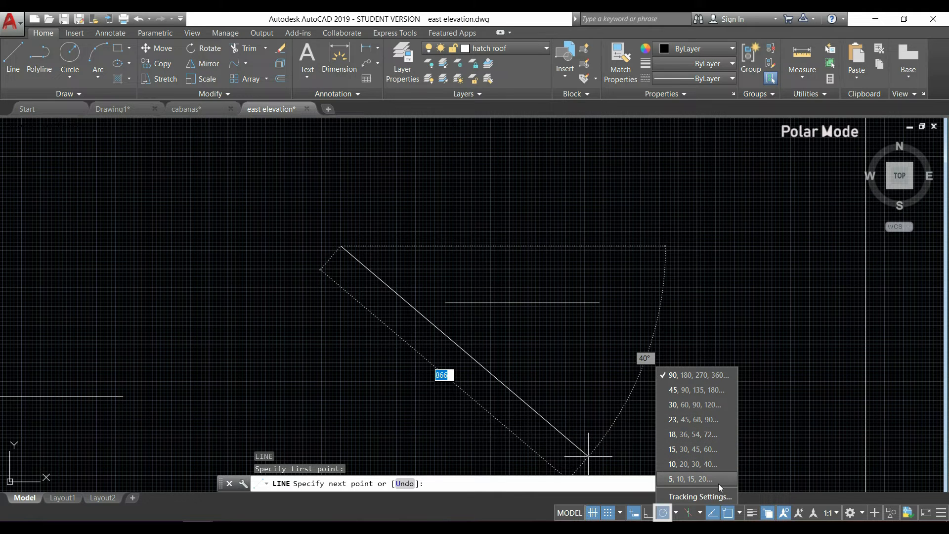
mouse_move(716, 472)
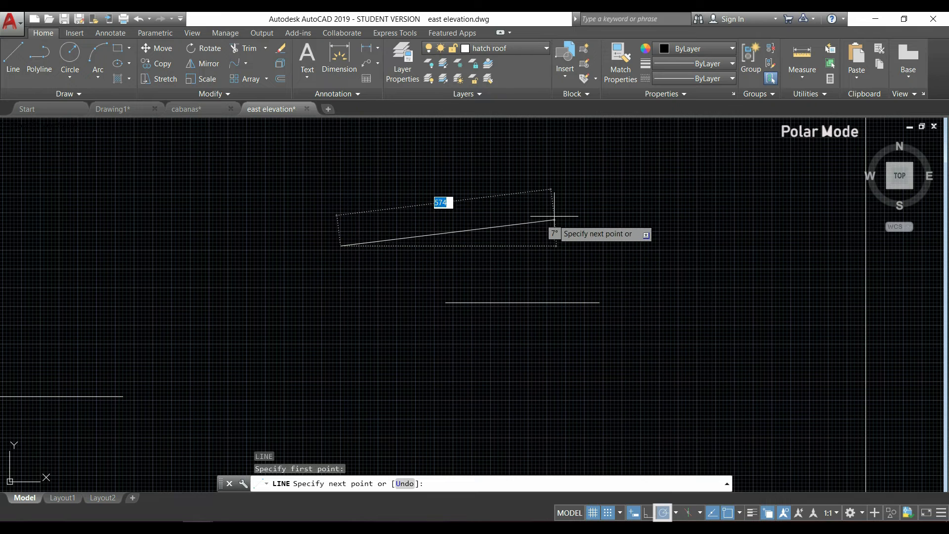
mouse_move(523, 168)
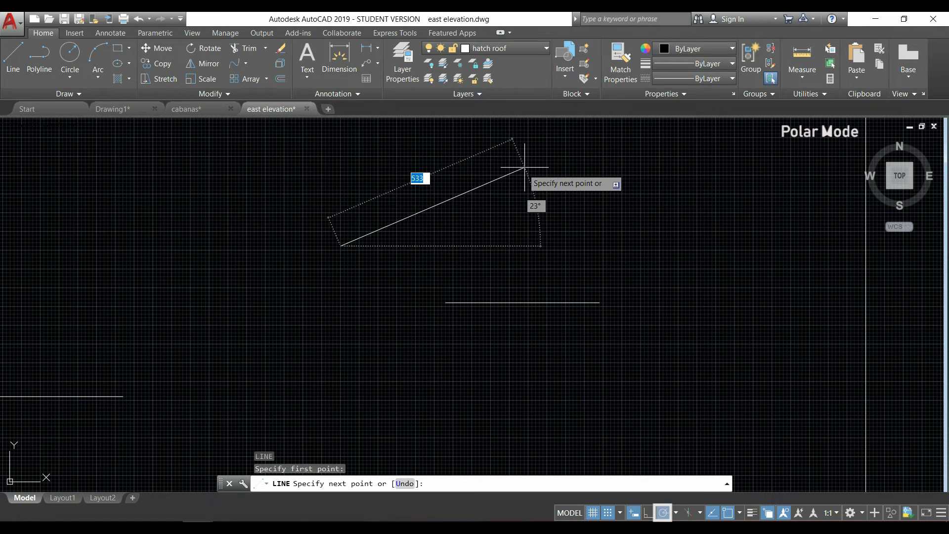
mouse_move(462, 143)
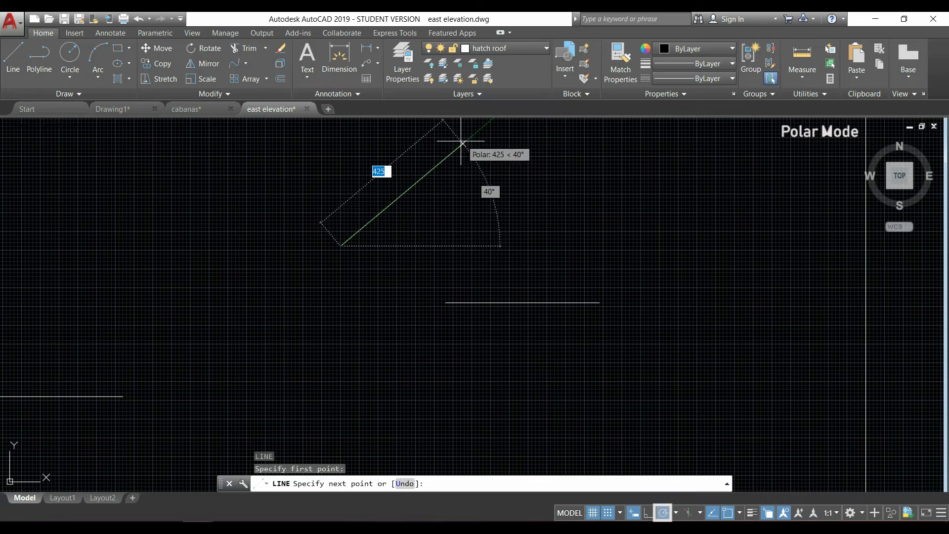
key(escape)
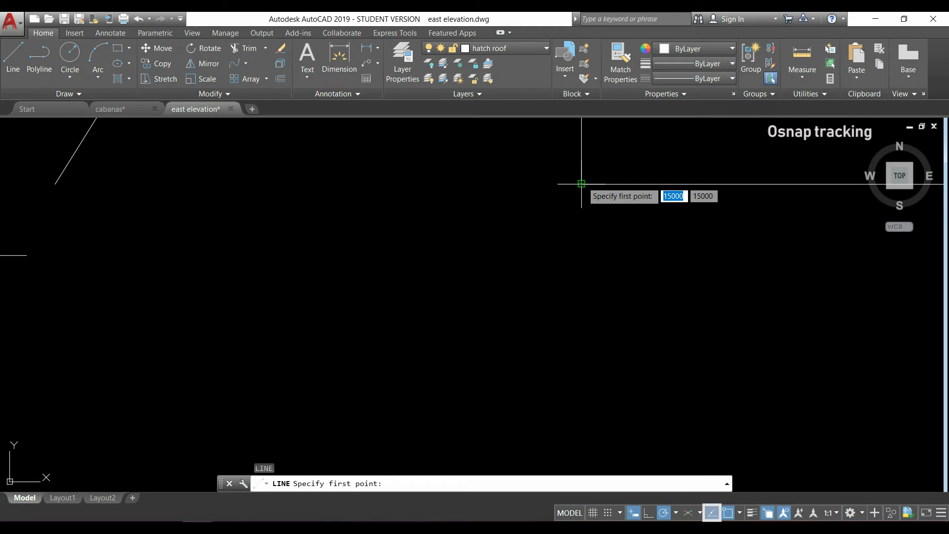
mouse_move(500, 184)
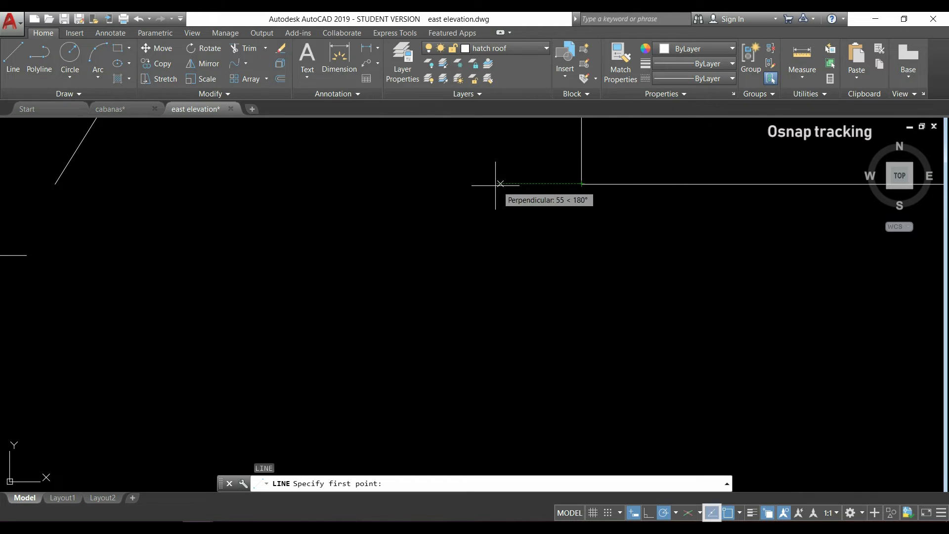
mouse_move(369, 184)
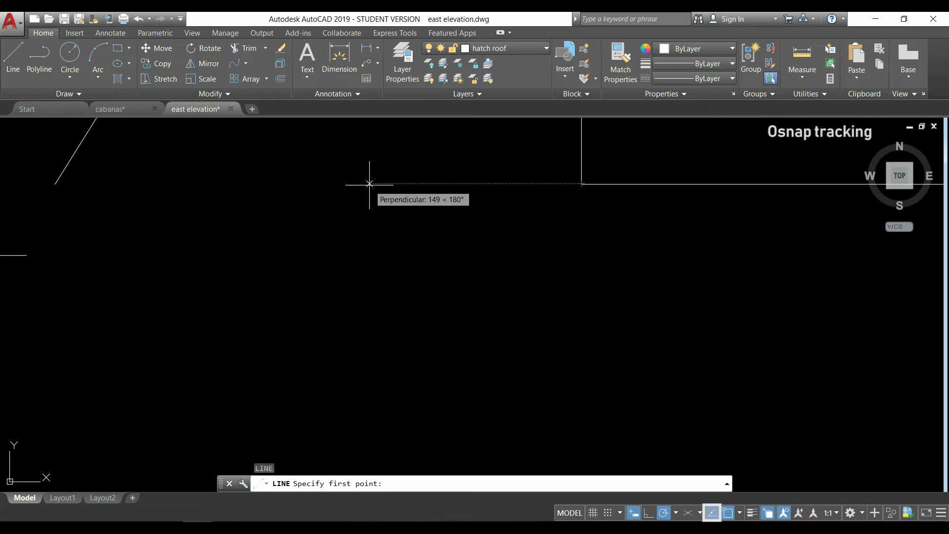
Draw a line from a tracked point left of the corner, then re-enable object snap tracking.
click(369, 184)
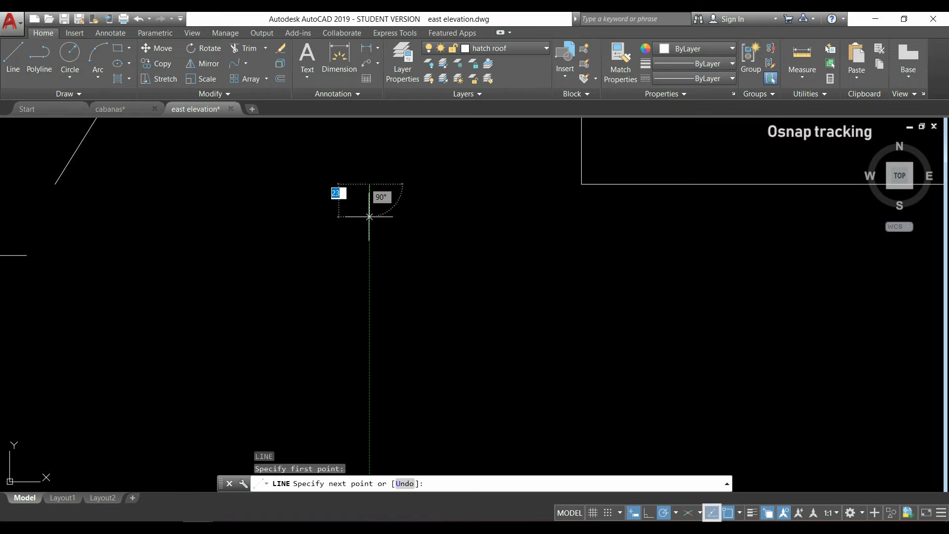
mouse_move(554, 305)
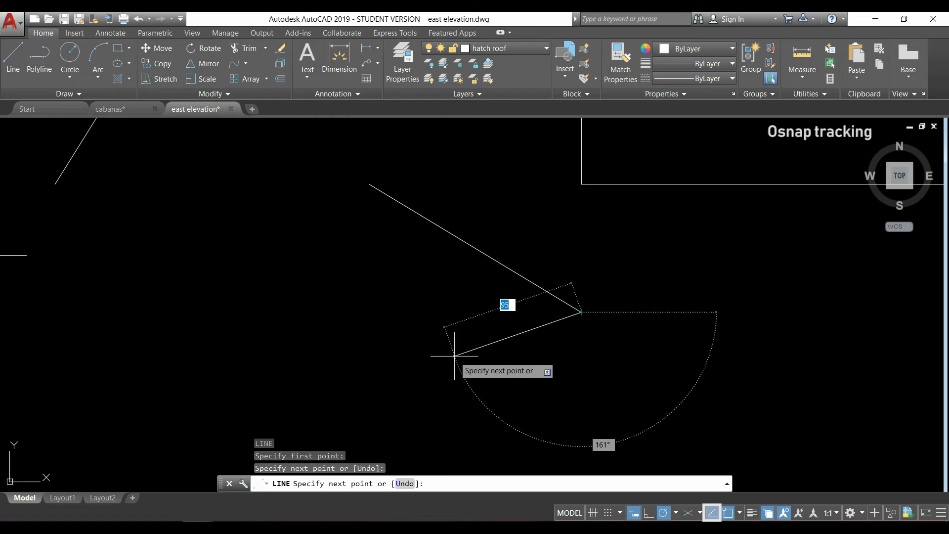
key(Escape)
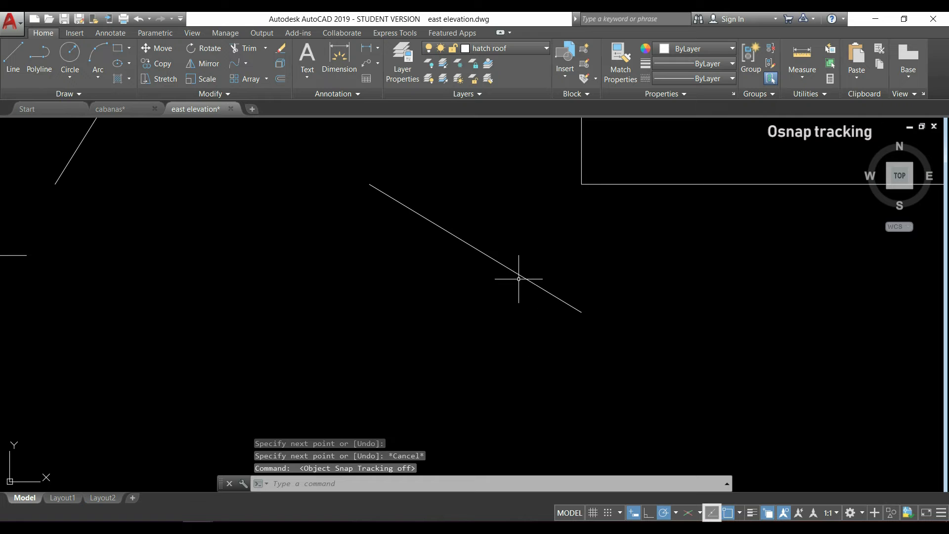
click(12, 54)
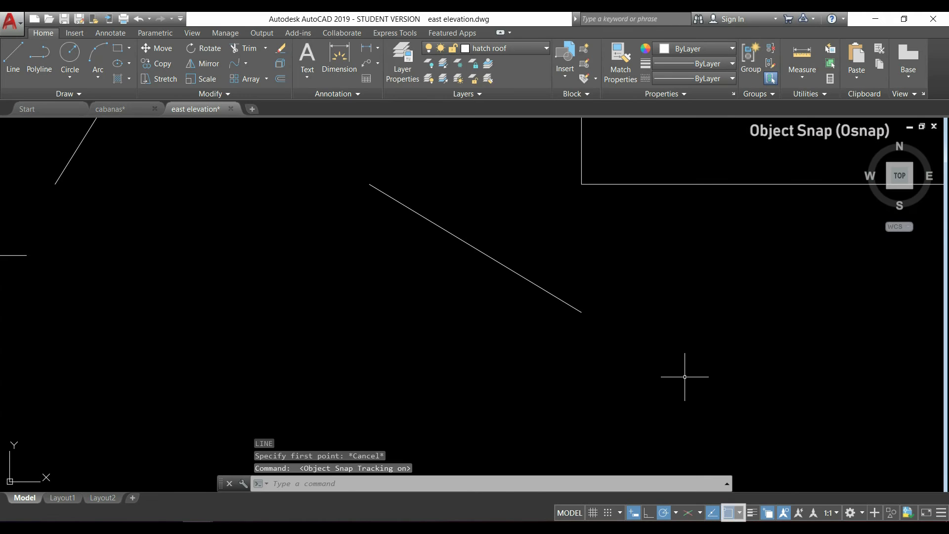
mouse_move(720, 474)
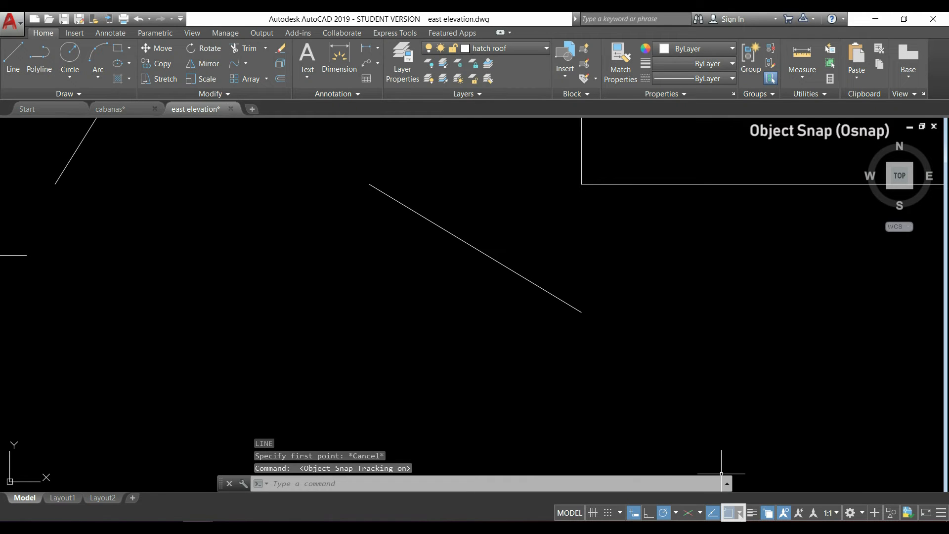
mouse_move(732, 513)
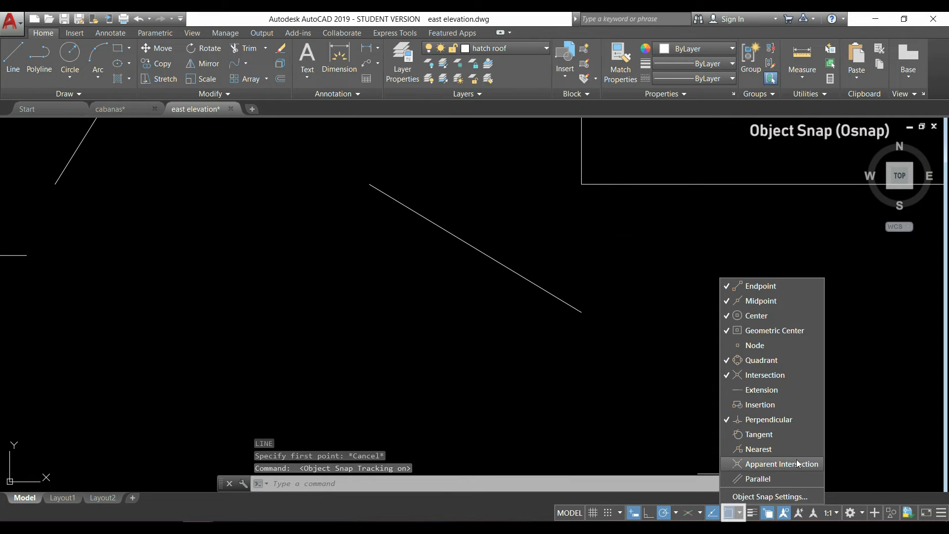
mouse_move(800, 389)
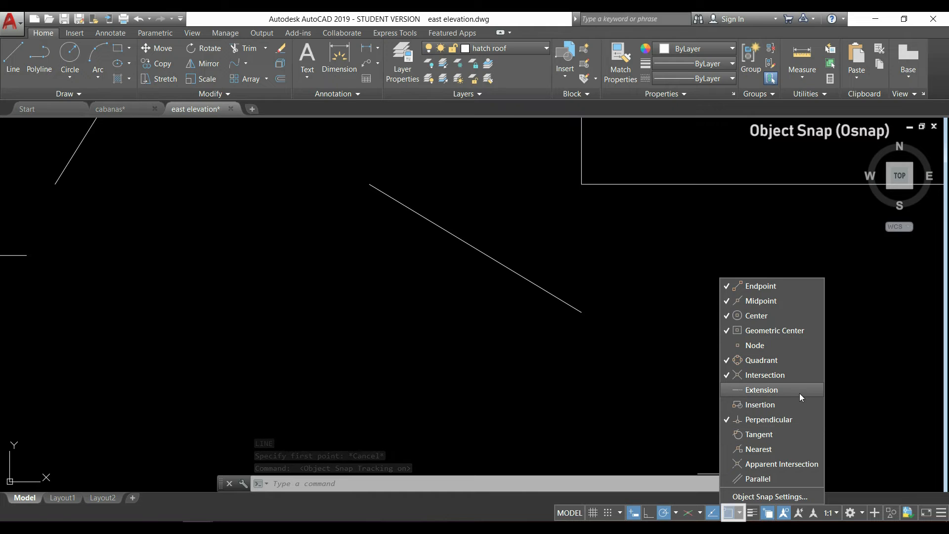
mouse_move(804, 394)
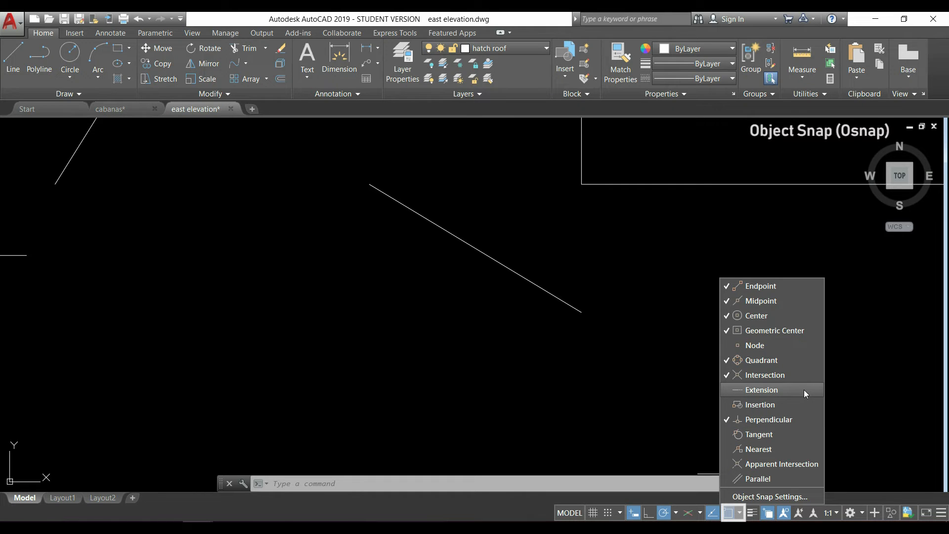
Check Extension in the Object Snap mode list.
click(760, 389)
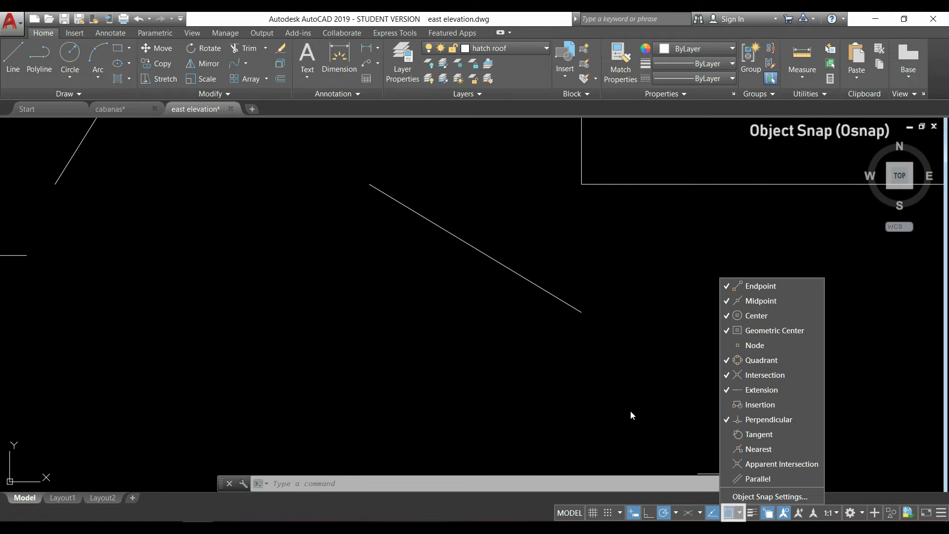
Start a line to test object snaps, cancel it, and select the short horizontal line.
click(11, 59)
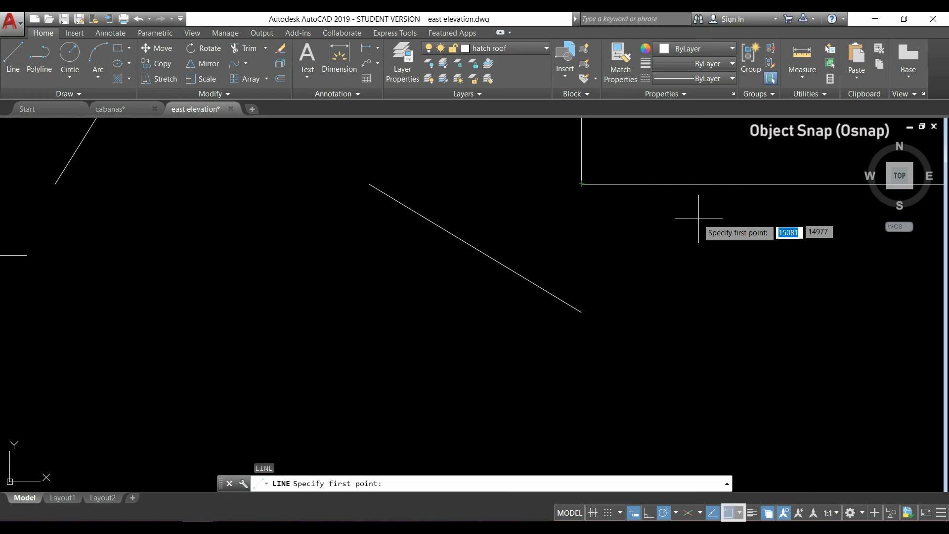
mouse_move(318, 235)
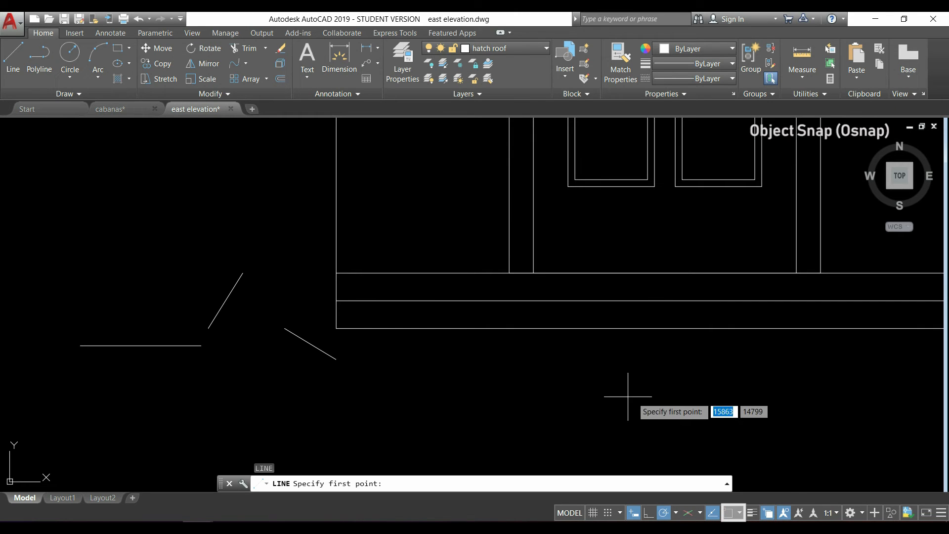
mouse_move(339, 296)
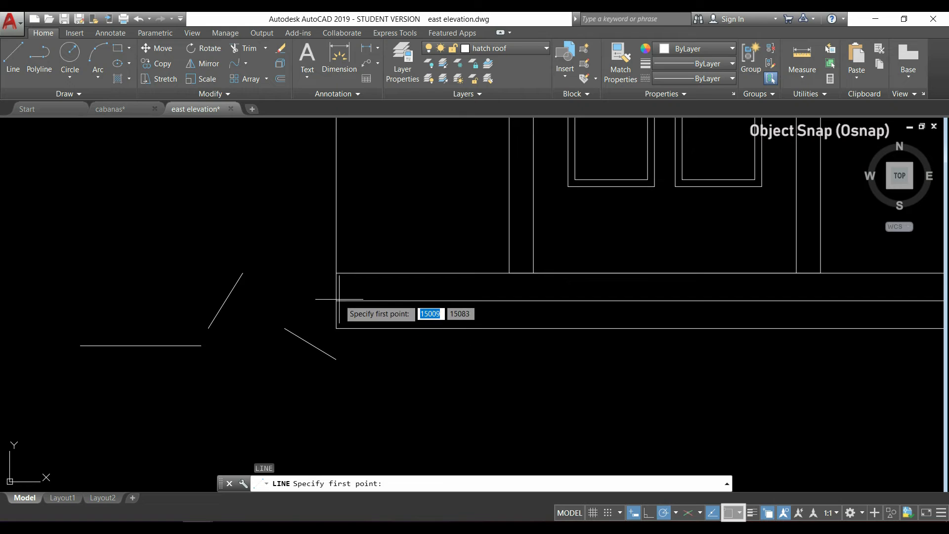
mouse_move(555, 271)
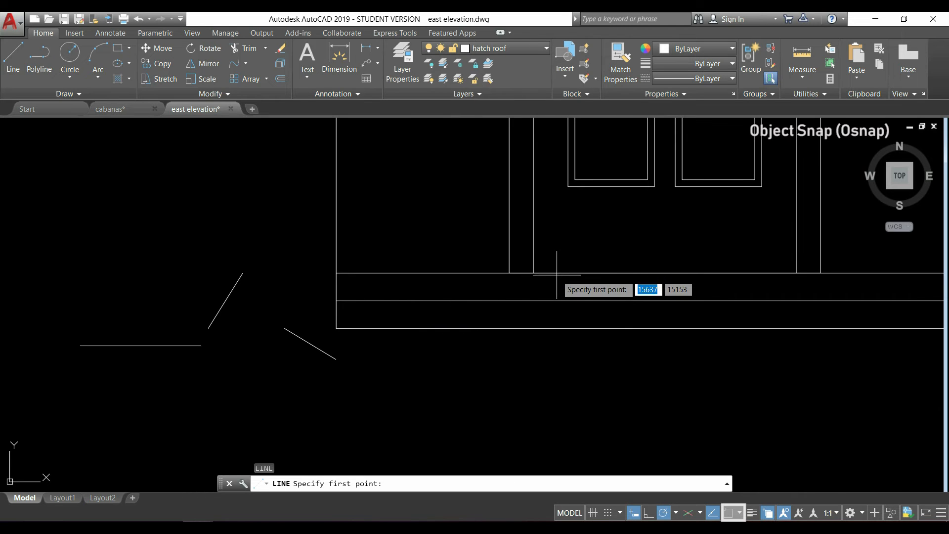
key(Escape)
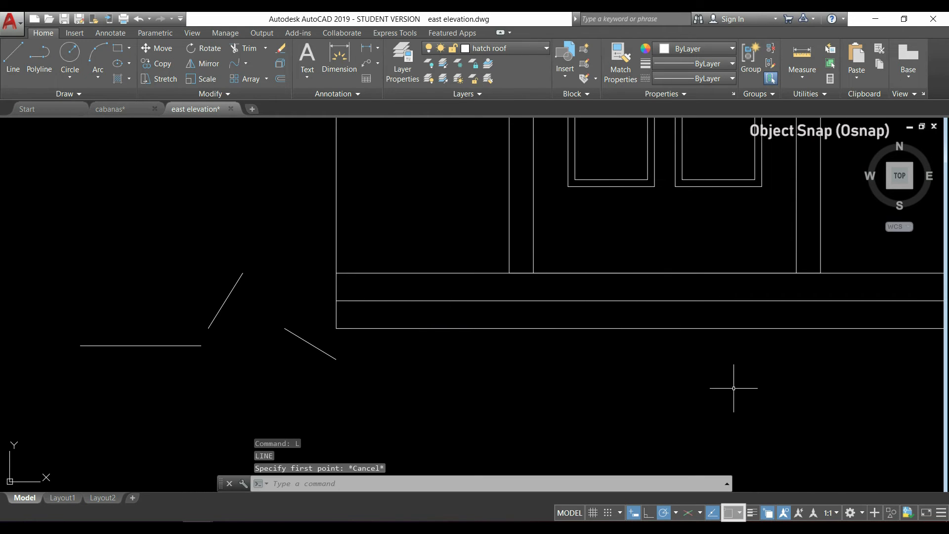
mouse_move(684, 355)
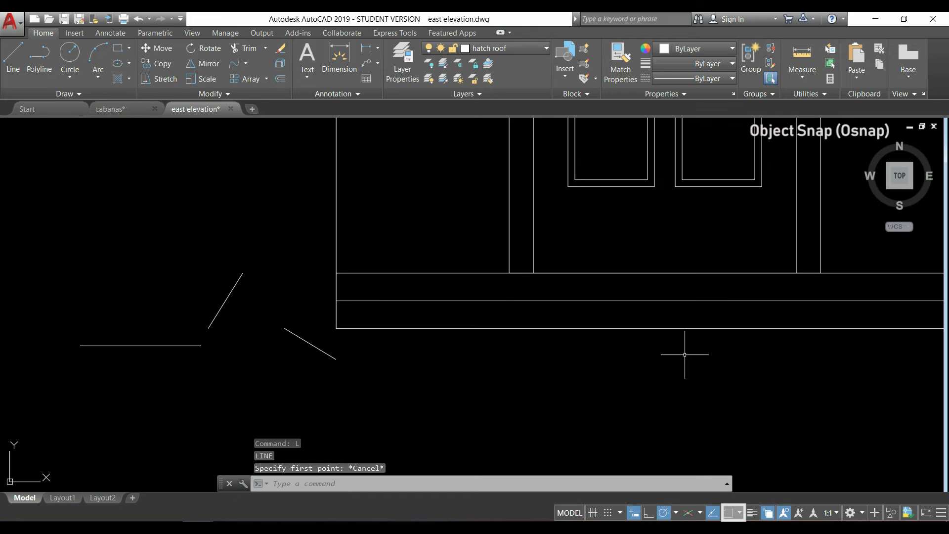
click(934, 126)
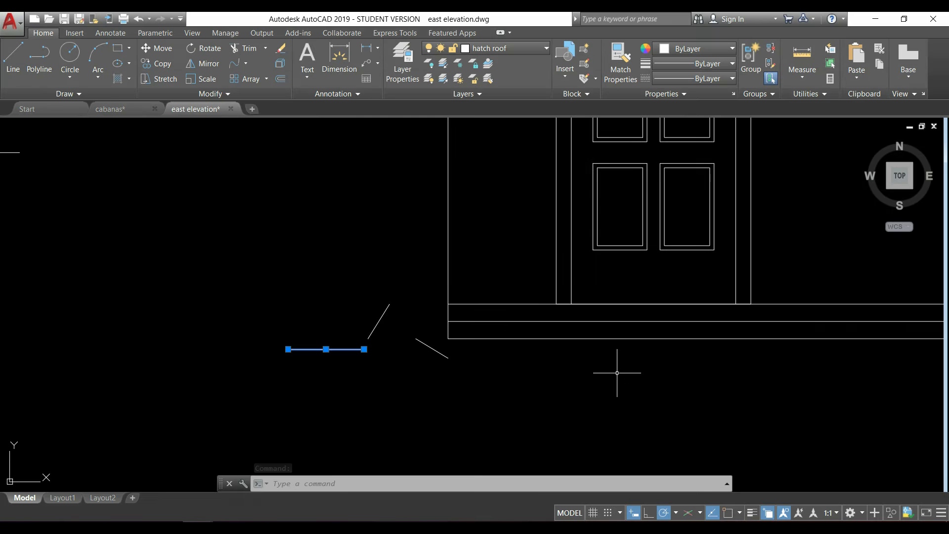
mouse_move(753, 512)
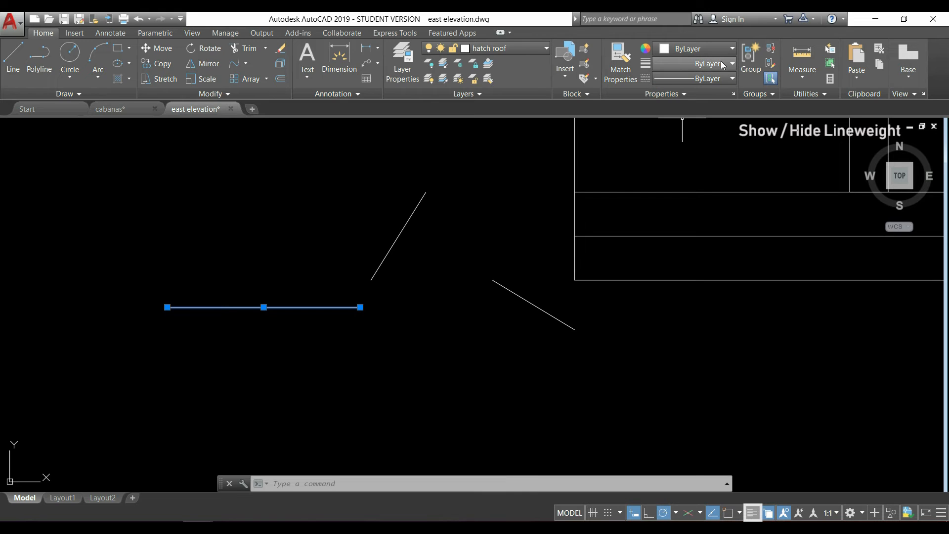
Give the short horizontal line a 1.00 mm lineweight, then back out of the change.
click(731, 64)
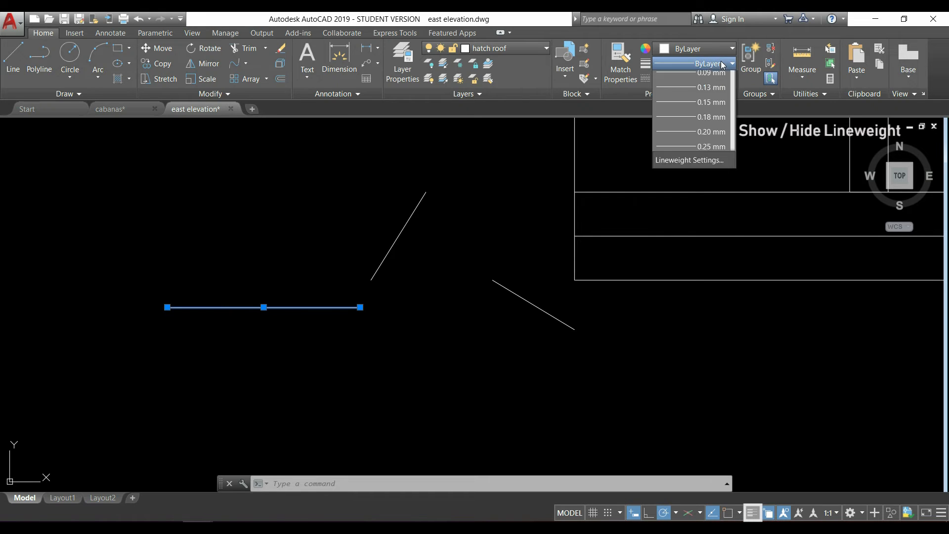
click(696, 64)
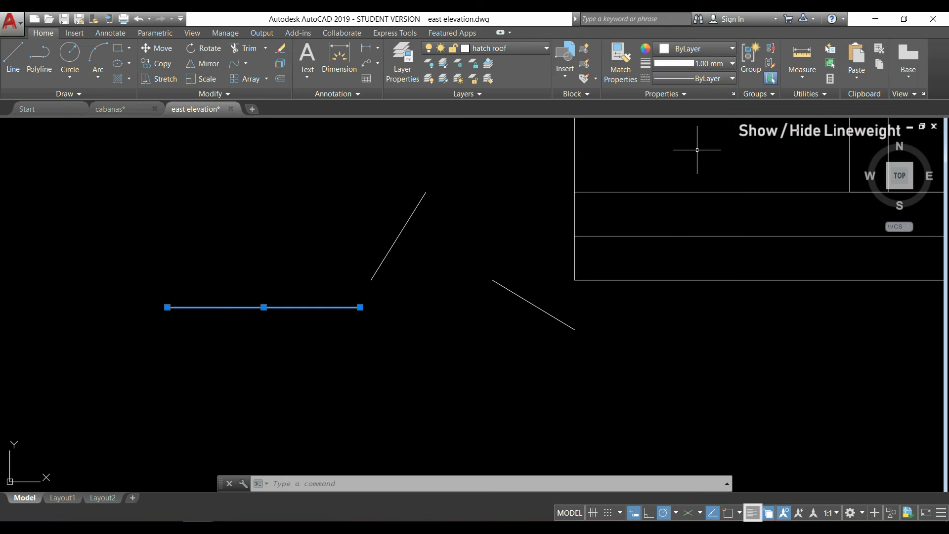
mouse_move(519, 352)
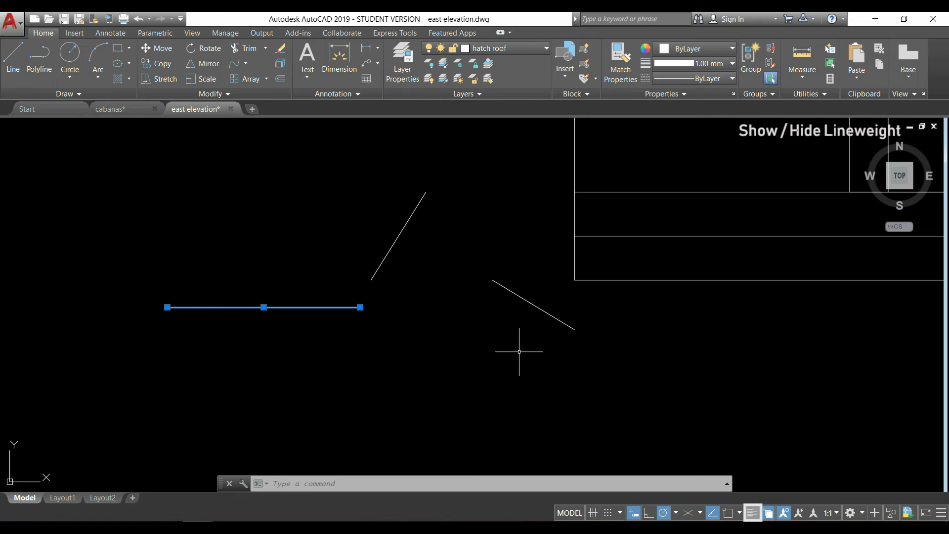
mouse_move(560, 366)
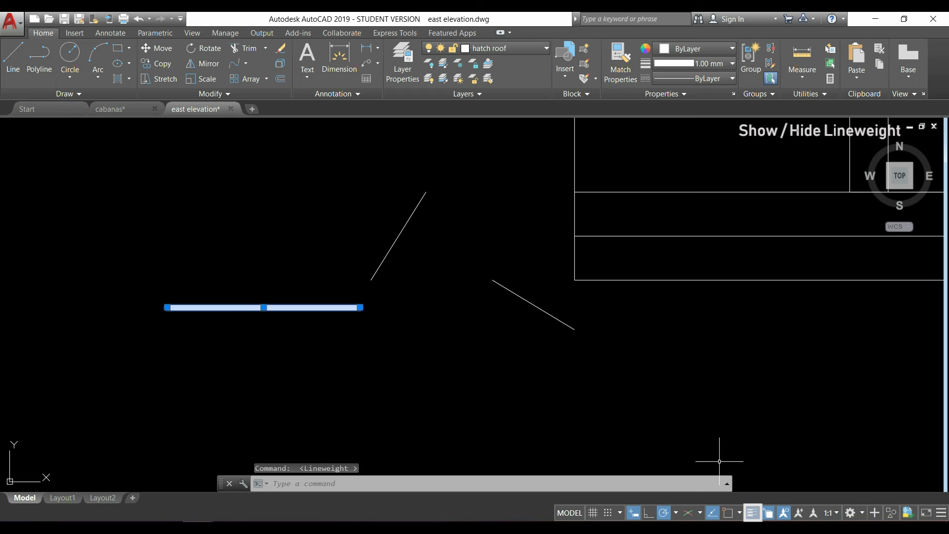
key(Escape)
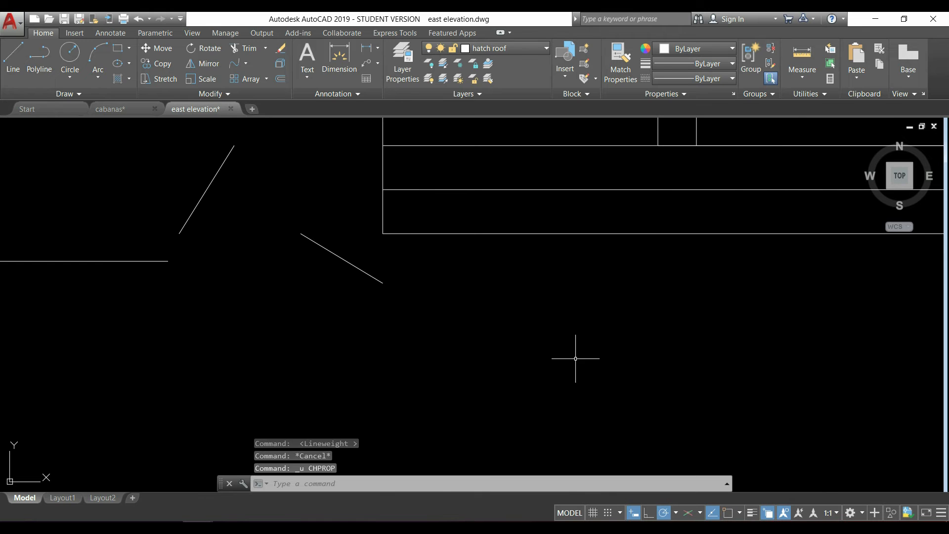
mouse_move(769, 513)
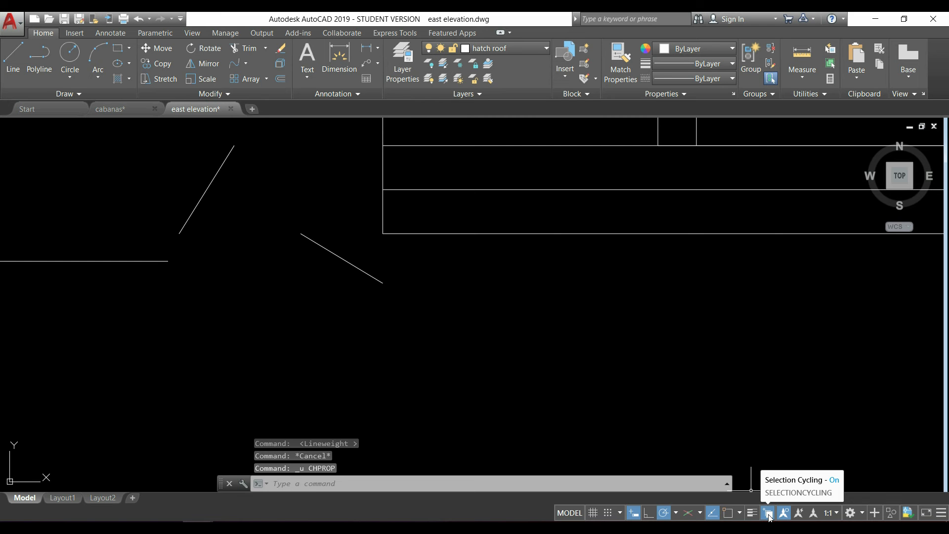
mouse_move(637, 389)
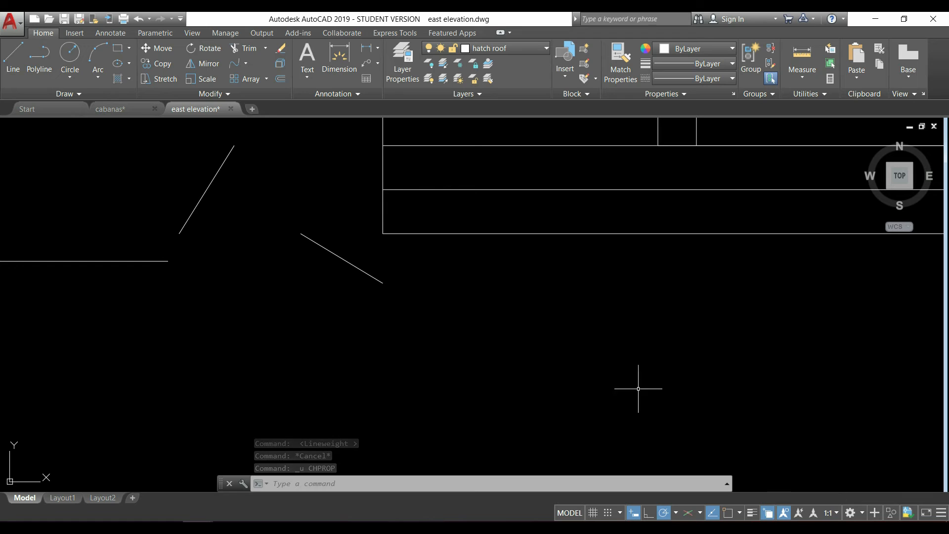
Turn on selection cycling and draw a short line over the polyline's left edge.
click(12, 54)
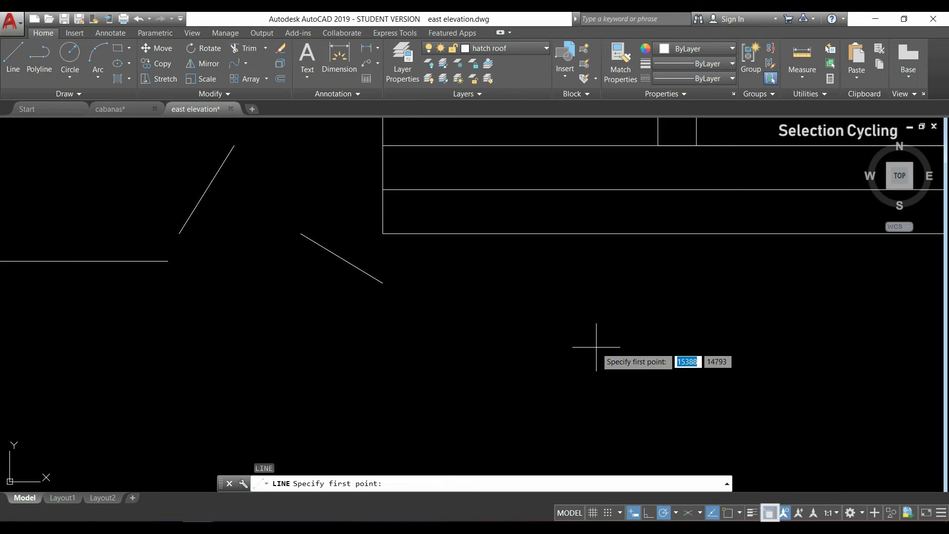
mouse_move(383, 234)
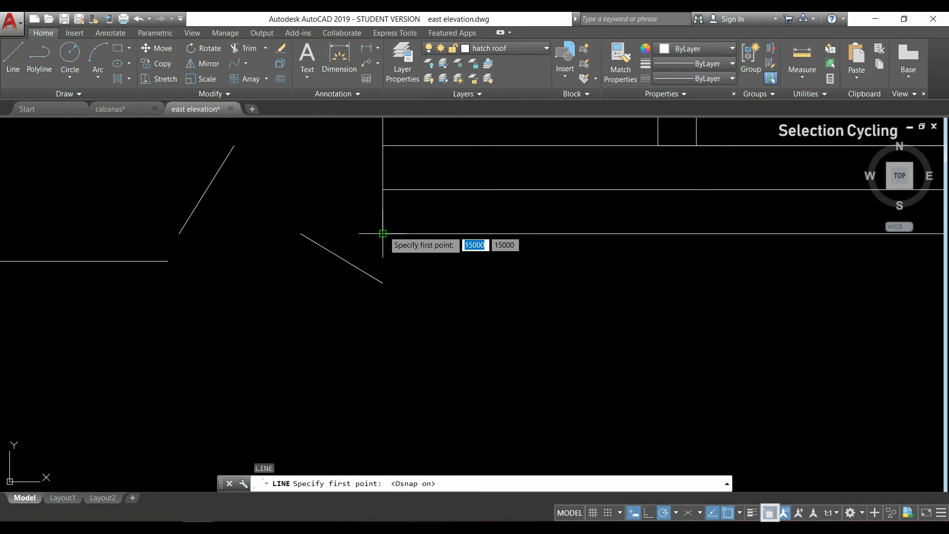
click(382, 234)
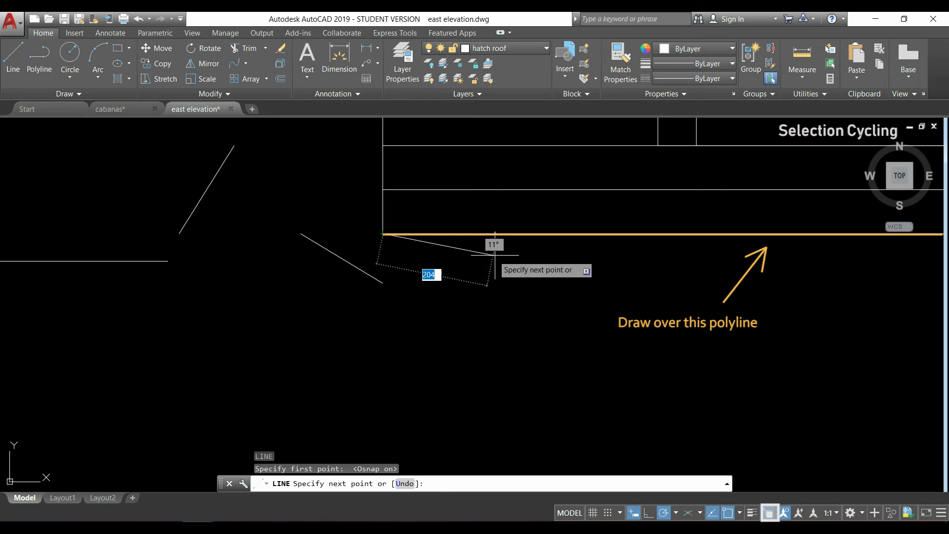
click(495, 235)
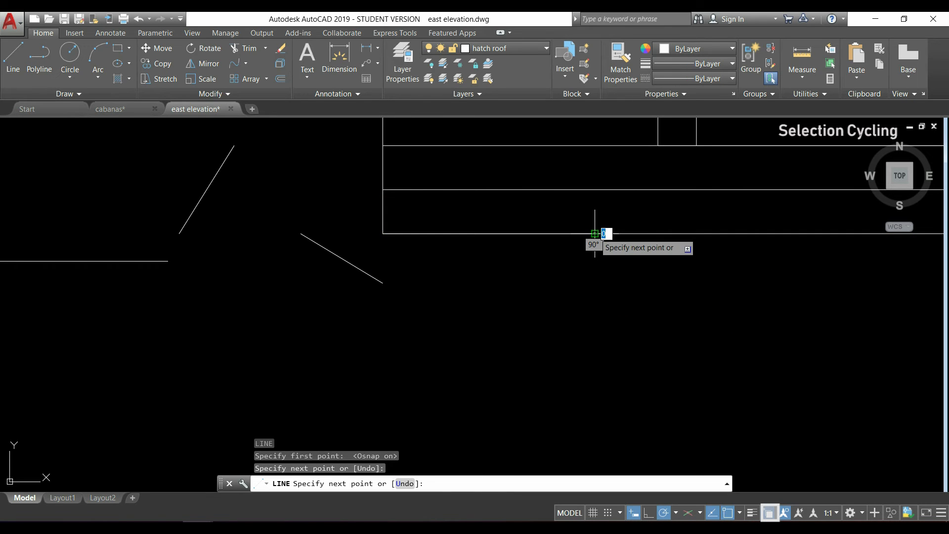
key(Escape)
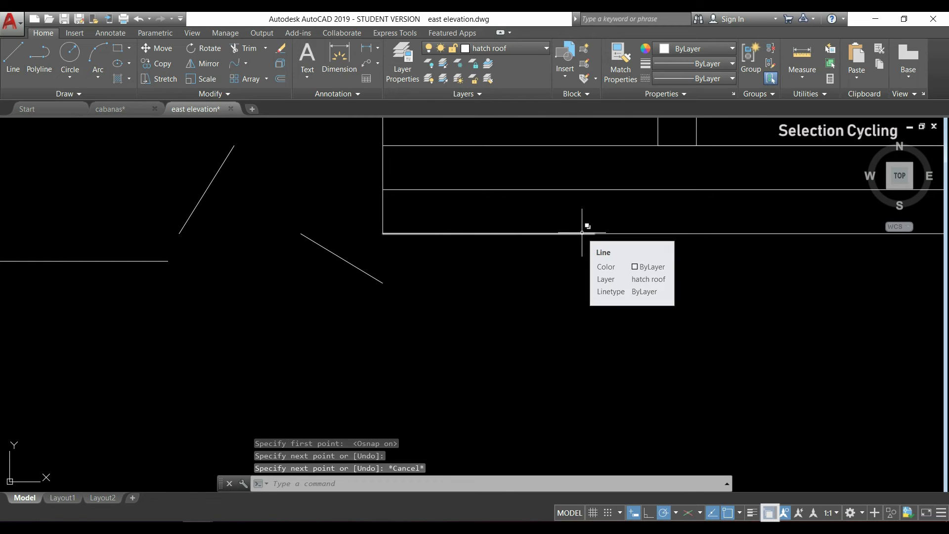
Select the overlapping polyline, turn selection cycling off, and pick the new line.
click(581, 233)
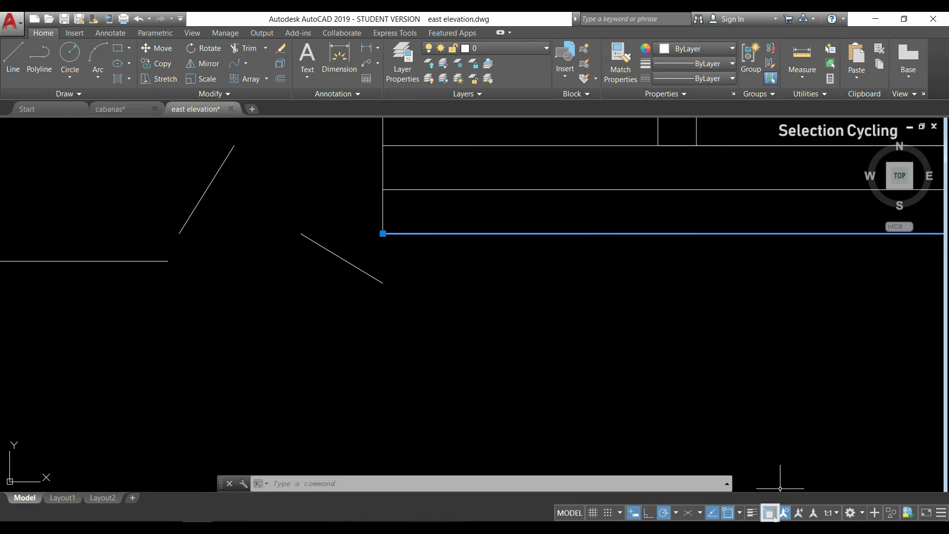
key(Escape)
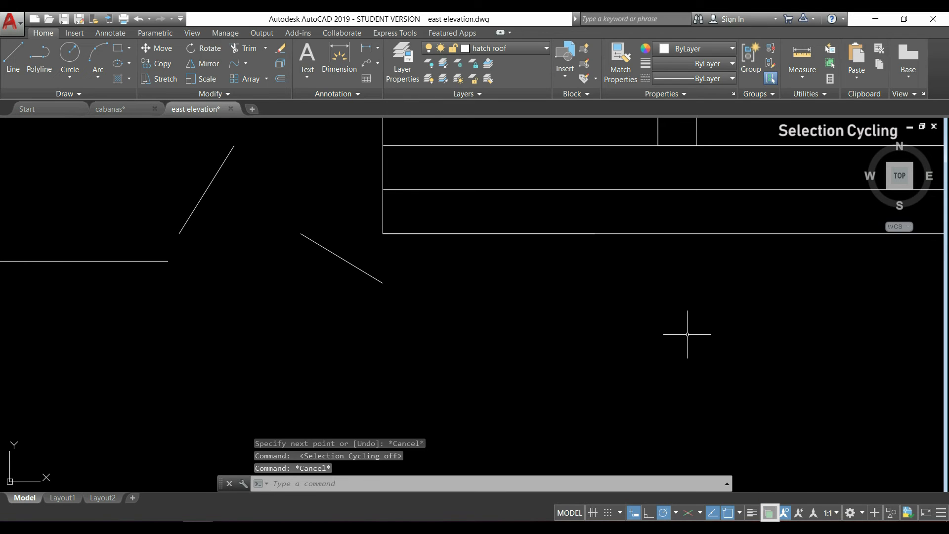
mouse_move(611, 233)
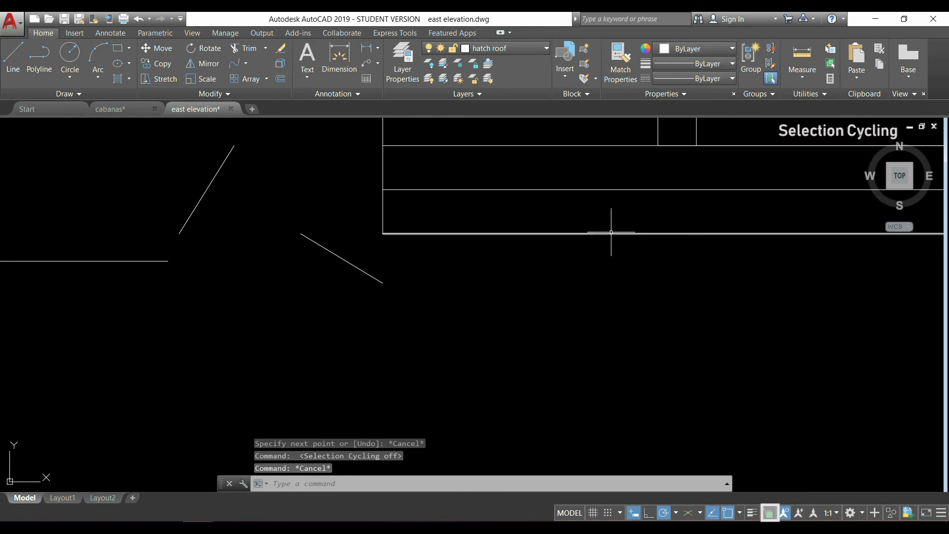
click(490, 232)
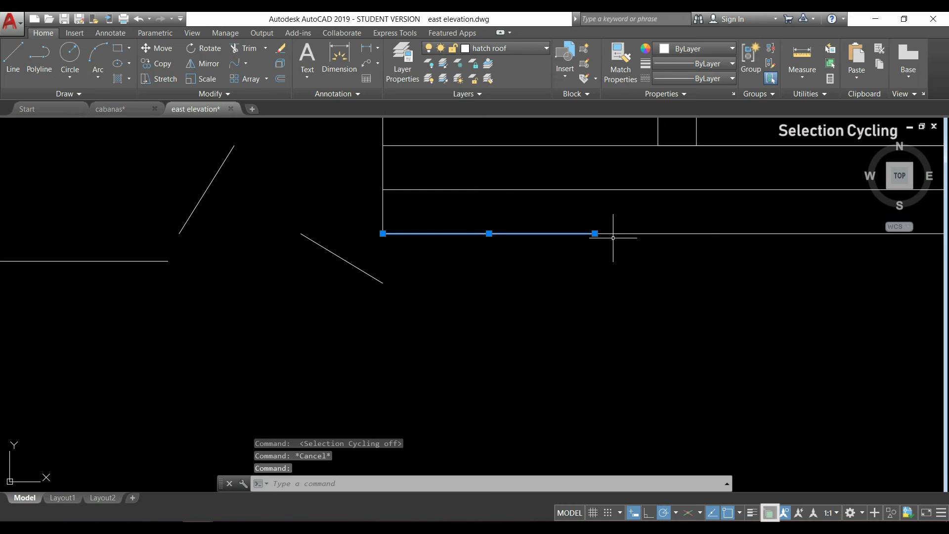
key(Escape)
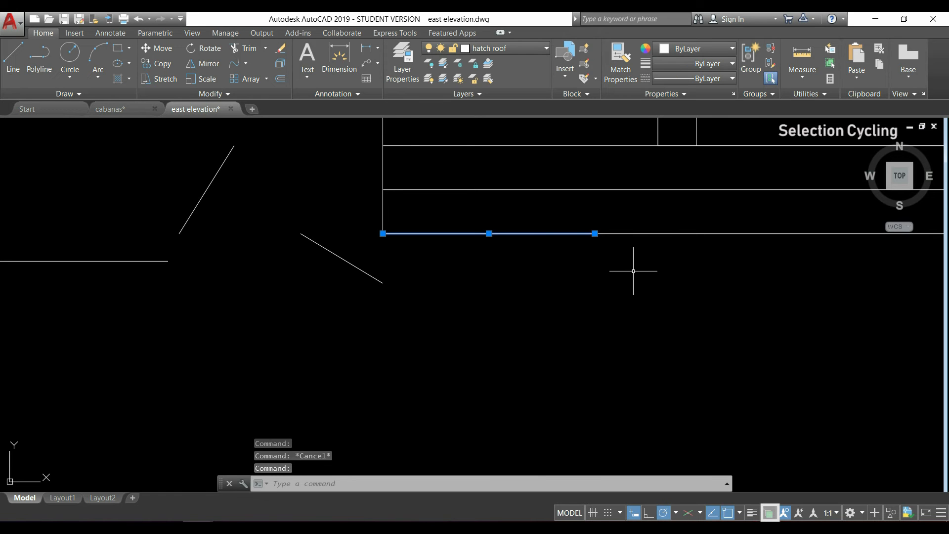
click(934, 126)
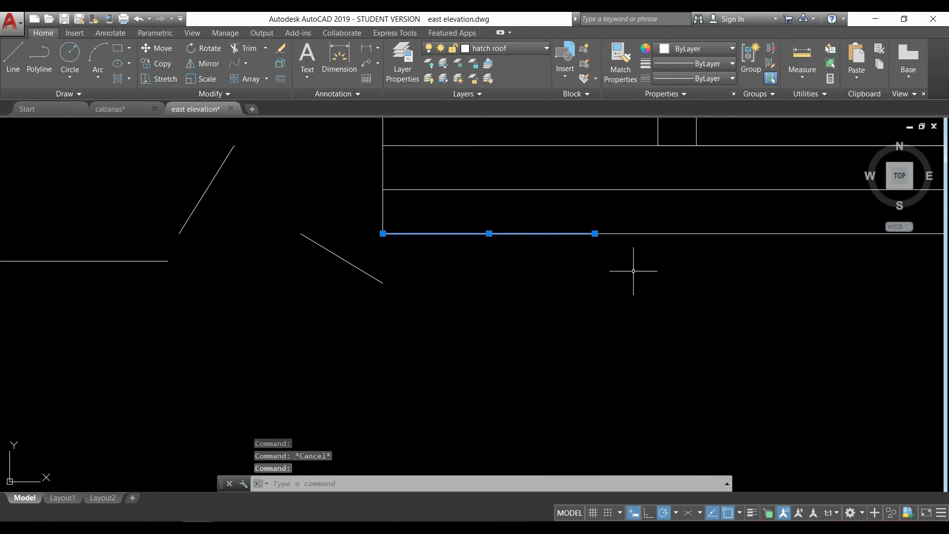
Switch to the floor plan drawing and inspect the door's 870 dimension.
click(279, 109)
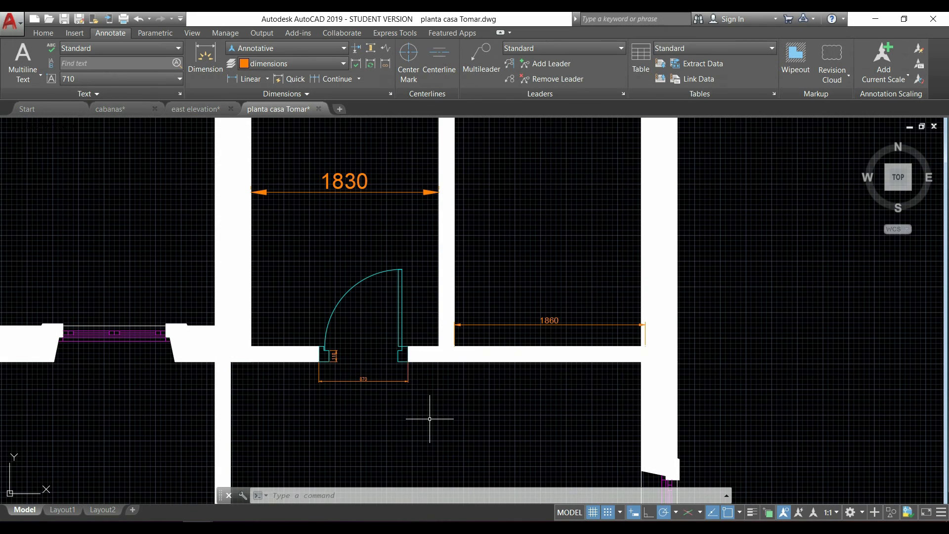
mouse_move(782, 513)
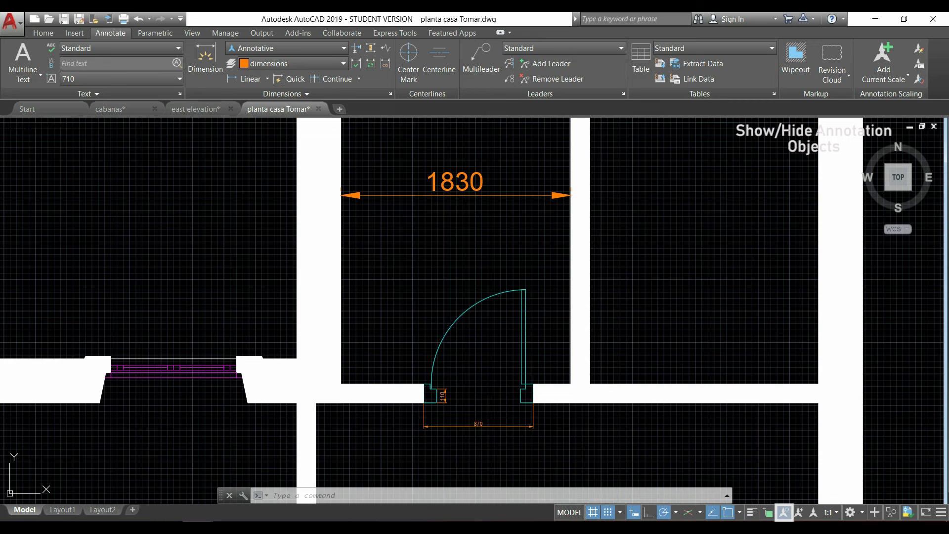
click(478, 424)
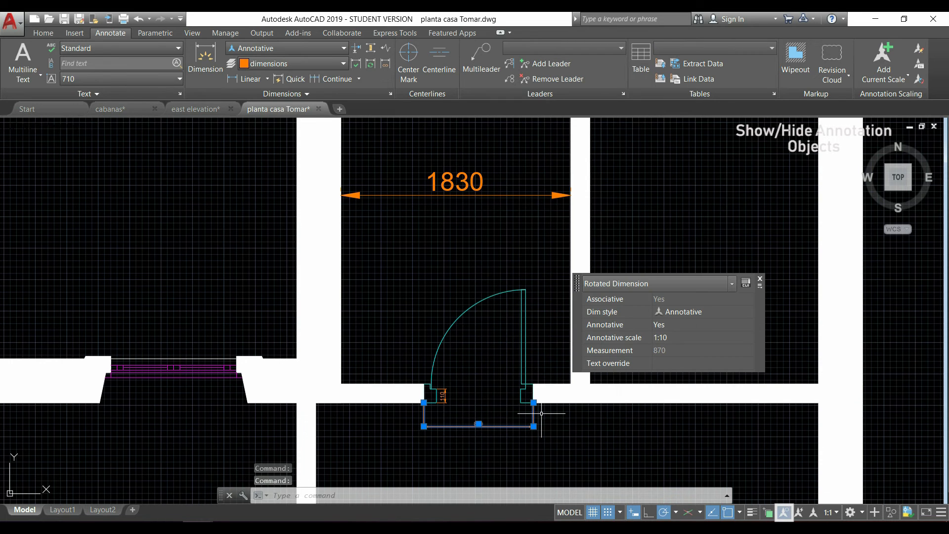
mouse_move(774, 276)
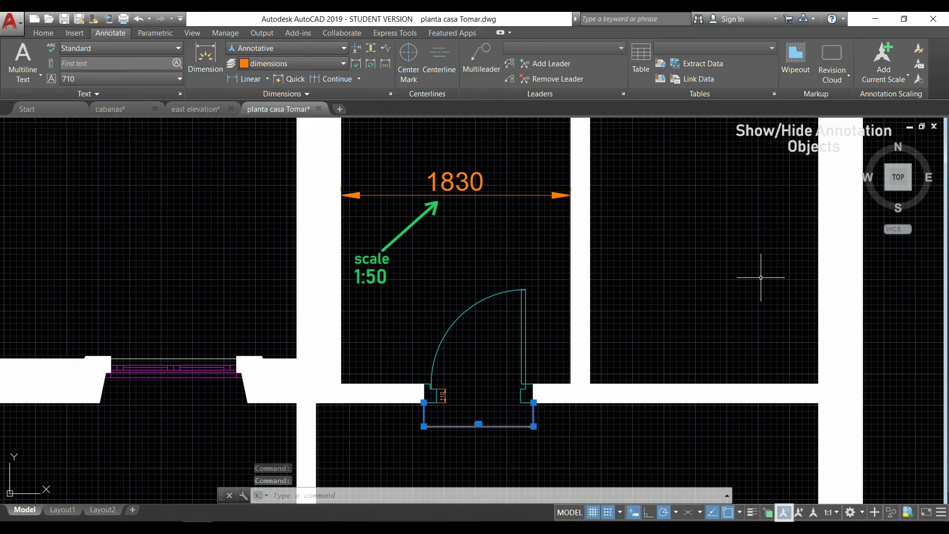
key(Escape)
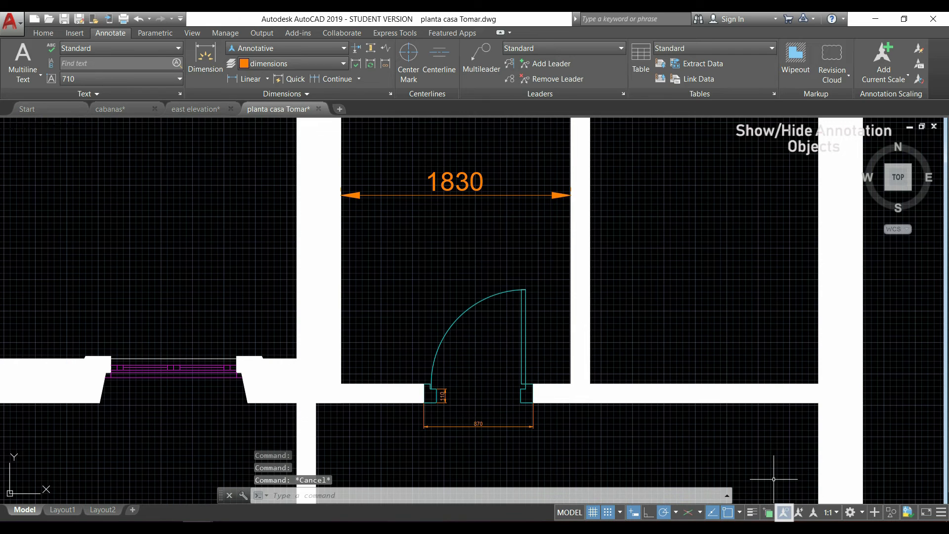
Set the annotation scale to 1:10, then to 1:50.
click(783, 513)
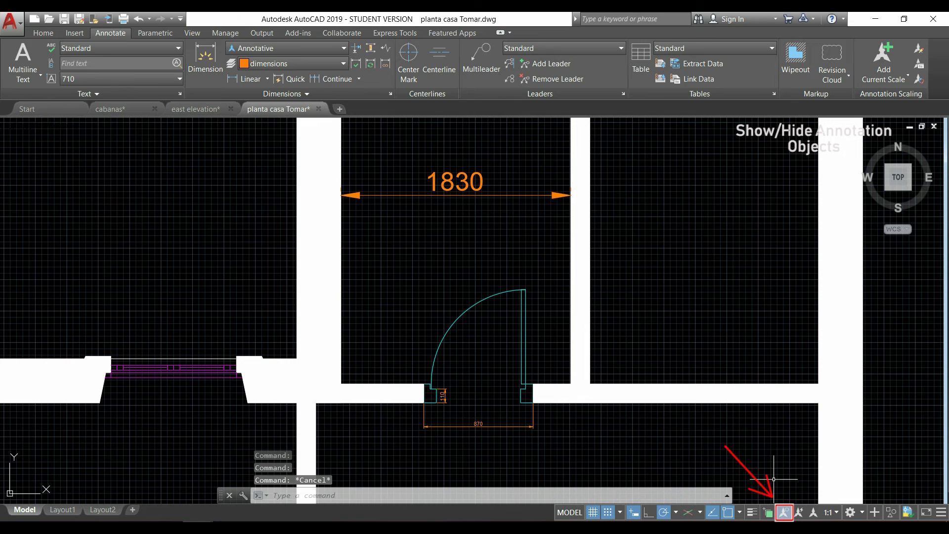
click(833, 512)
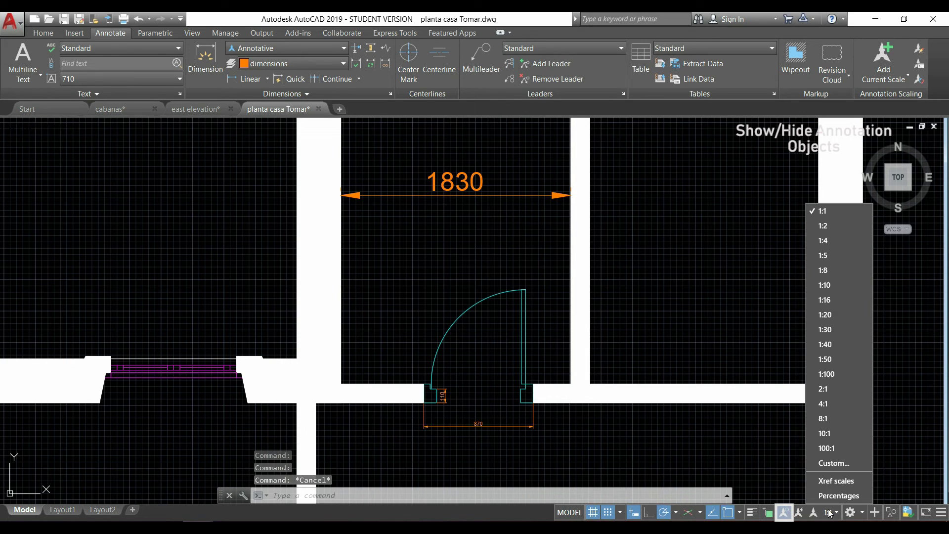
click(825, 285)
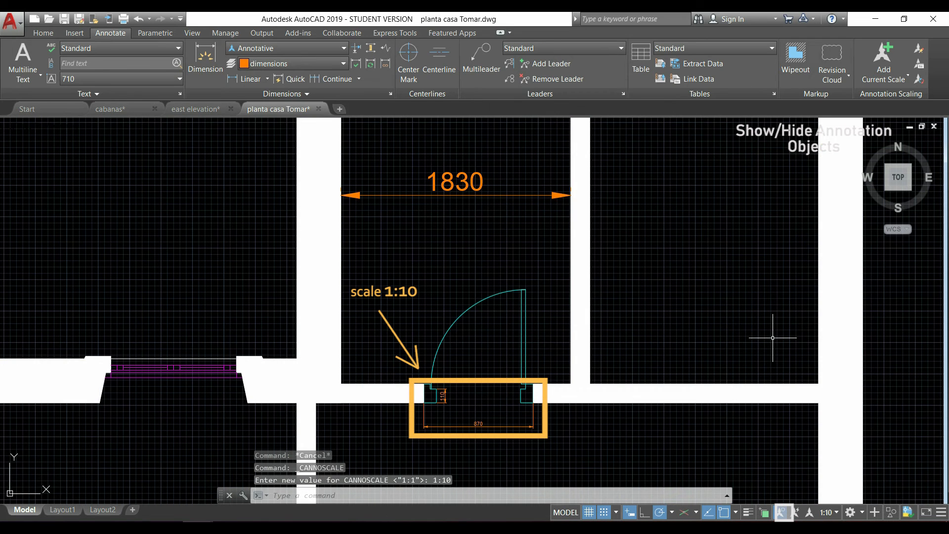
mouse_move(774, 500)
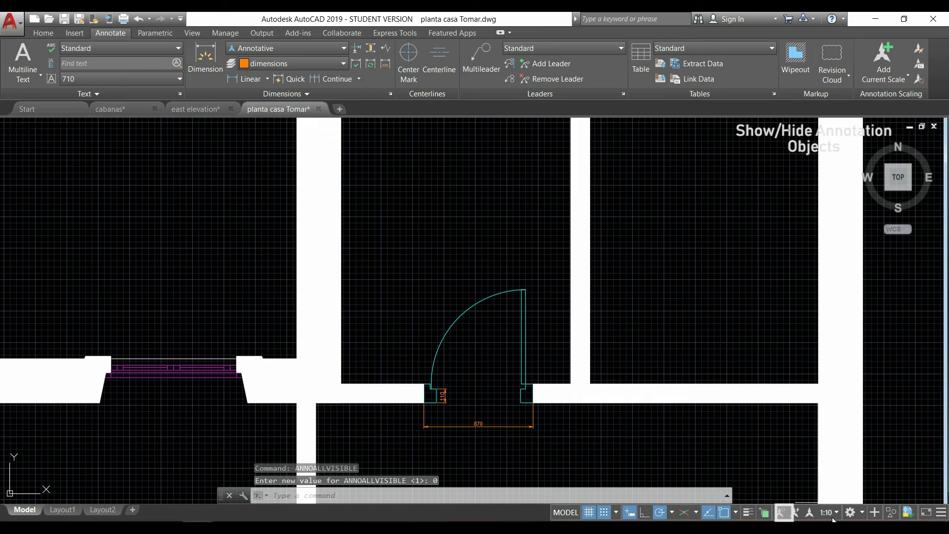
click(827, 512)
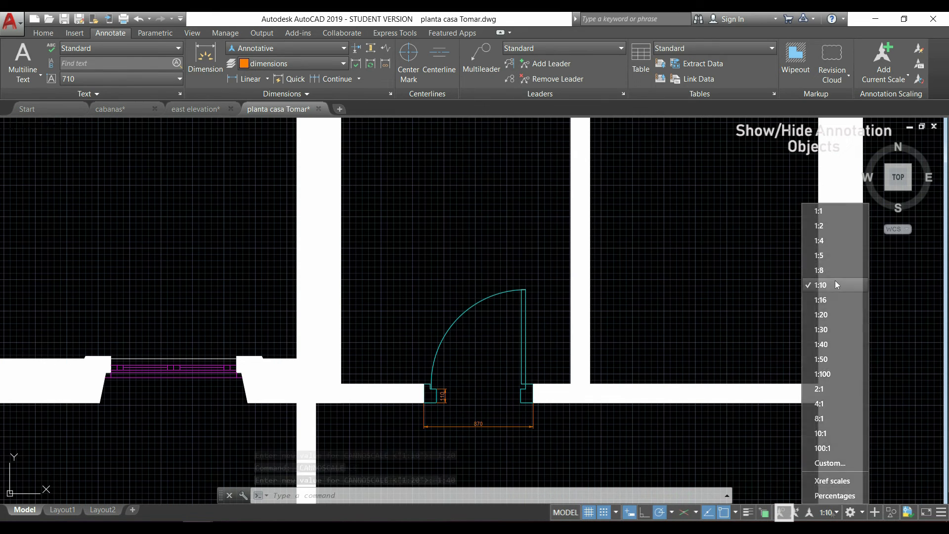
click(821, 359)
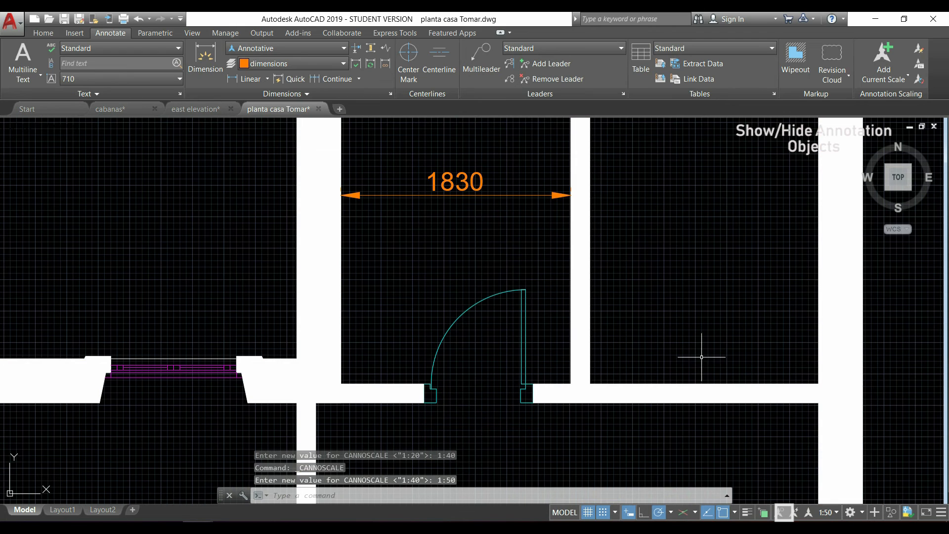
mouse_move(691, 338)
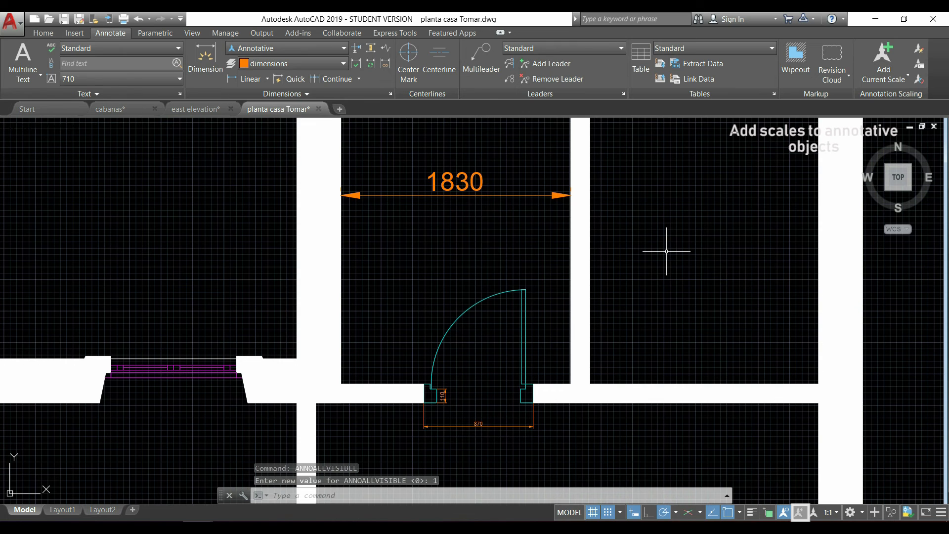
mouse_move(791, 502)
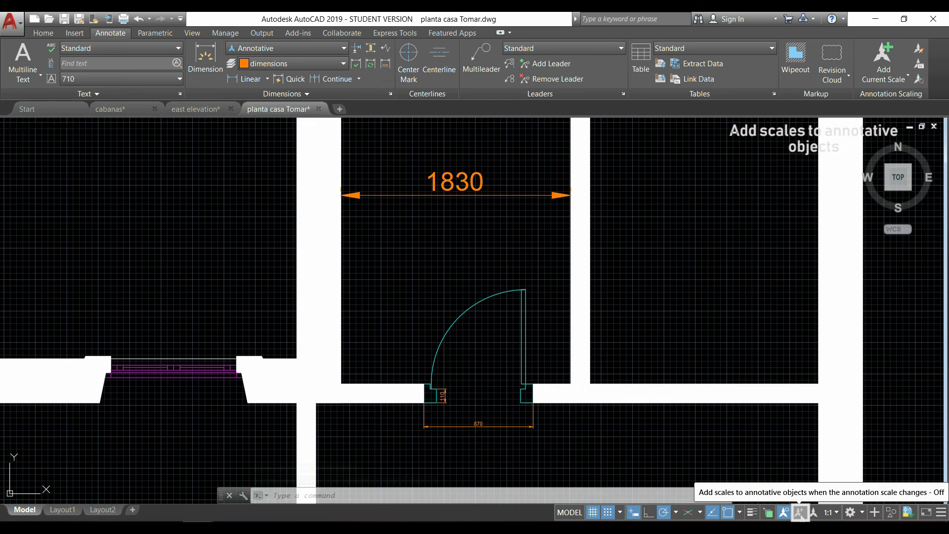
Enable automatic scale-adding for annotative objects and set the annotation scale to 1:2.
click(827, 512)
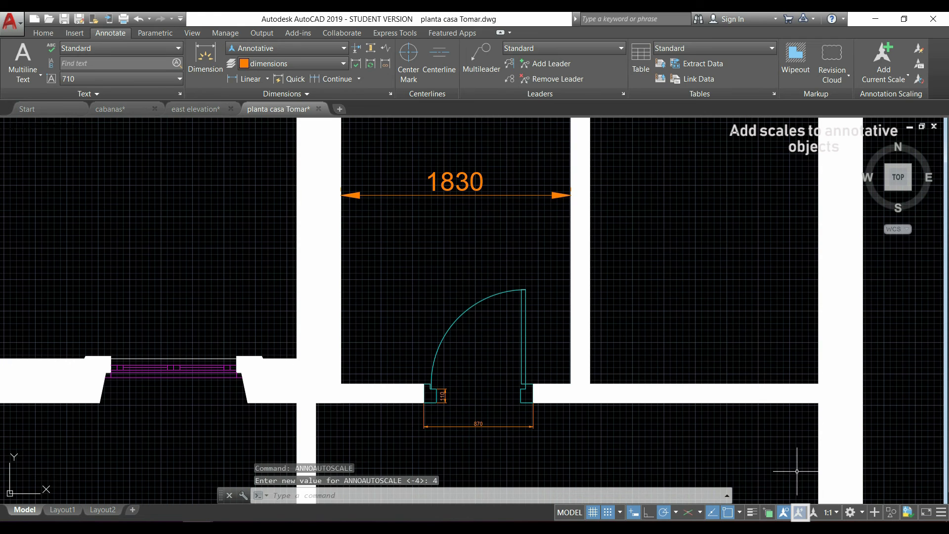
click(828, 512)
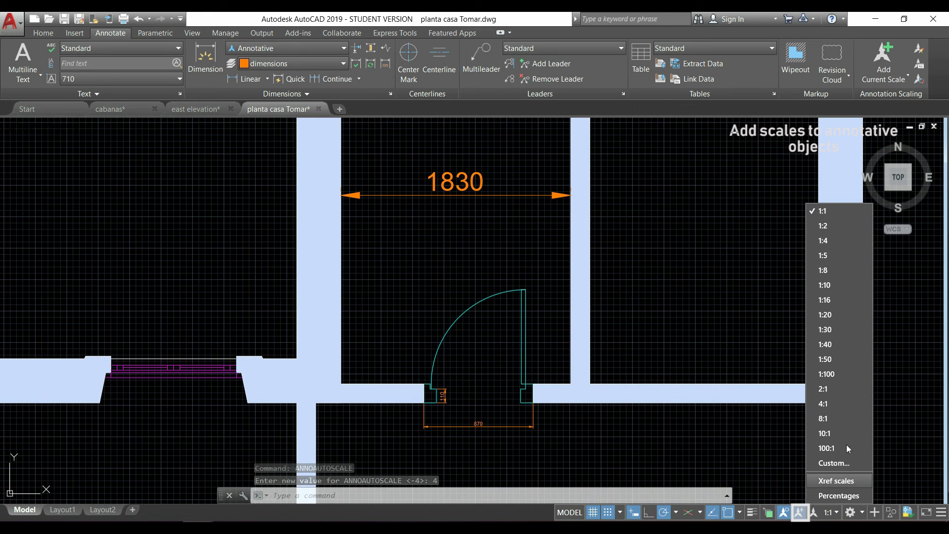
mouse_move(840, 226)
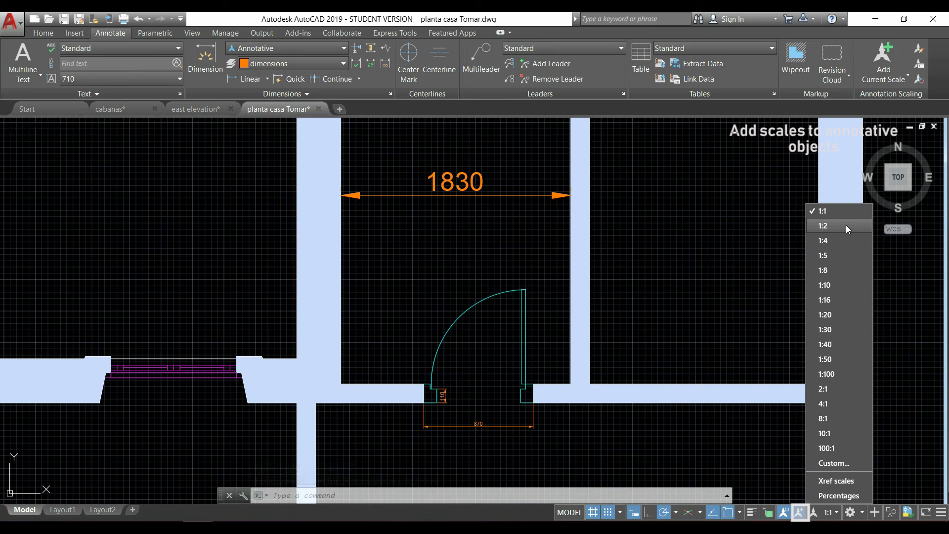
click(823, 225)
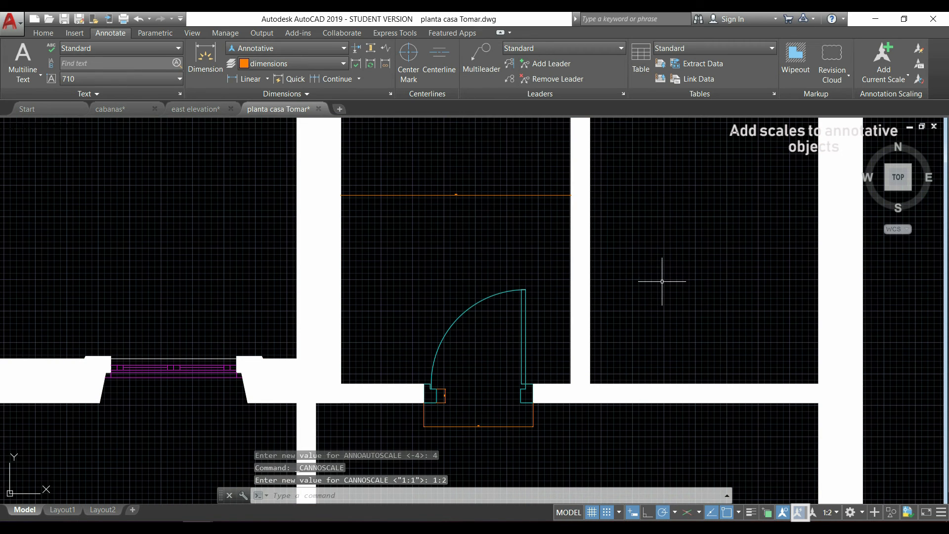
mouse_move(704, 315)
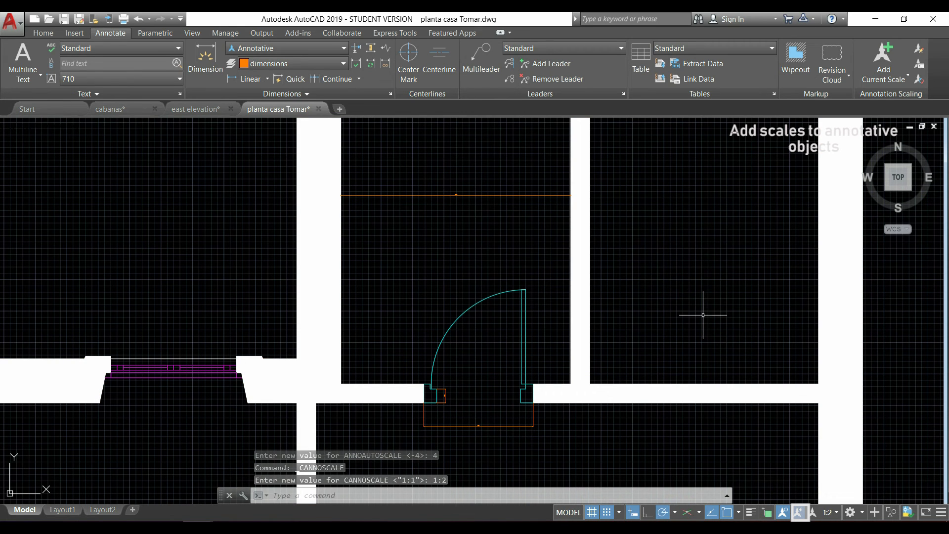
mouse_move(710, 394)
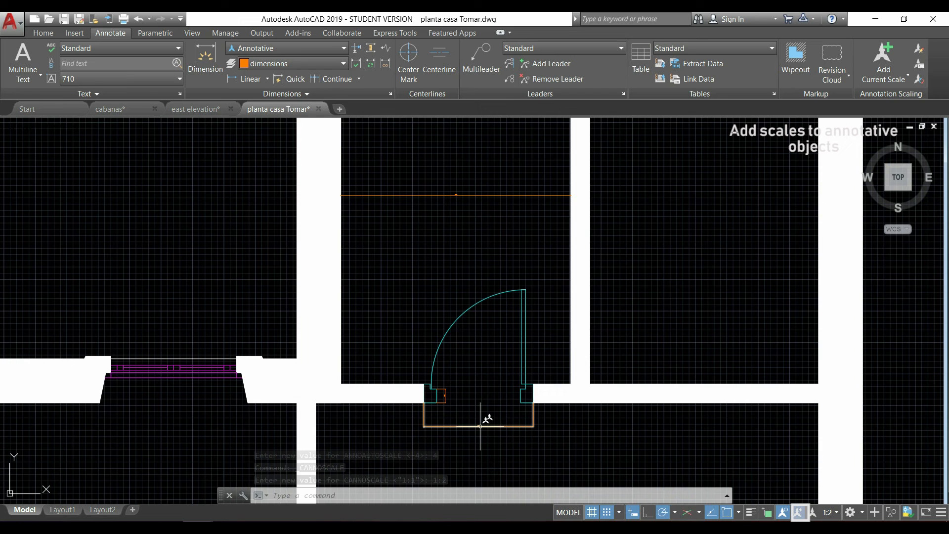
mouse_move(488, 419)
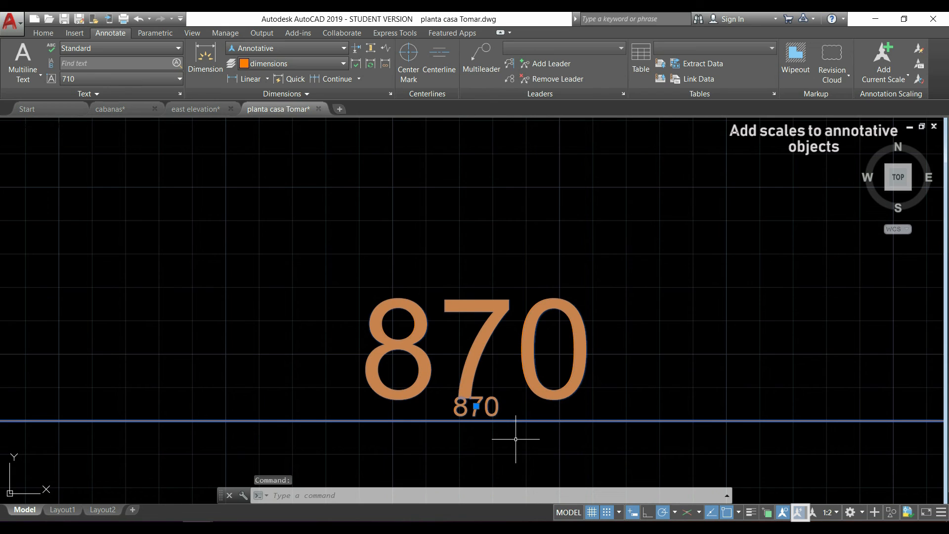
mouse_move(477, 405)
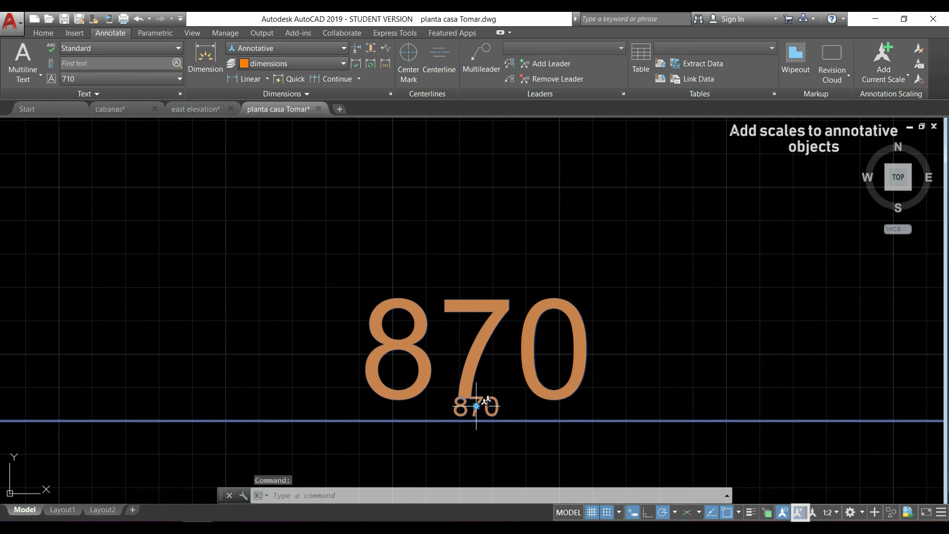
Delete the 1:10 annotative scale from the 870 dimension's Properties, keeping 1:2.
right_click(476, 406)
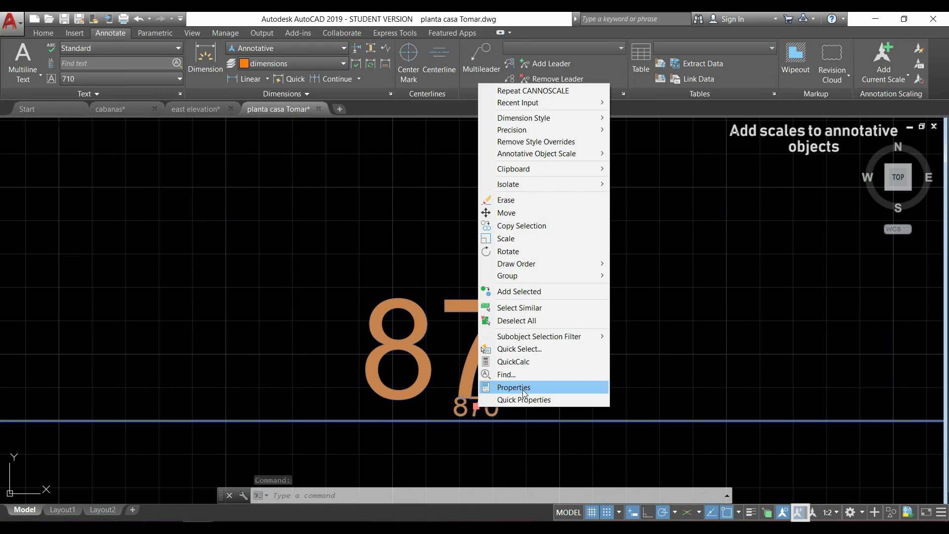
click(512, 388)
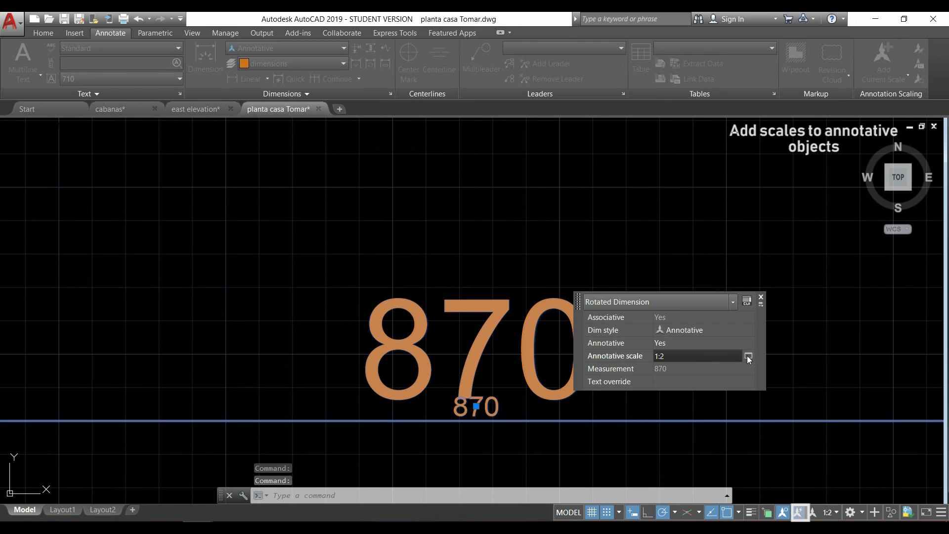
click(748, 356)
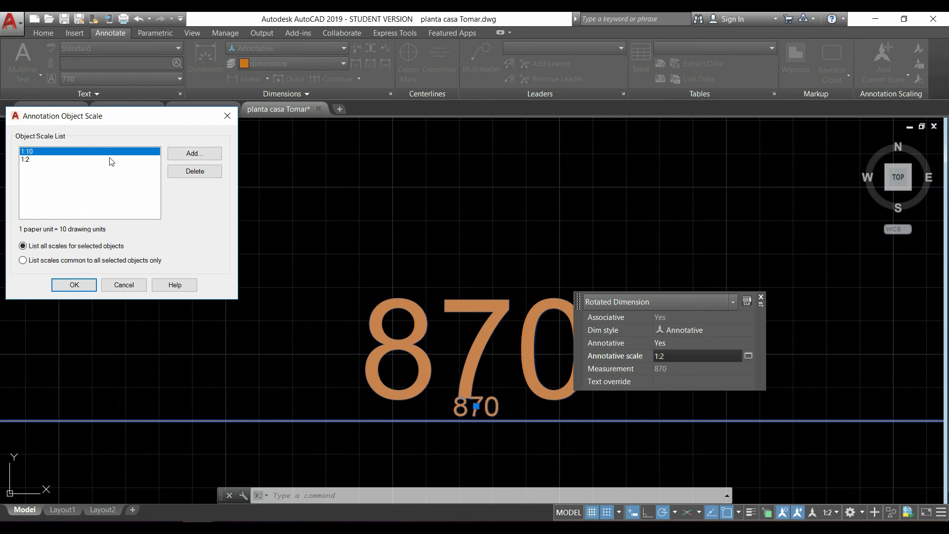
click(194, 172)
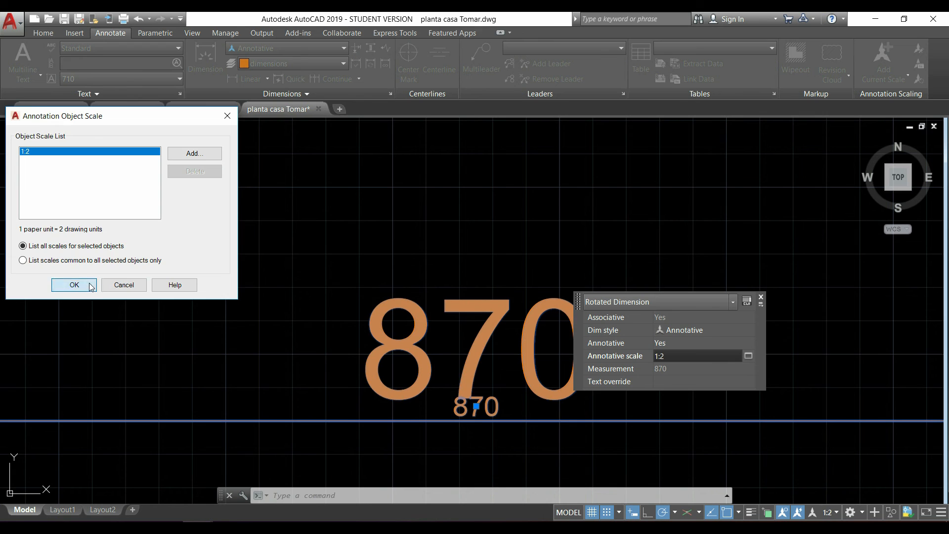
click(74, 285)
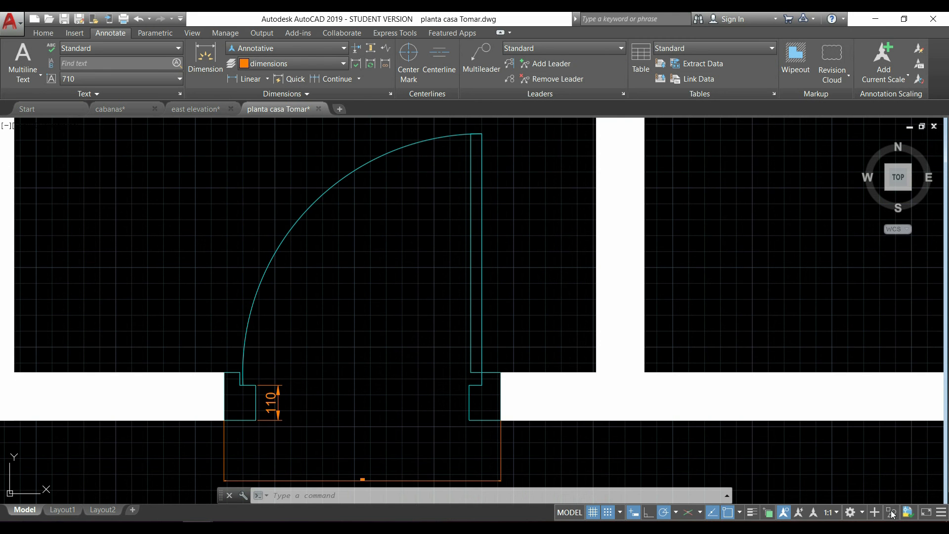
mouse_move(890, 513)
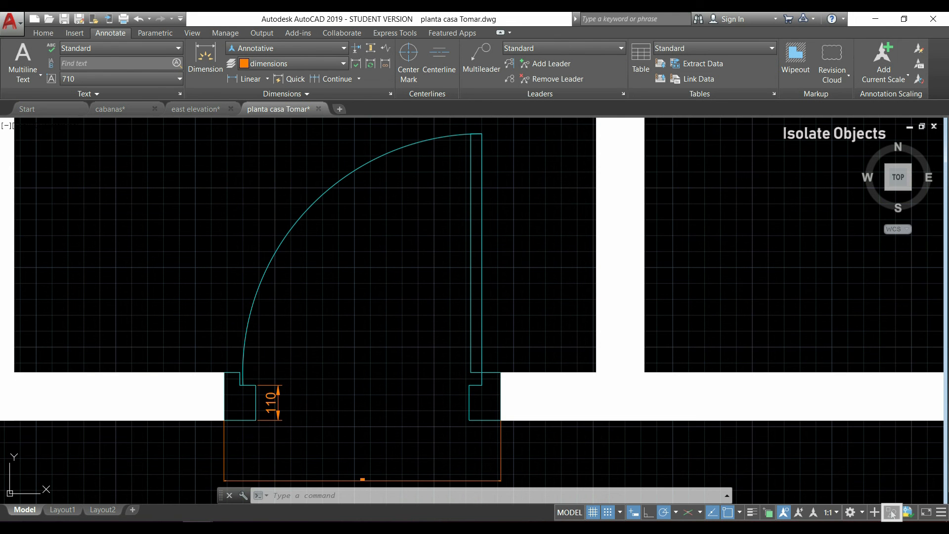
mouse_move(892, 513)
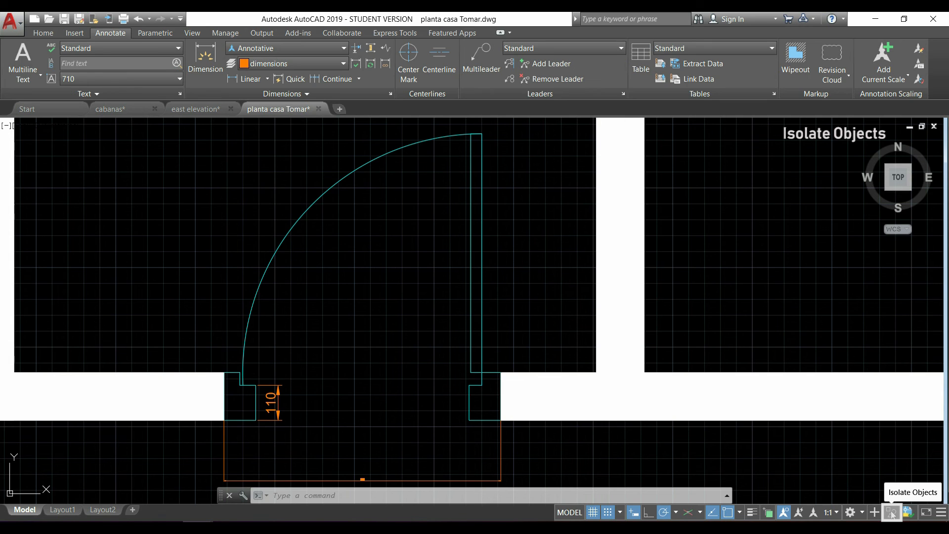
Hide the door swing with Isolate Objects, then end object isolation.
click(892, 512)
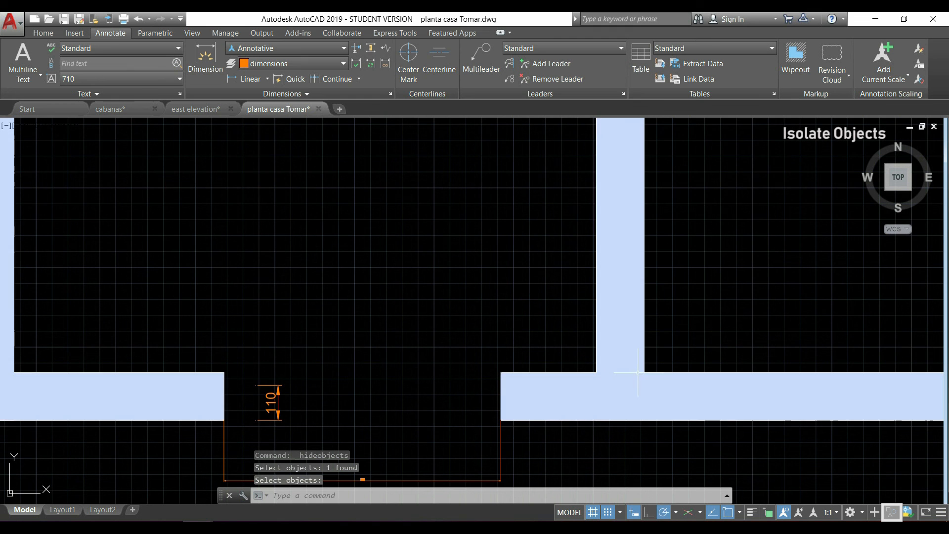
mouse_move(885, 473)
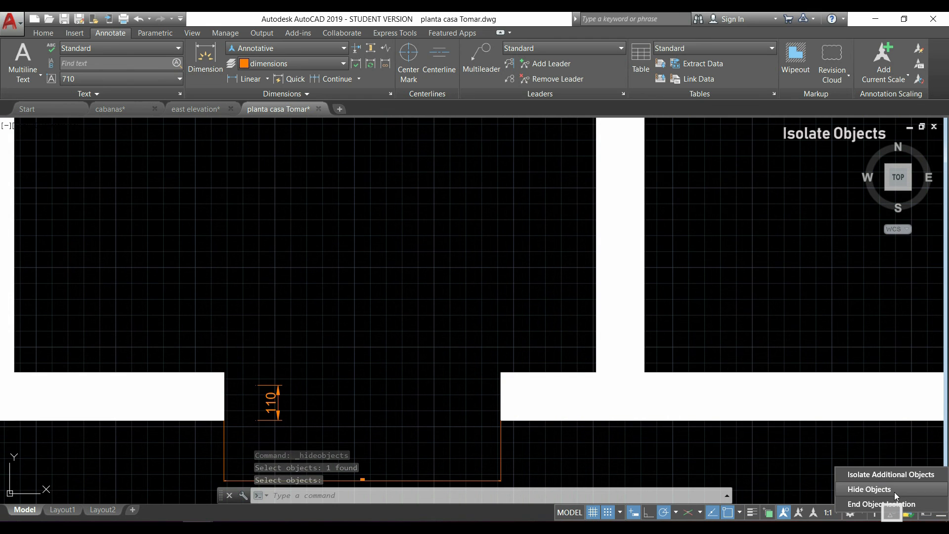
mouse_move(906, 509)
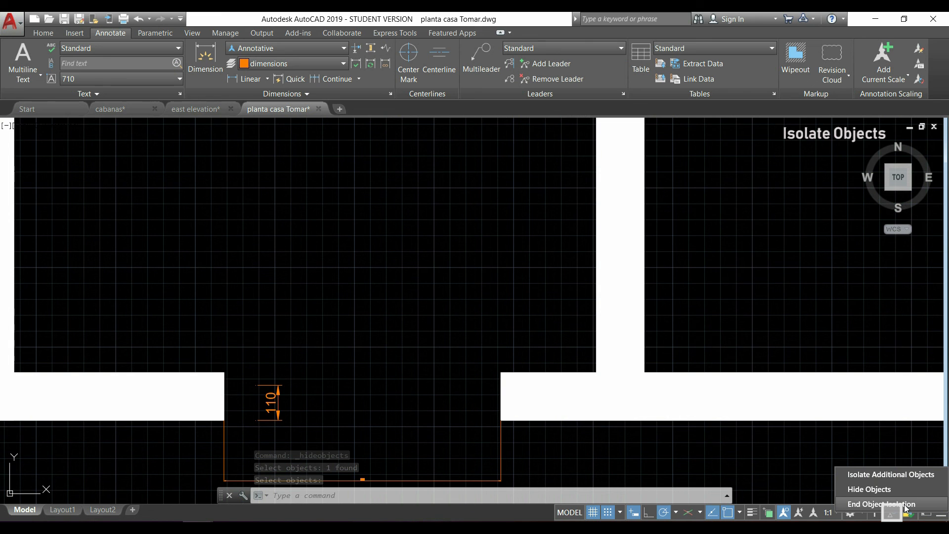
click(882, 504)
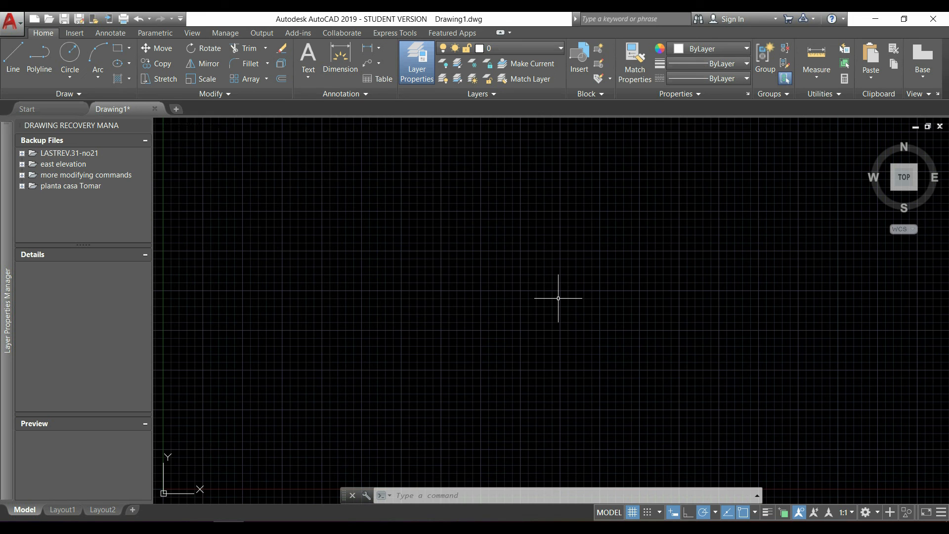
mouse_move(601, 321)
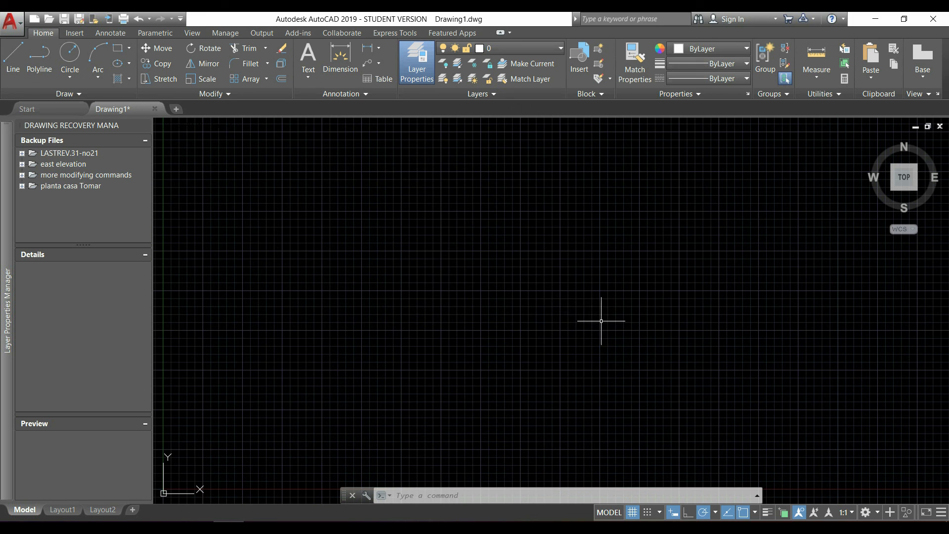
mouse_move(752, 391)
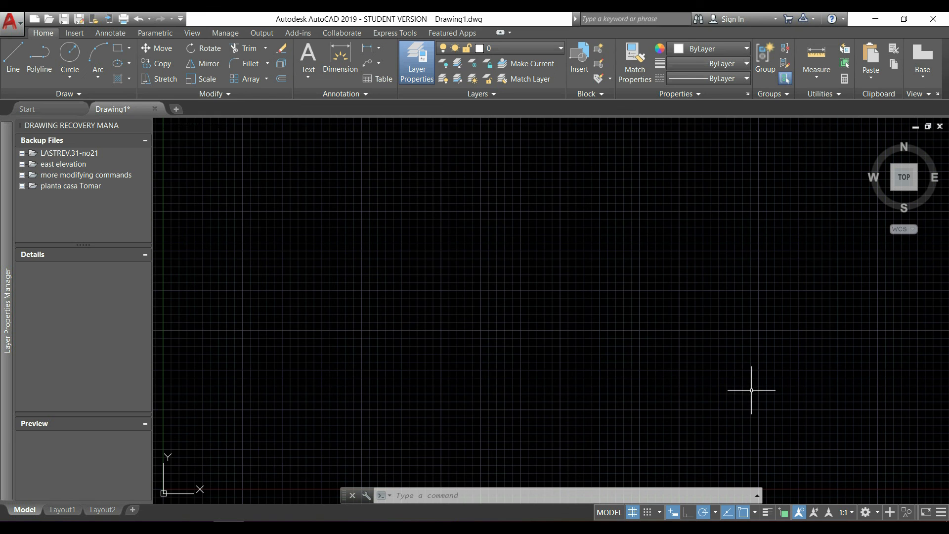
mouse_move(939, 515)
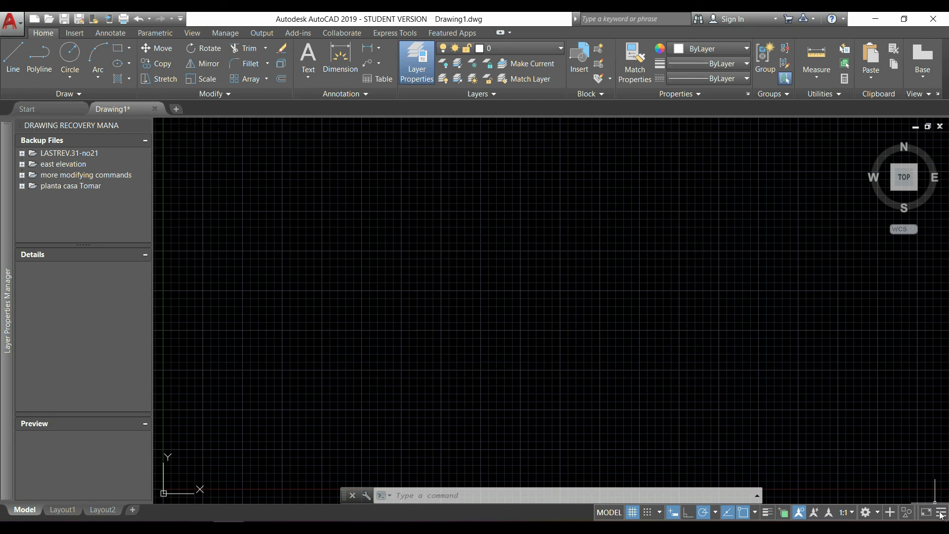
Show the status-bar customization list of drafting aids over blank Drawing1.
click(942, 513)
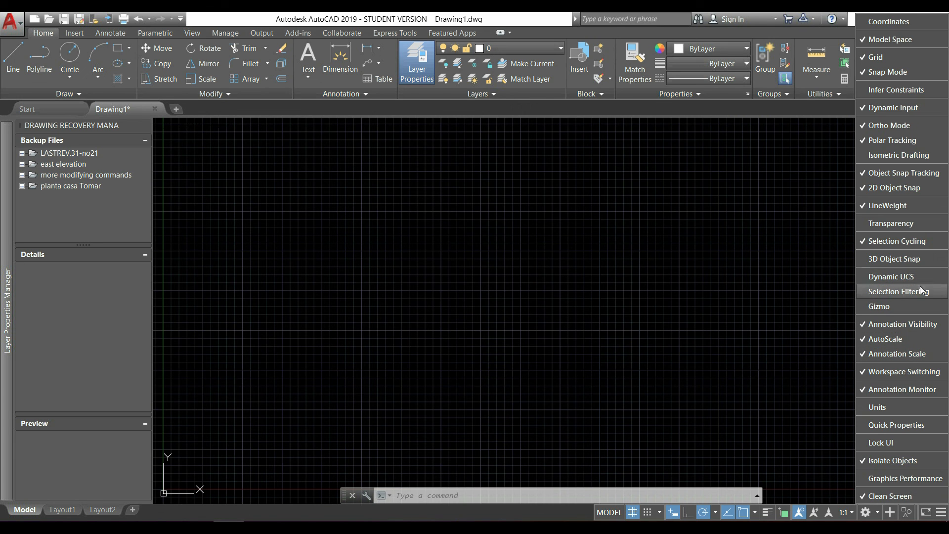
mouse_move(916, 467)
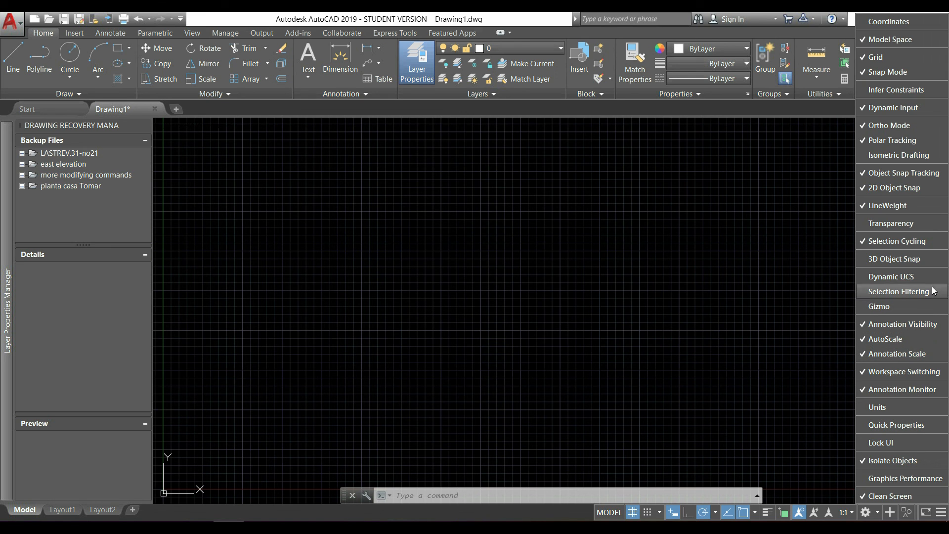
mouse_move(877, 407)
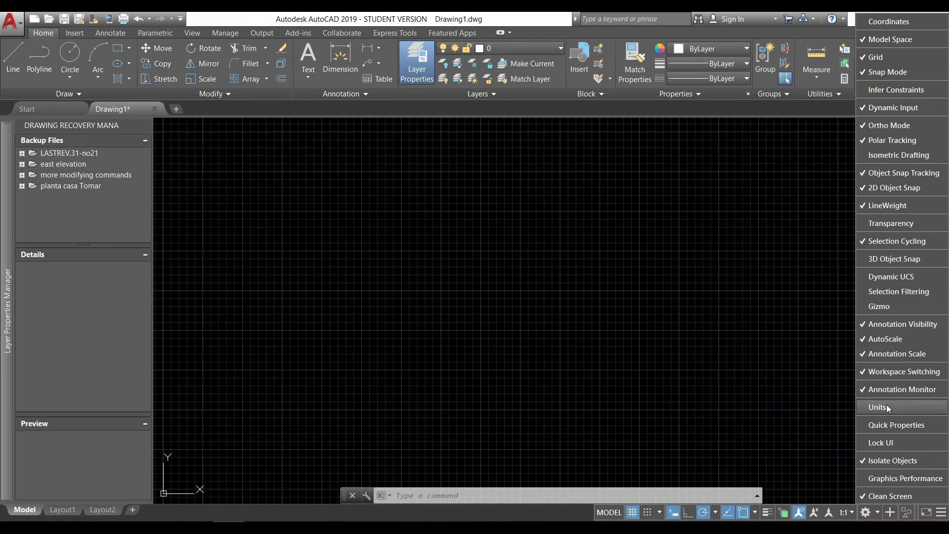